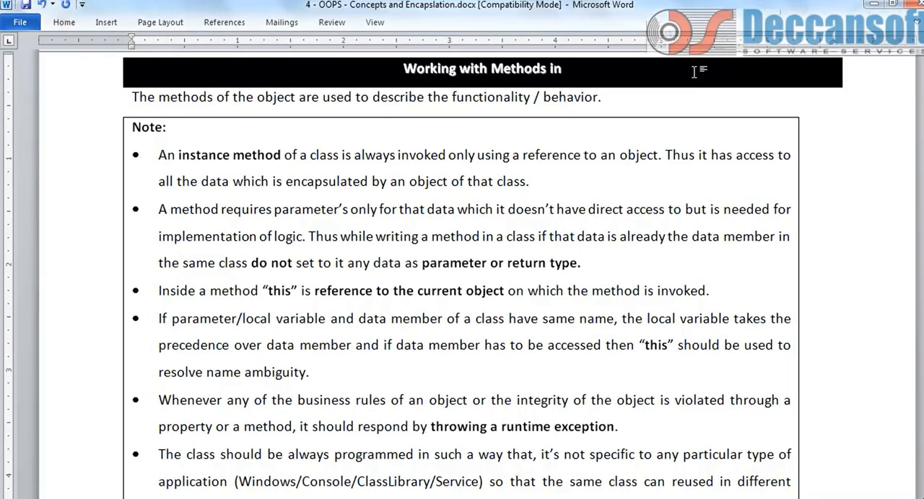
Step: Append 'Classes' to the Word heading so it reads 'Working with Methods in Classes'
text(Classes)
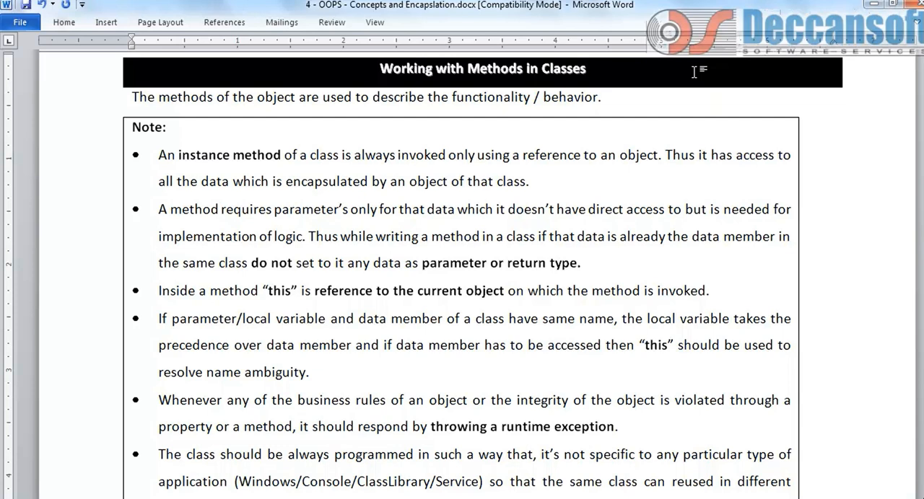
click(587, 68)
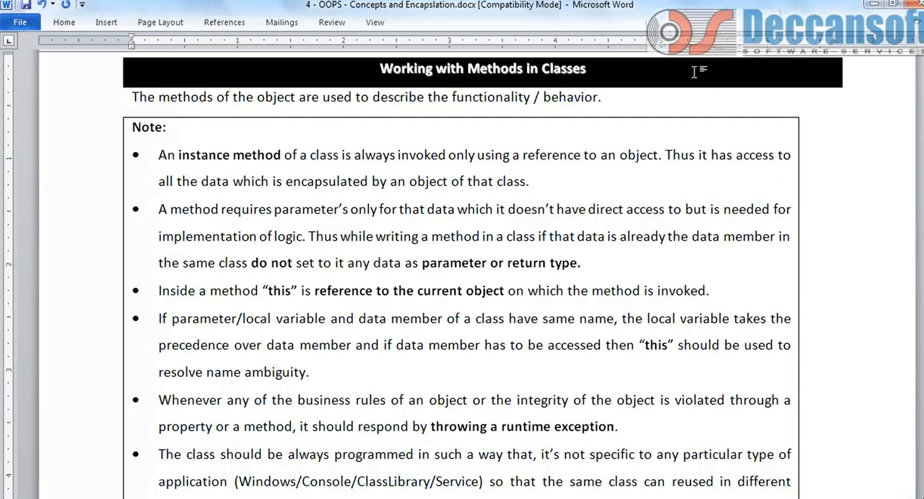
click(587, 69)
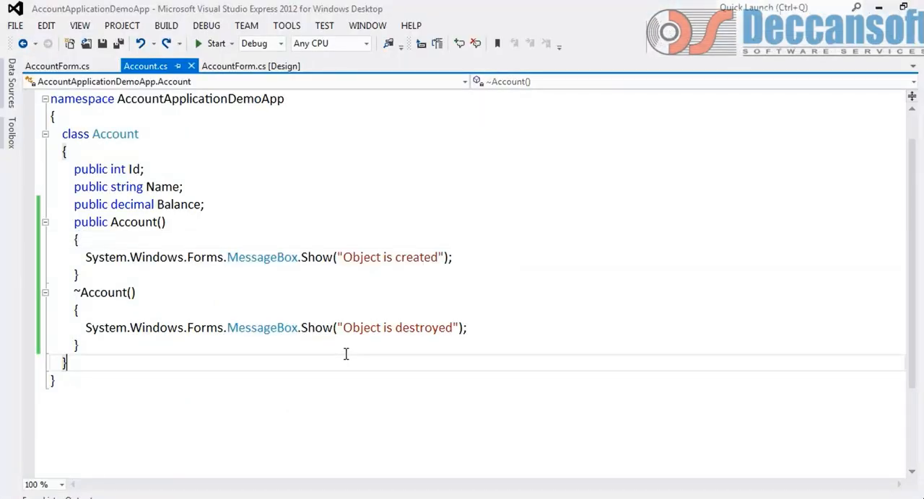
Step: Delete the Account() constructor and ~Account() destructor from Account.cs
drag(75, 311, 467, 327)
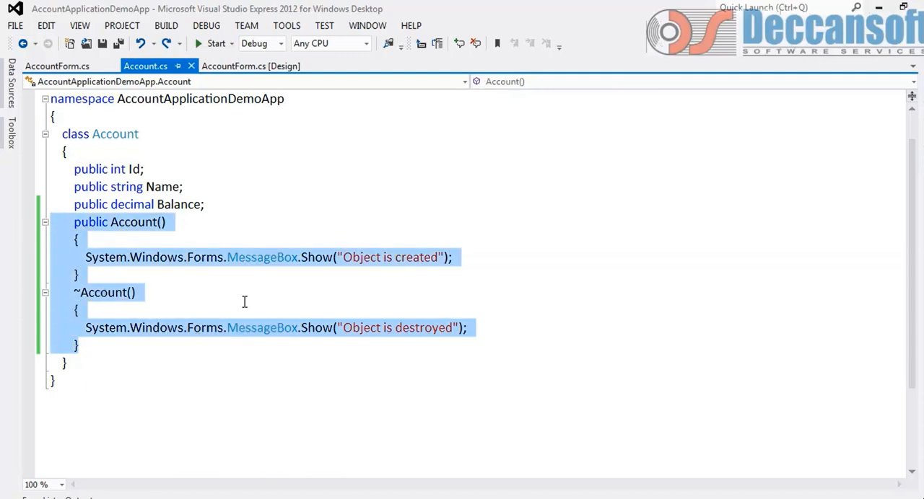
key(Delete)
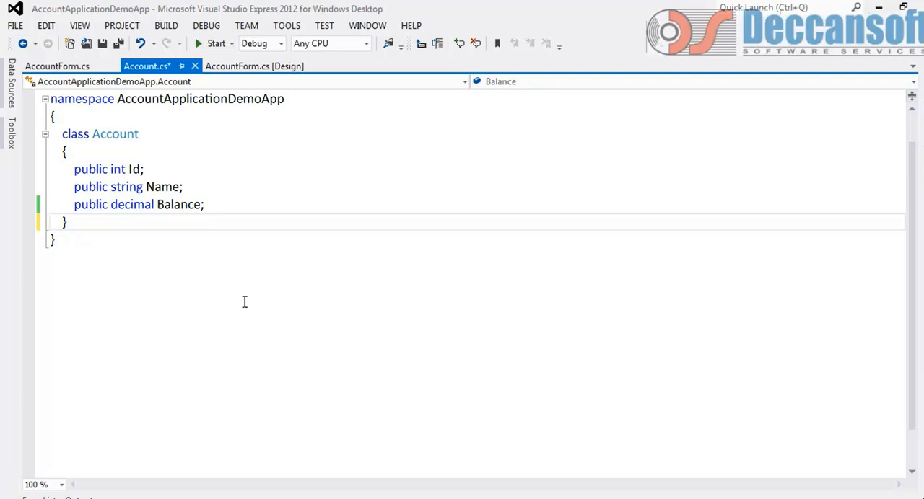
Step: Add a blank line below the Balance field and begin typing 'public'
click(51, 222)
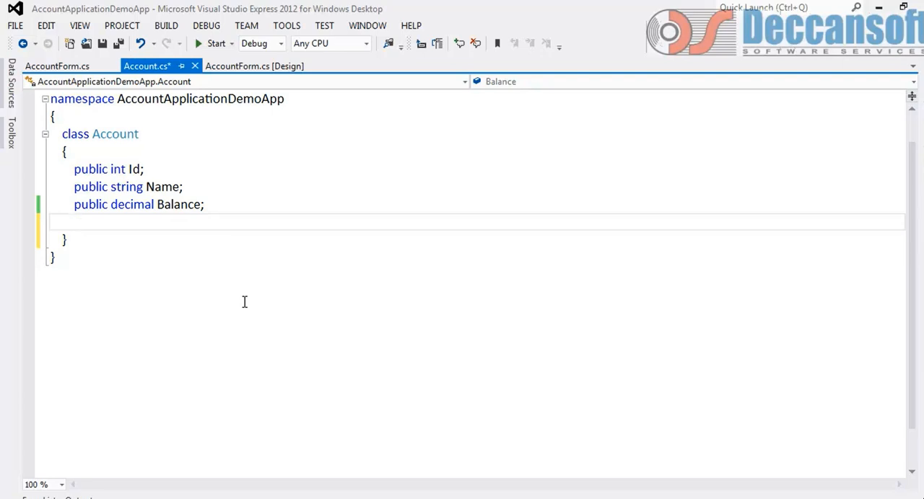
click(74, 222)
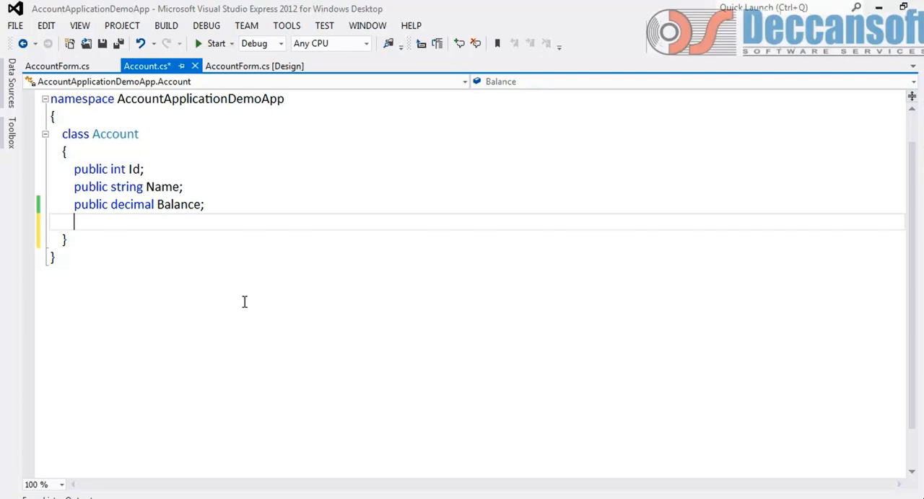
text(public)
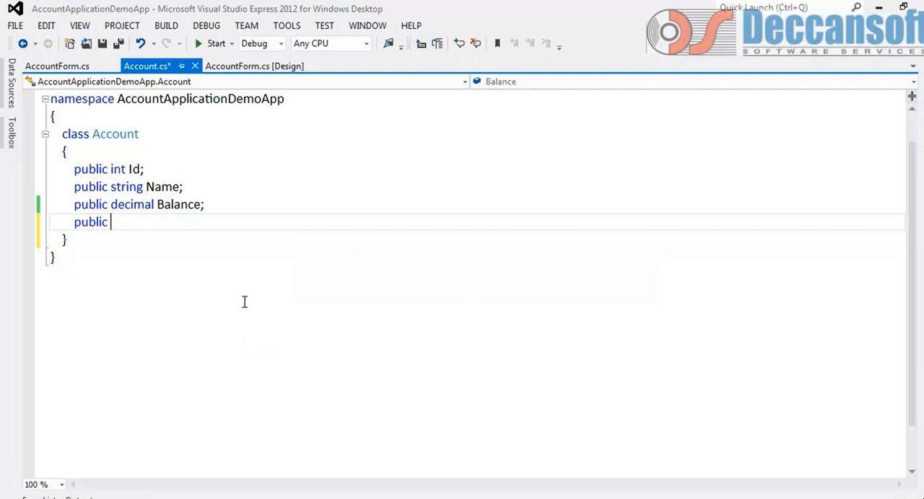
Step: Write the signature decimal Deposit(int id, decimal balance, decimal amount) and open its body
text(Dep)
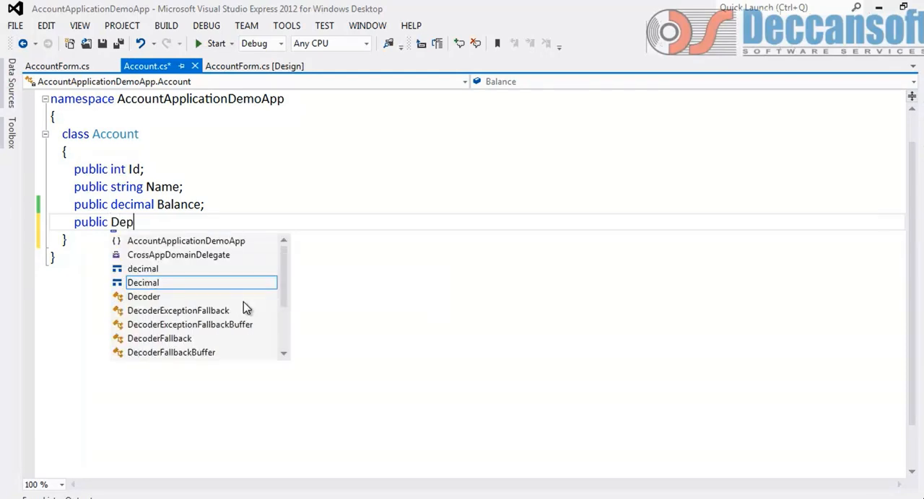
text(osit()
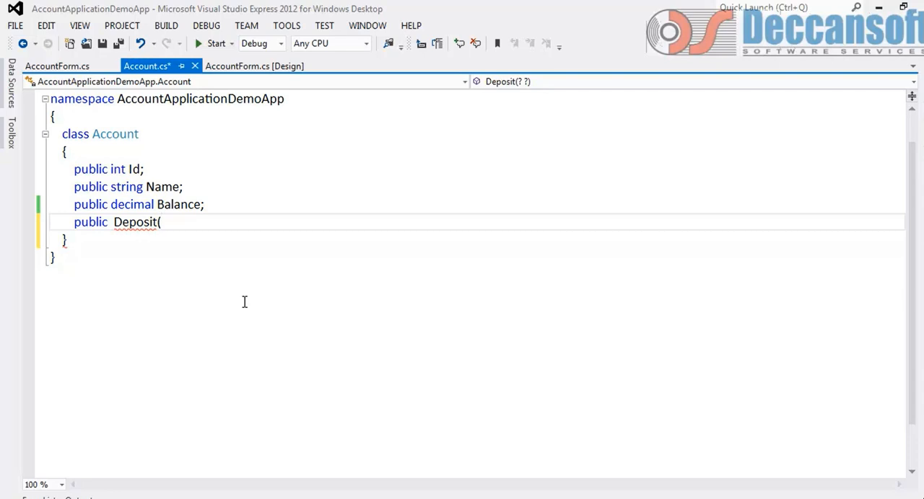
text(int i)
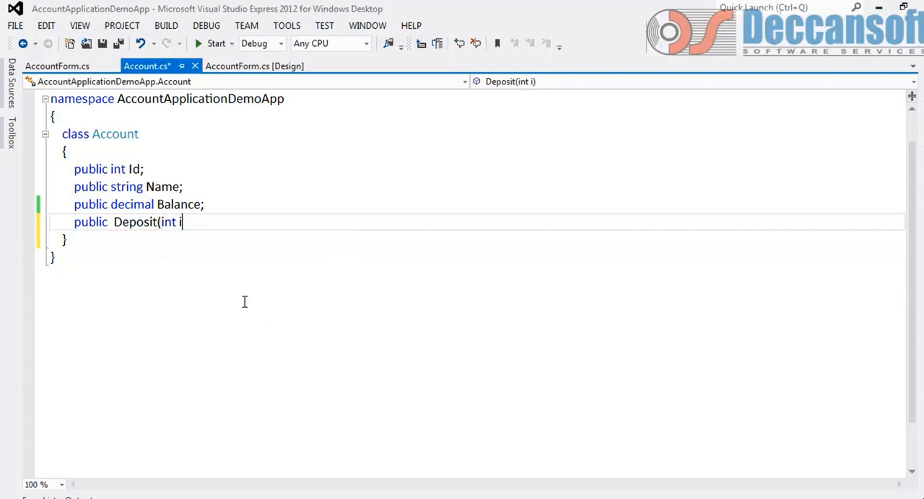
text(d,)
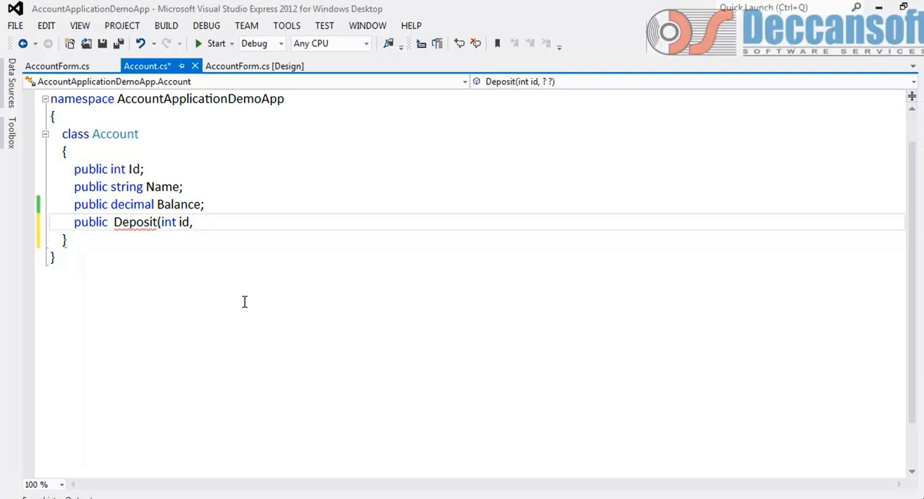
text(decimal)
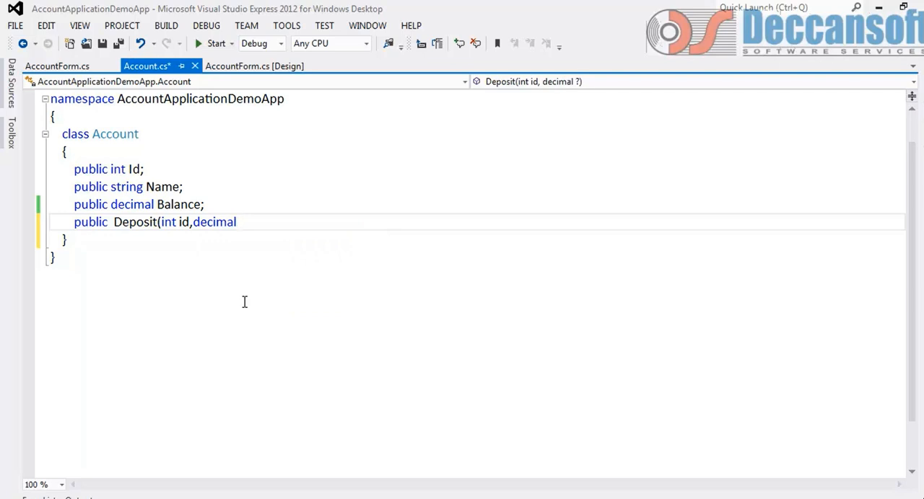
text(ba)
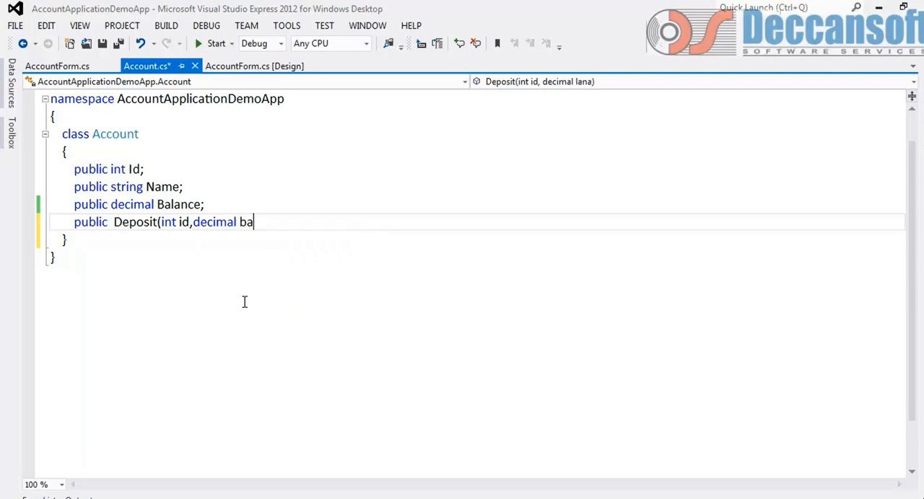
text(la)
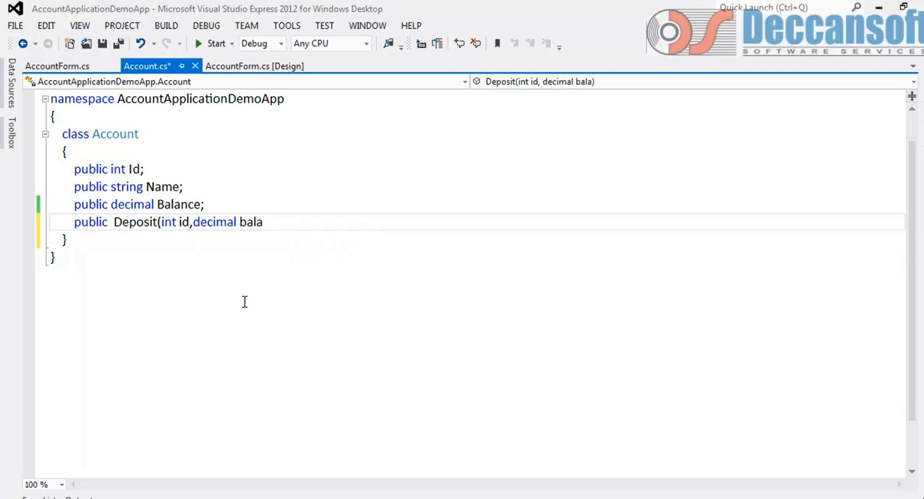
text(nce,)
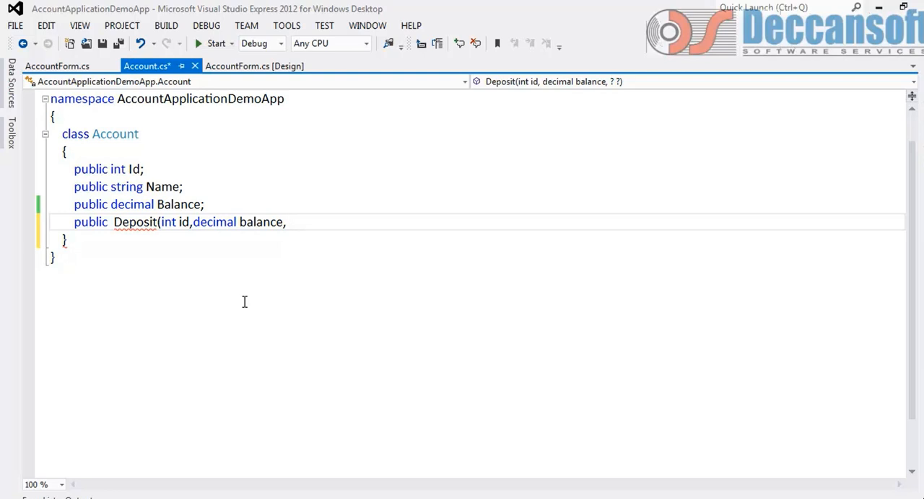
text(decimal amou)
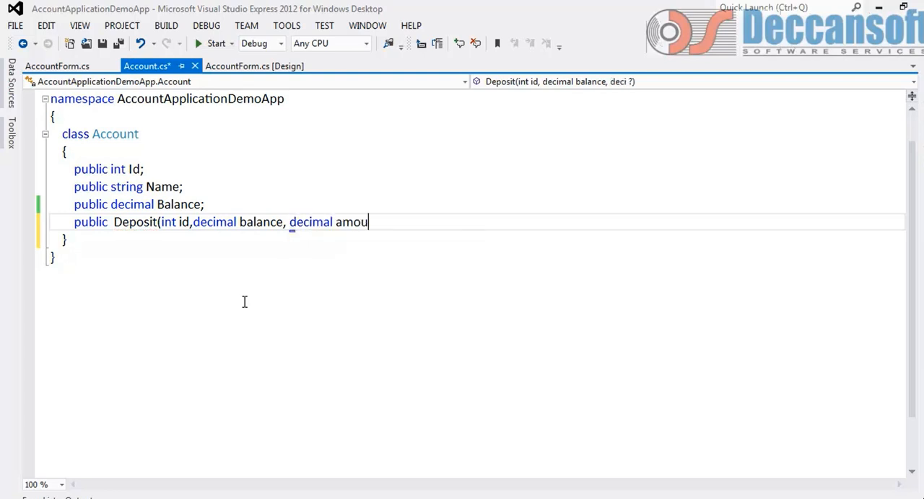
text(nt))
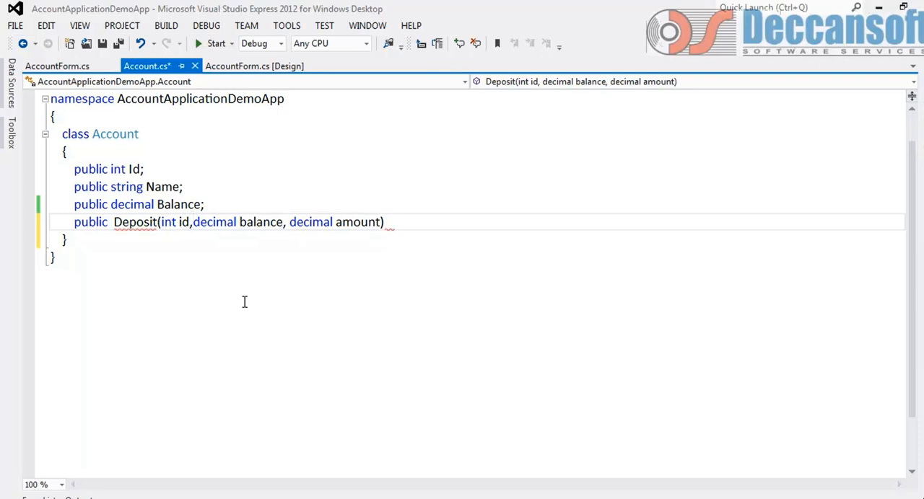
text(decimal)
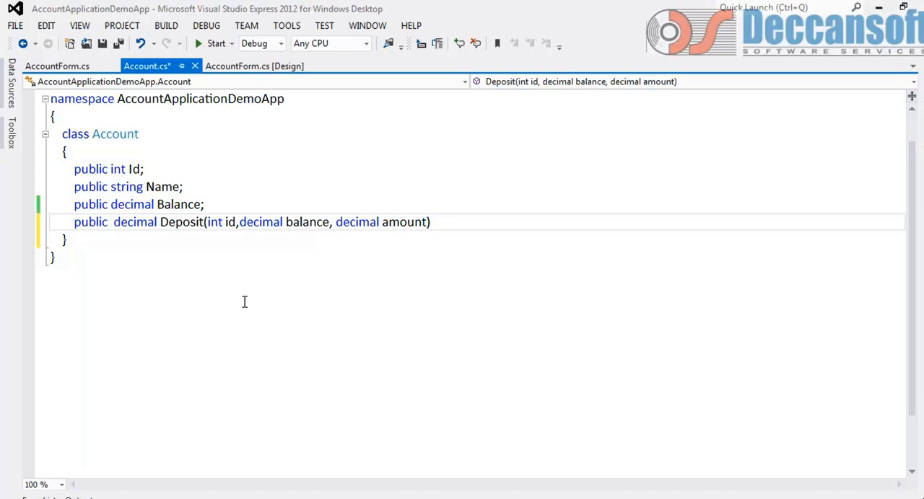
key(Enter)
text({)
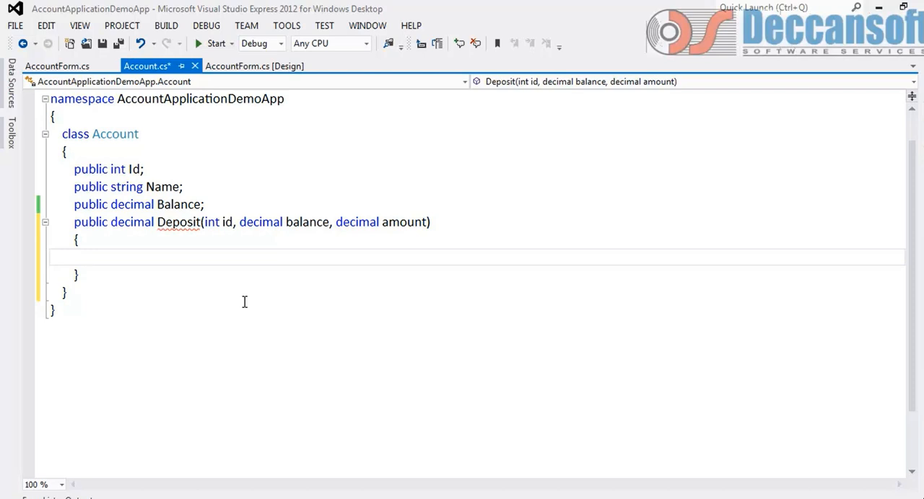
mouse_move(289, 324)
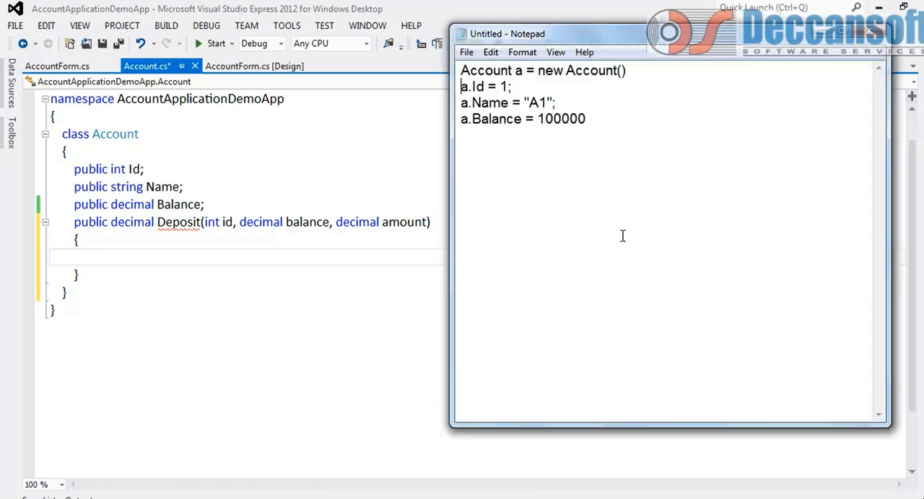
triple_click(541, 70)
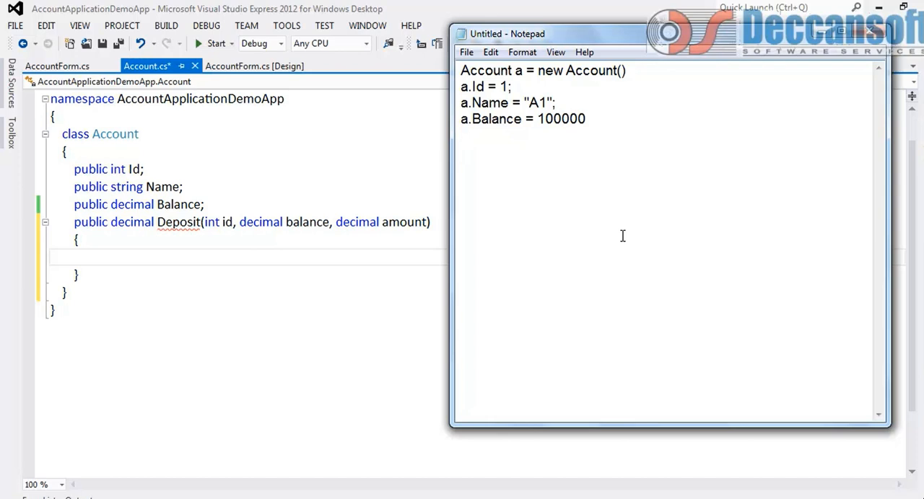
Step: Write a.Deposit(1,10000,1000) in Notepad and start prefixing it with a.Balance =
text(a)
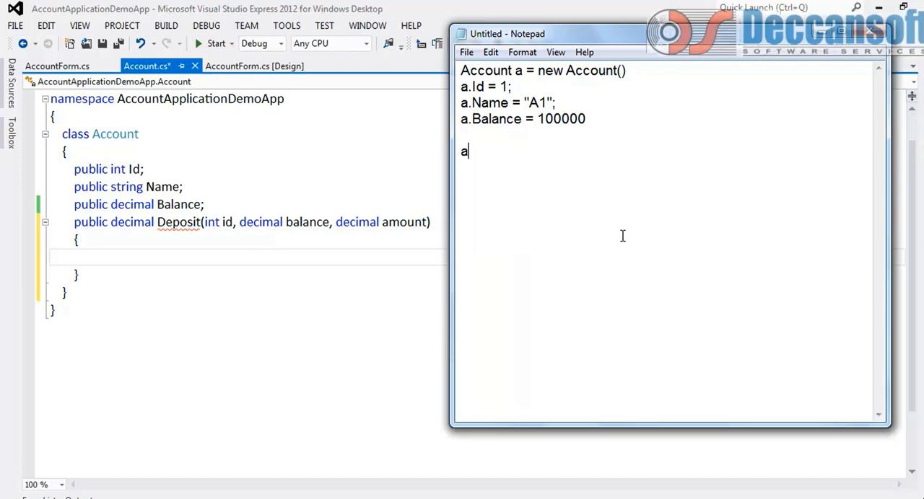
text(.)
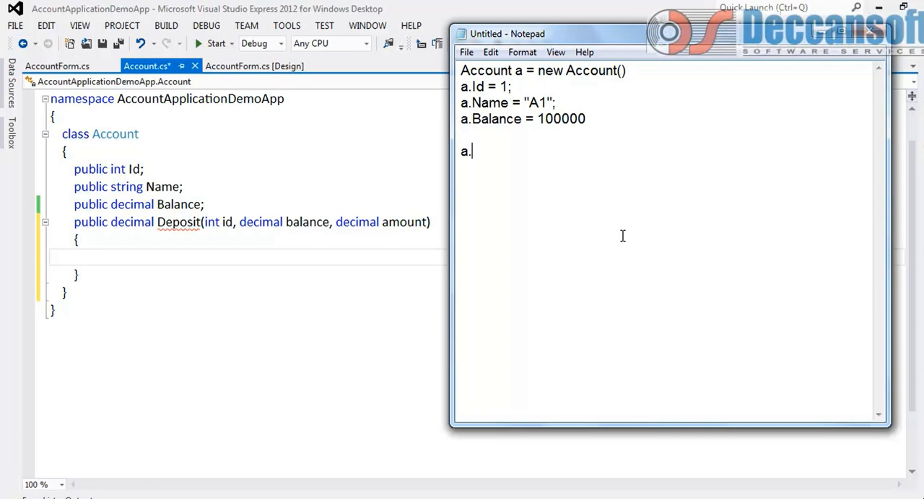
text(Deposi)
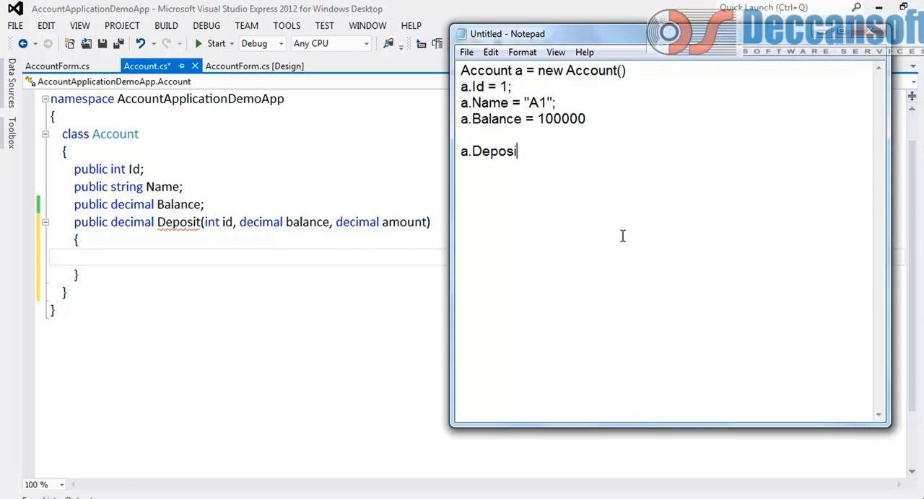
text(t()
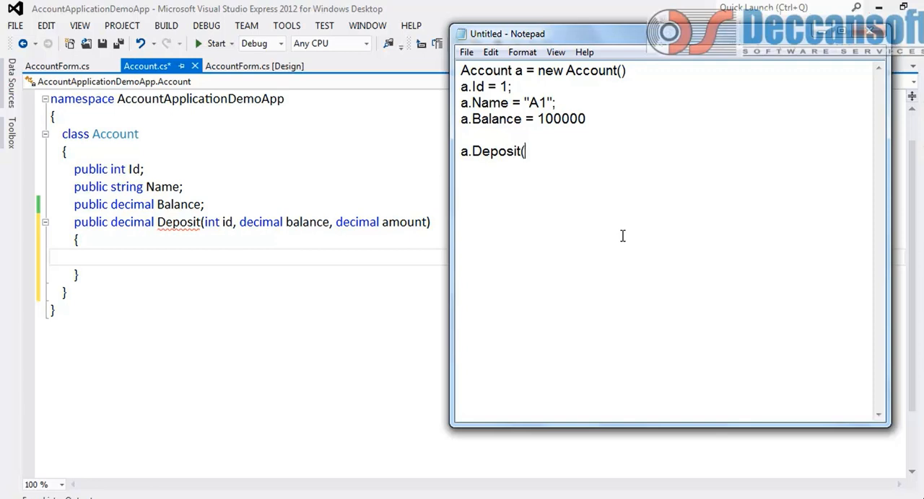
mouse_move(589, 149)
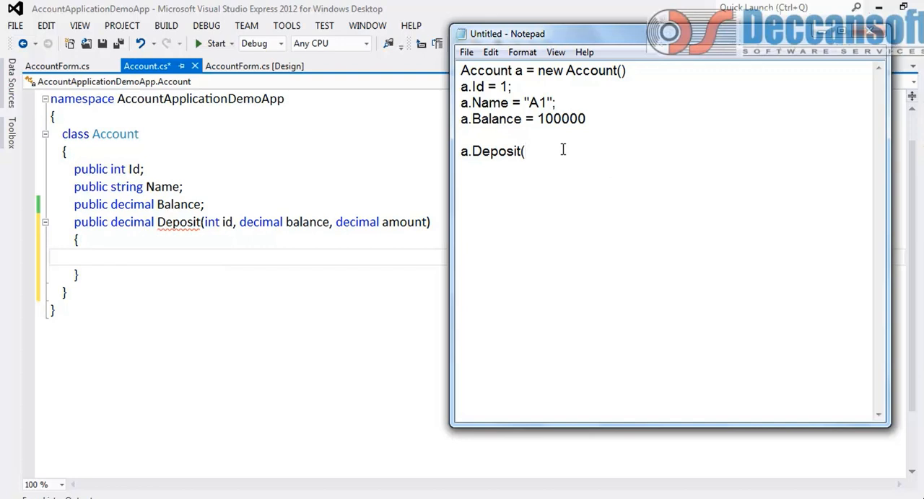
text(1)
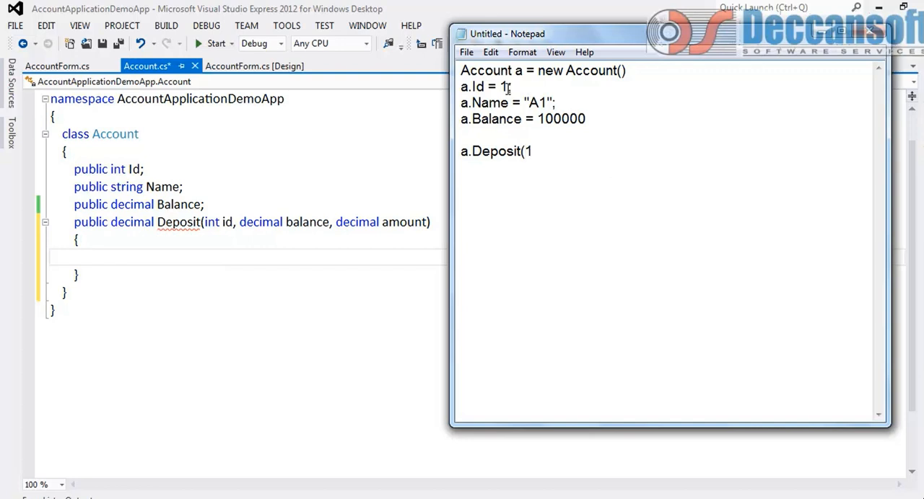
text(,)
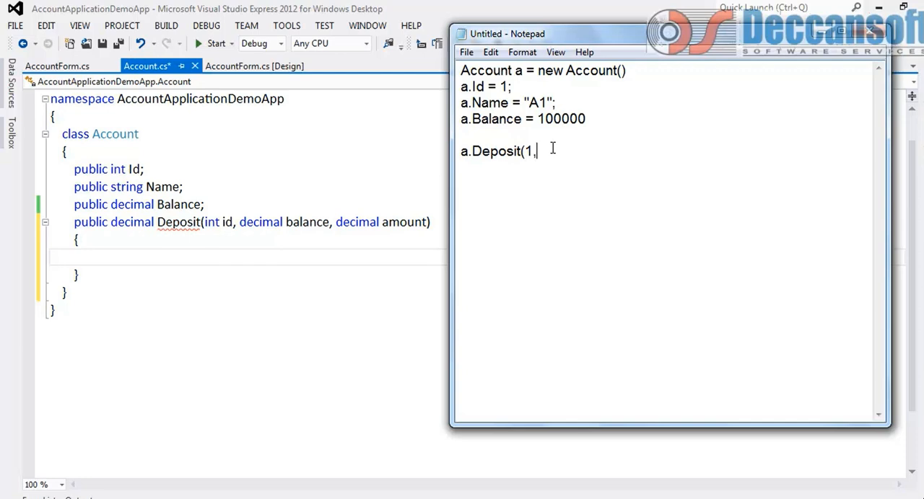
text(100)
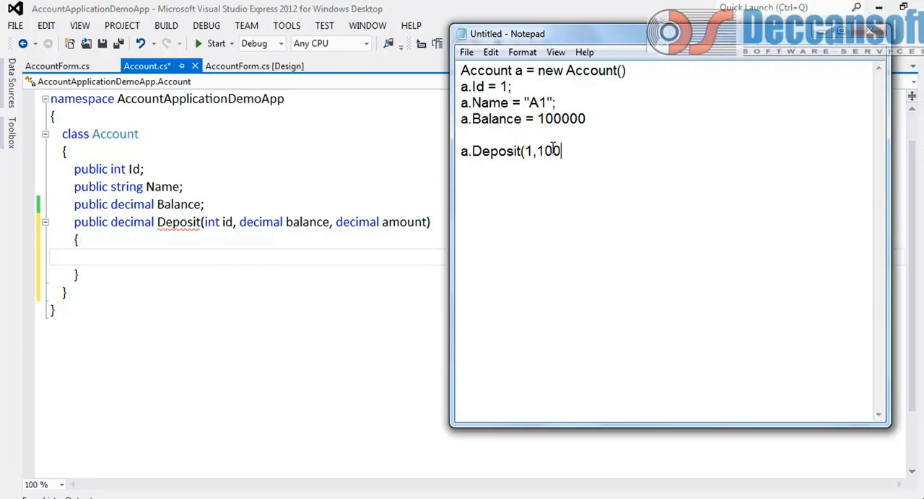
text(00,)
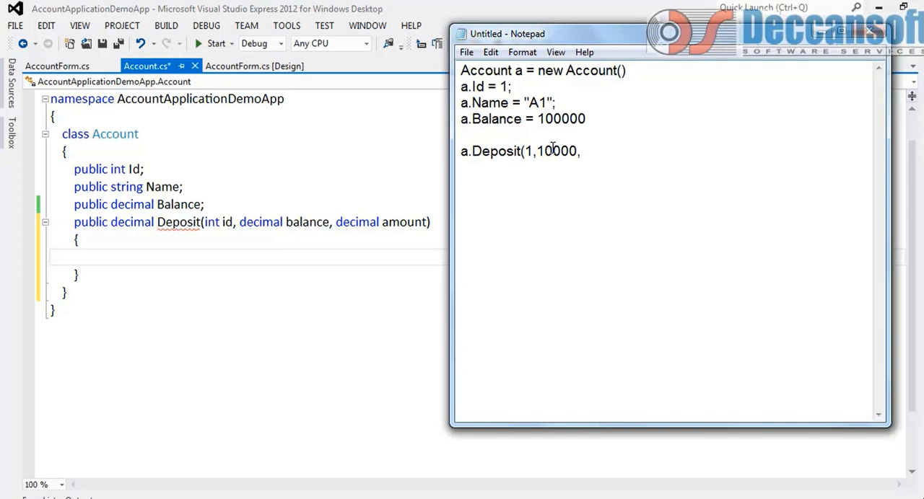
text(1000)
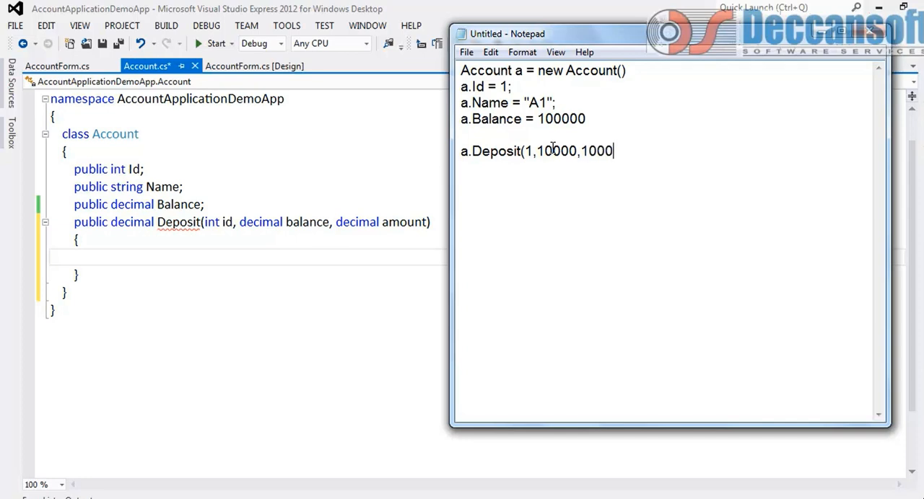
text())
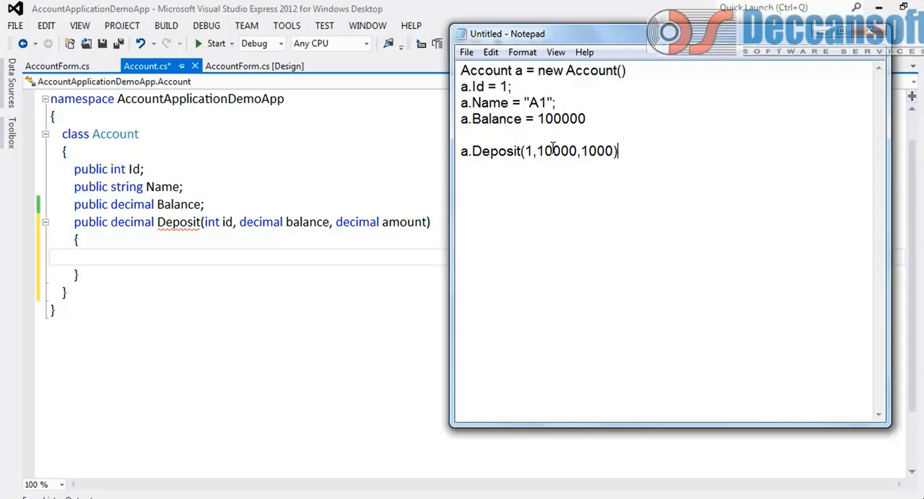
text(Balance =)
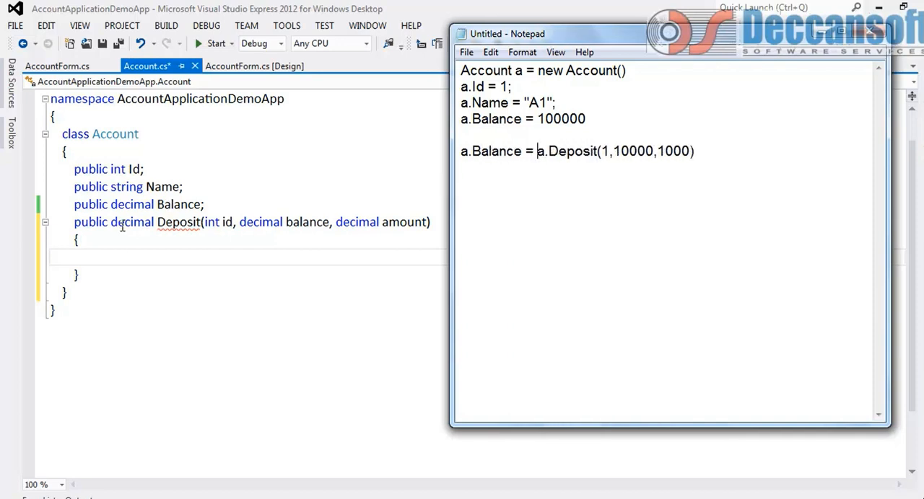
mouse_move(208, 270)
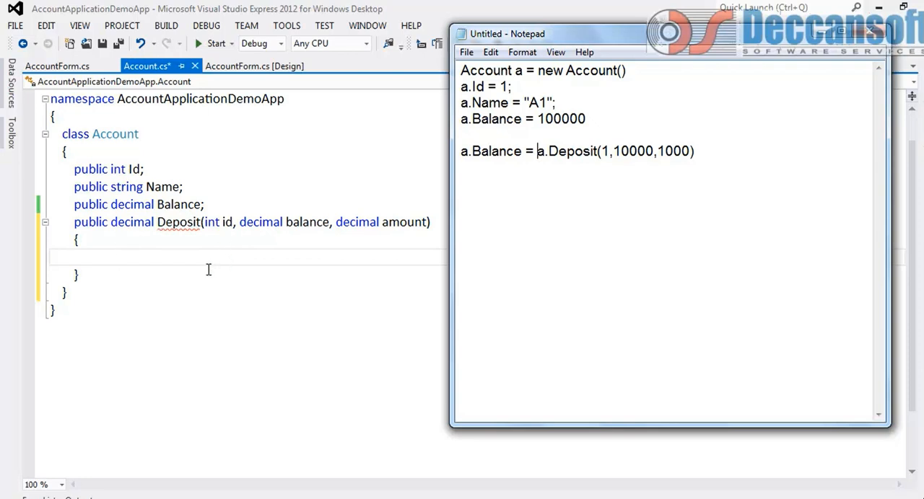
mouse_move(540, 150)
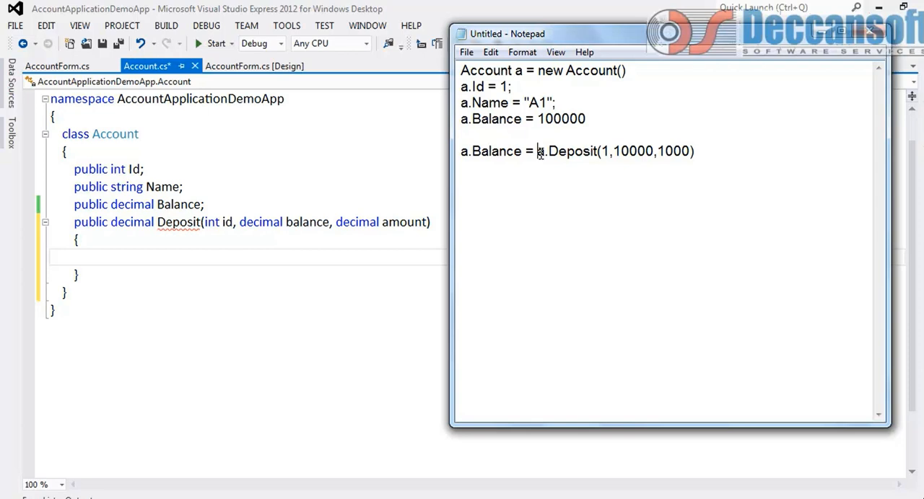
Step: Highlight '1,10000' in the Notepad call, then the Id and Balance fields in Account.cs
drag(527, 102, 586, 119)
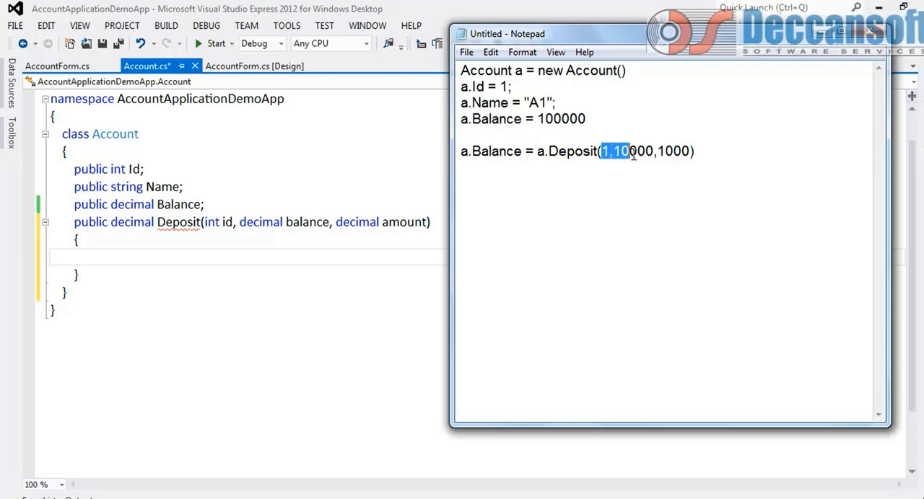
drag(622, 151, 654, 150)
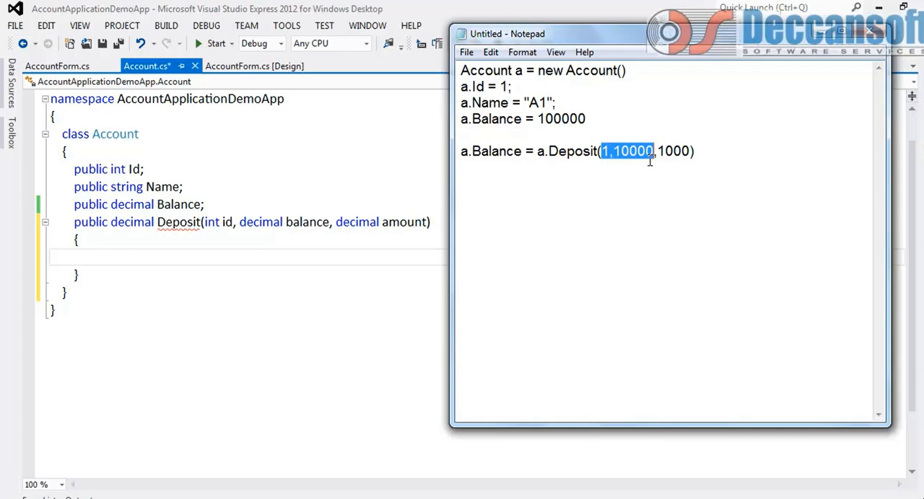
mouse_move(539, 154)
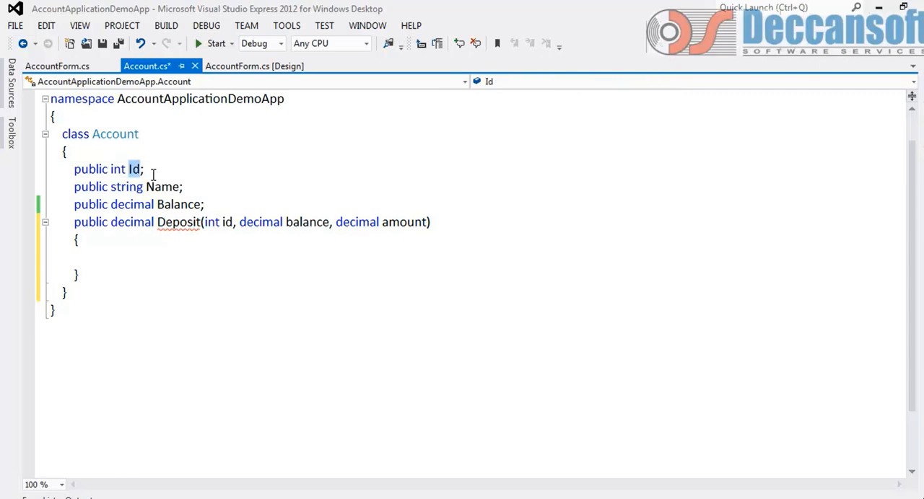
double_click(178, 204)
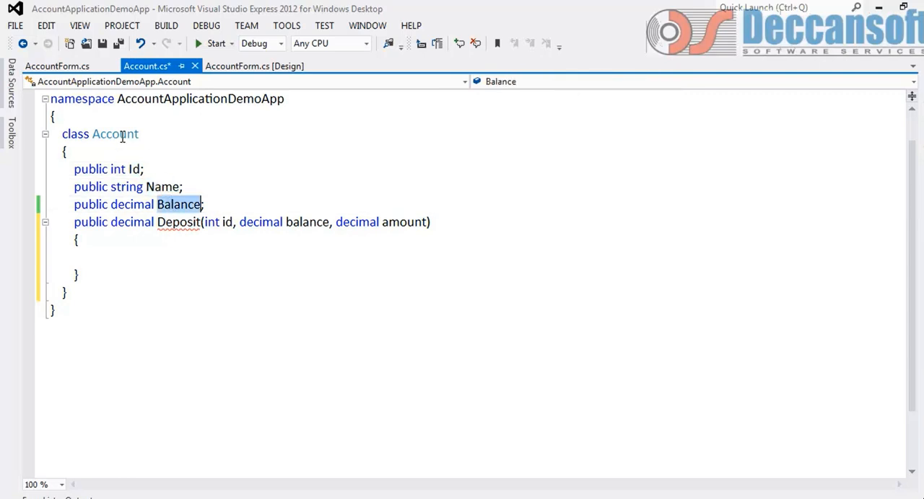
click(204, 221)
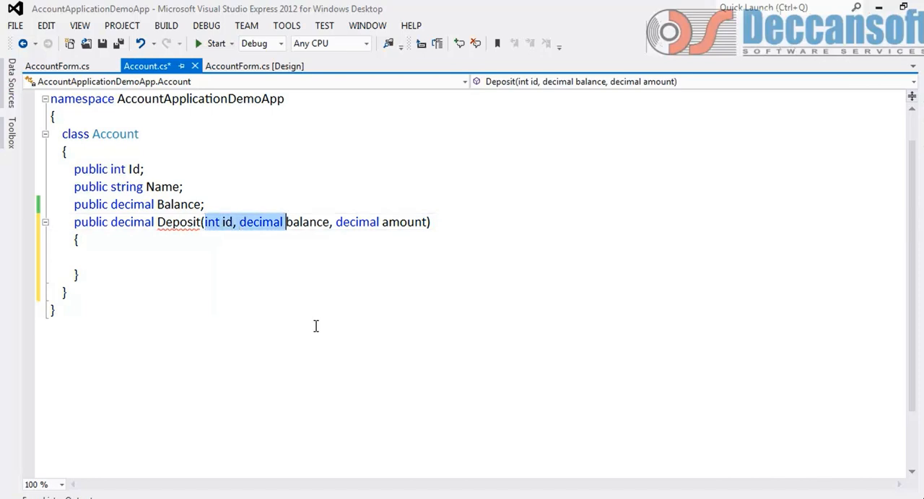
Step: Delete 'int id, decimal balance,' from Deposit, leaving only decimal amount
key(Delete)
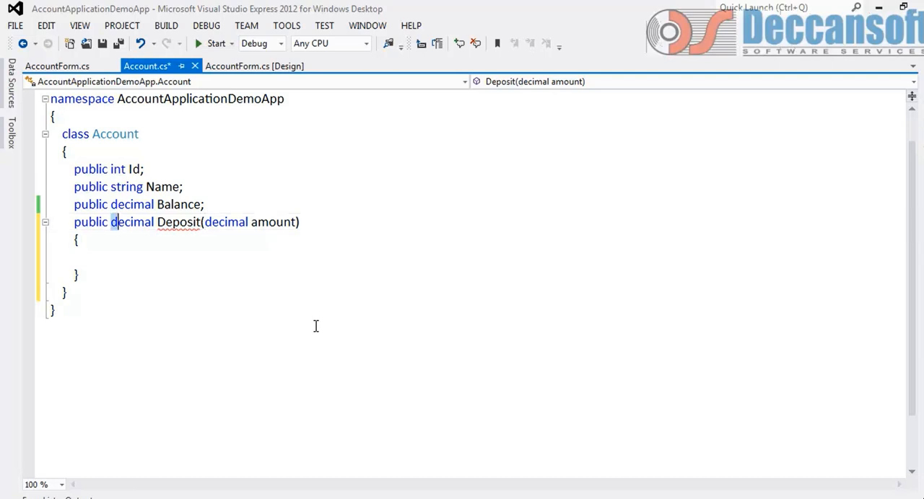
Step: Replace Deposit's decimal return type with void
double_click(132, 222)
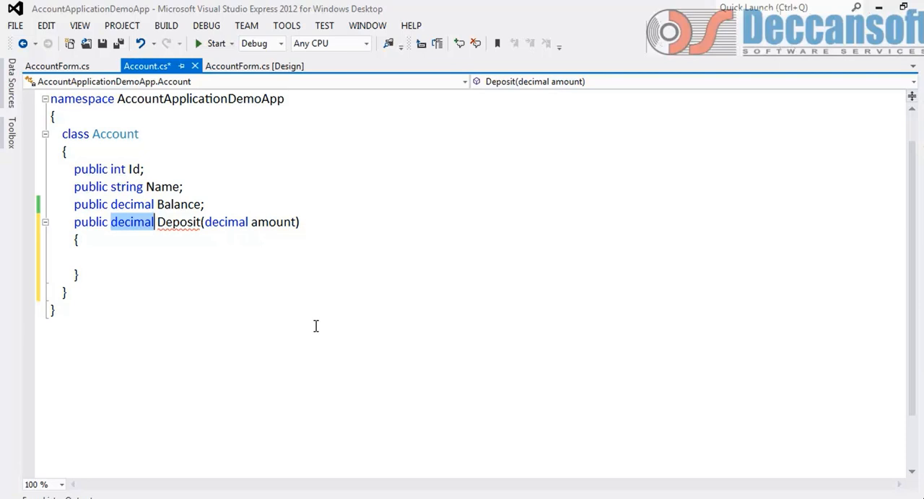
text(void)
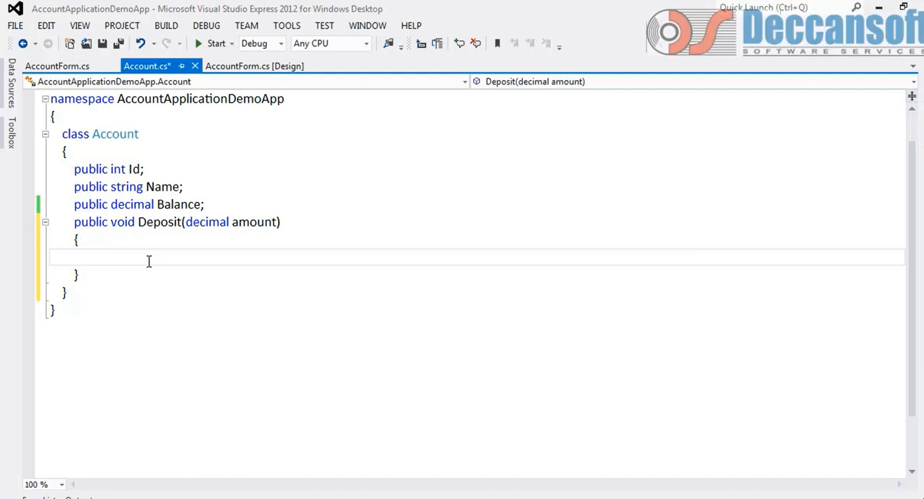
double_click(158, 222)
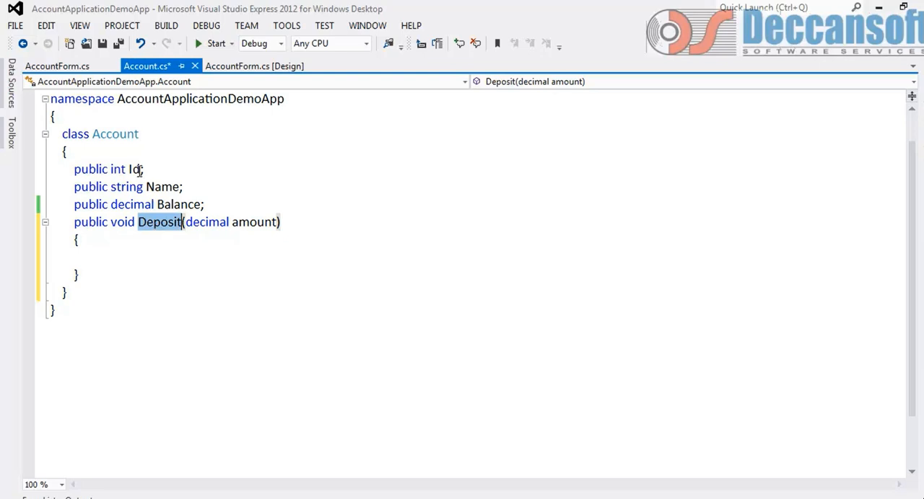
mouse_move(172, 204)
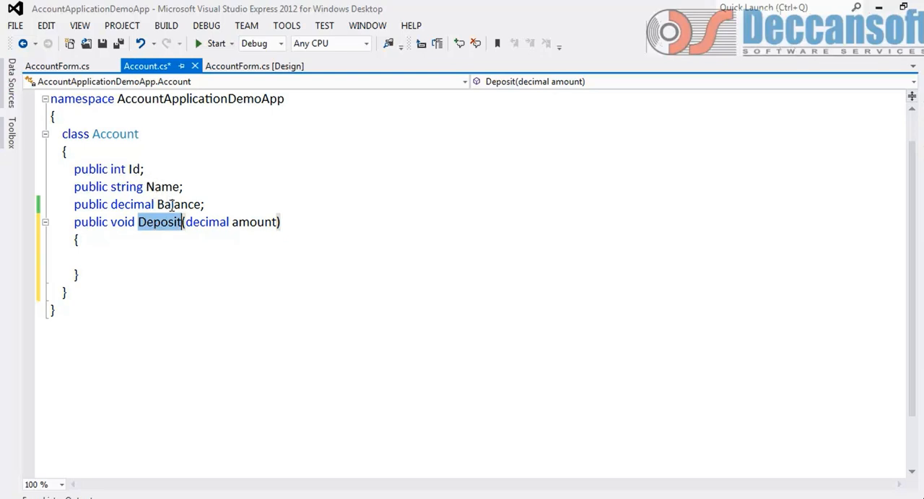
double_click(206, 222)
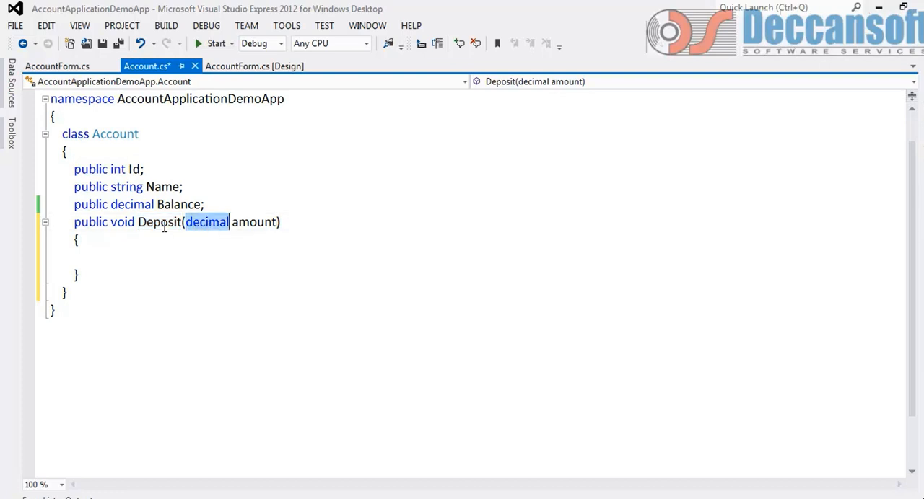
double_click(160, 222)
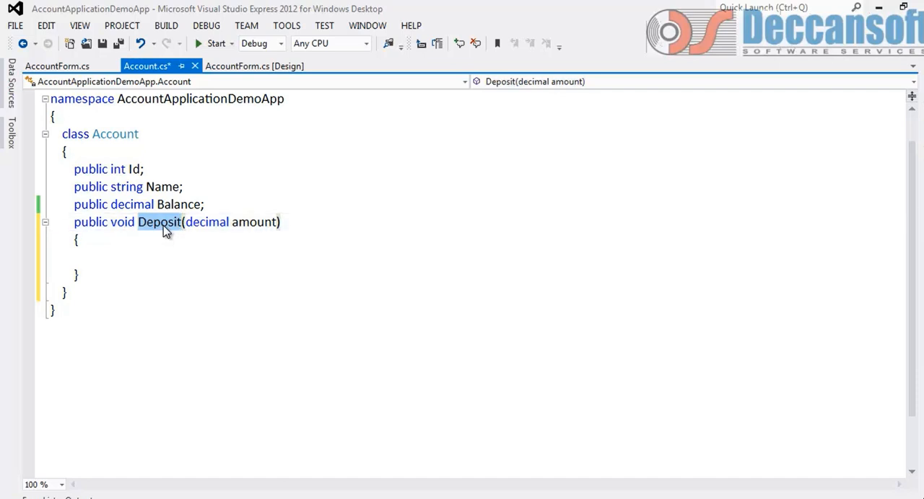
click(150, 257)
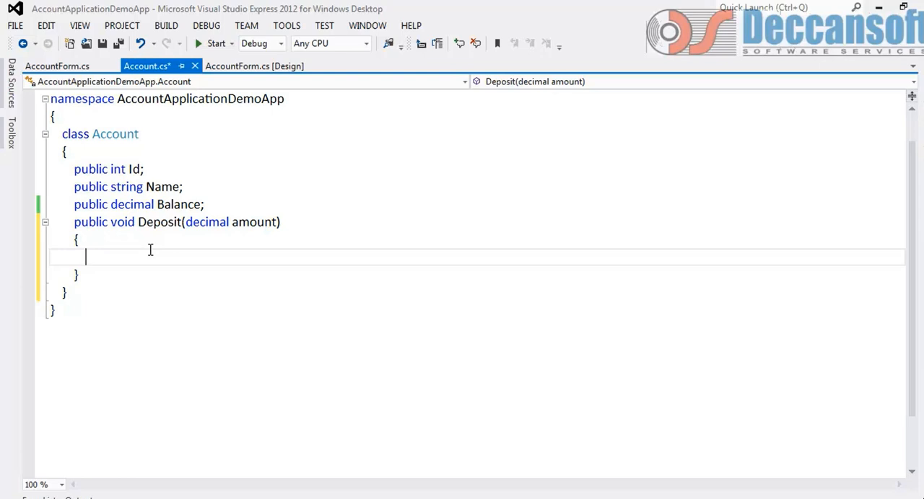
Step: Write this.Balance += amount; in Deposit's body and save Account.cs
text(this)
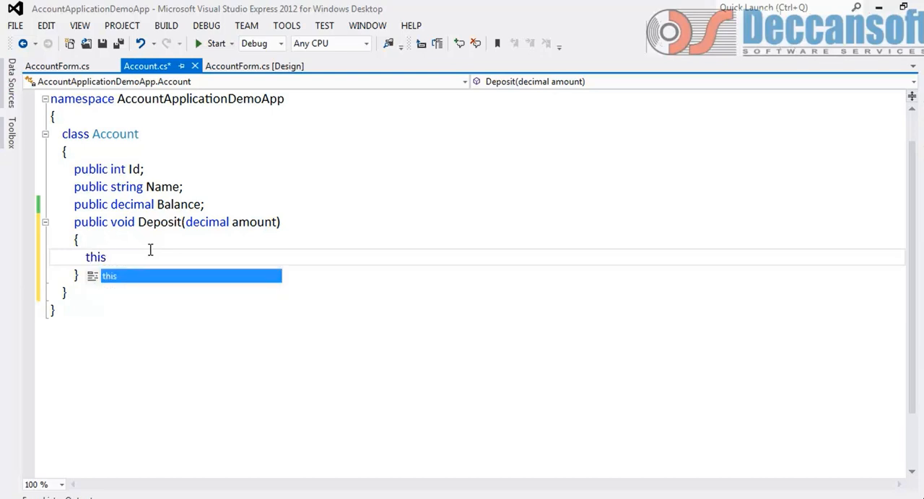
text(.)
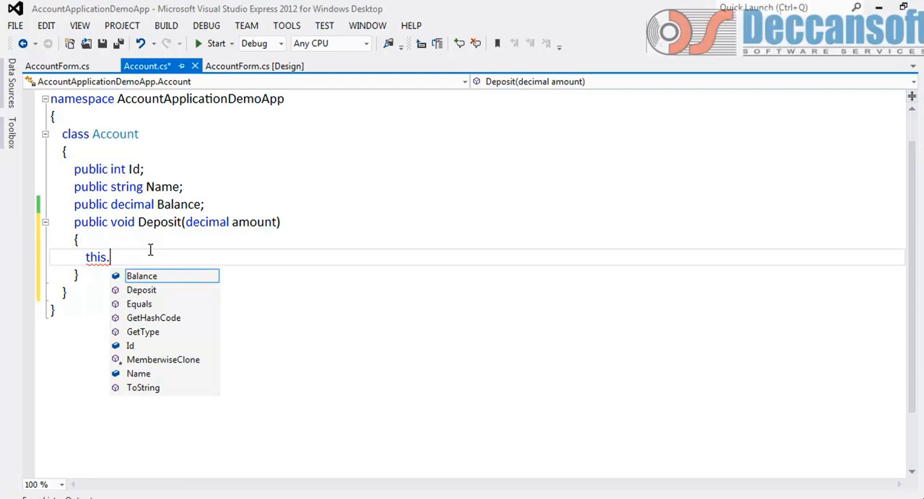
text(Balance +=)
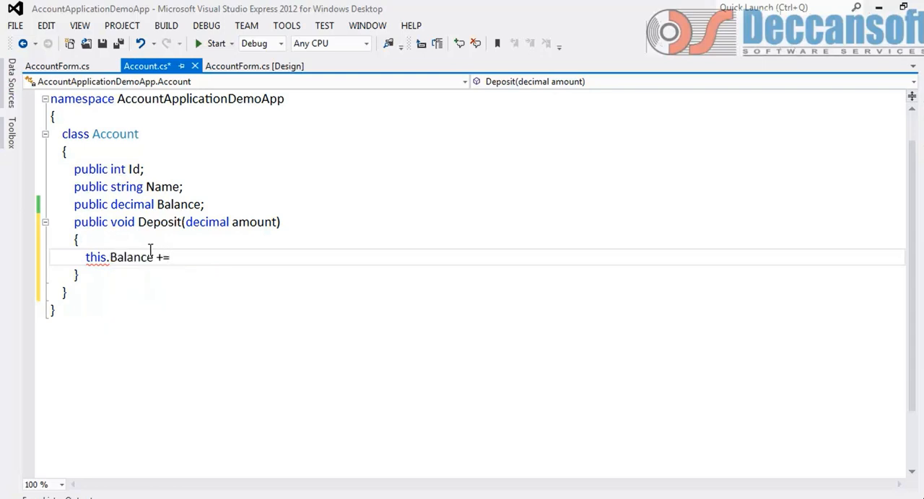
text(amount;)
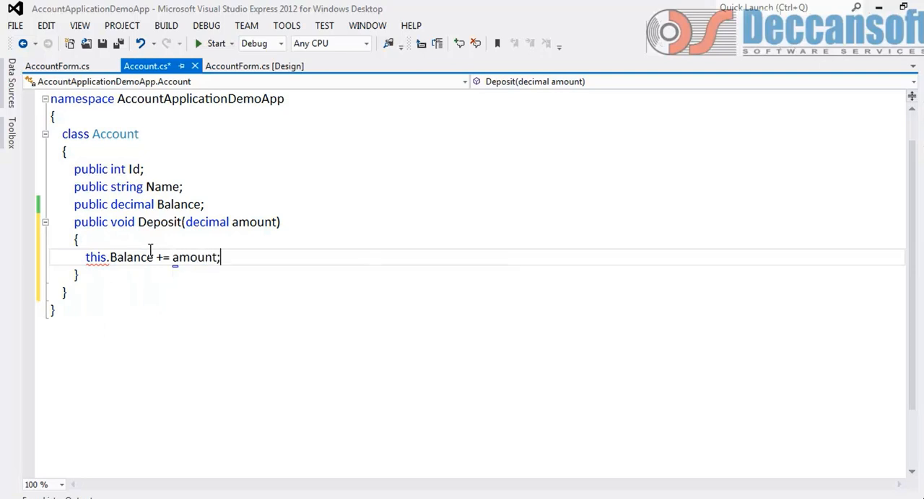
key(ctrl+s)
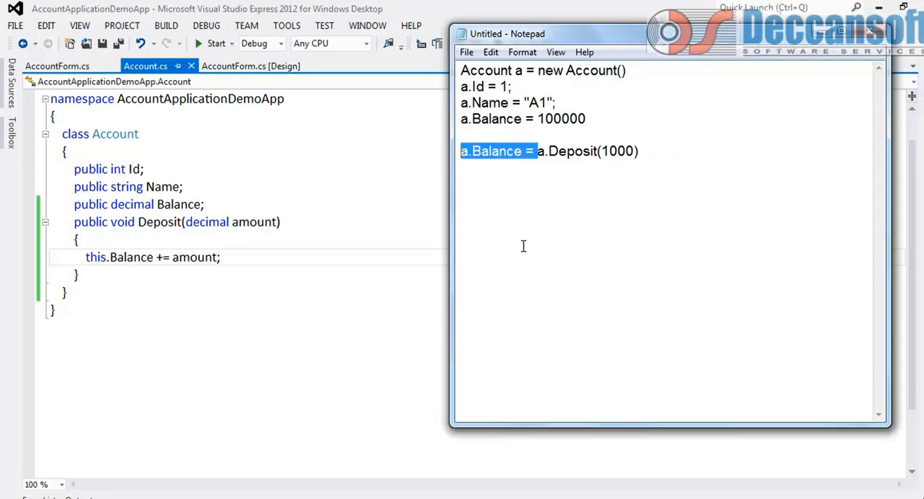
Step: Drop the balance assignment from the Deposit call and add a Console line printing a.Balance
key(Delete)
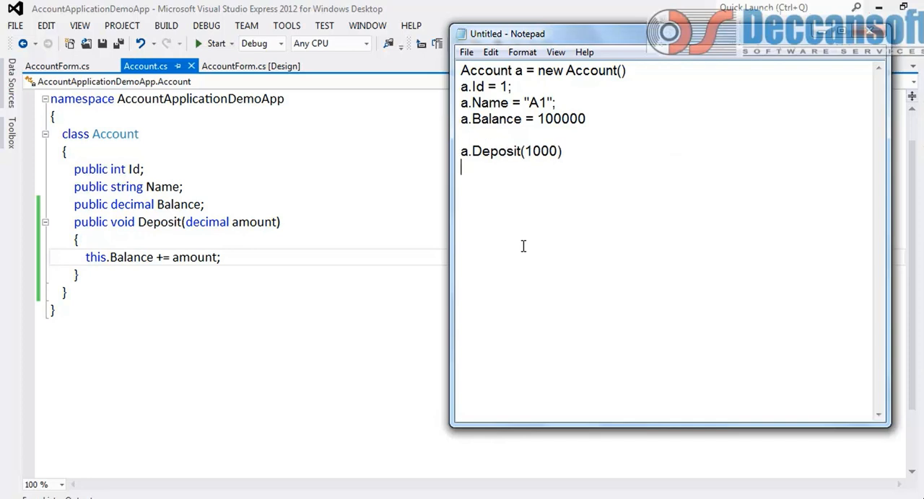
text(Console.Write(a)
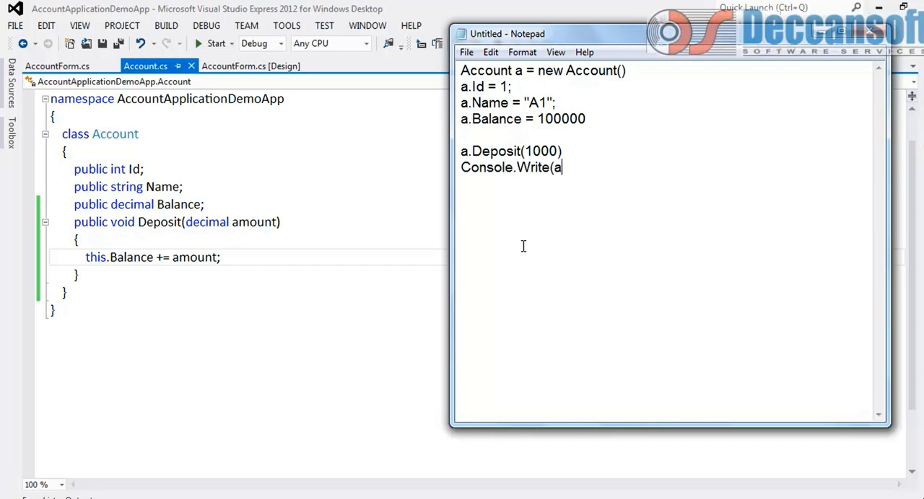
text(.Balance))
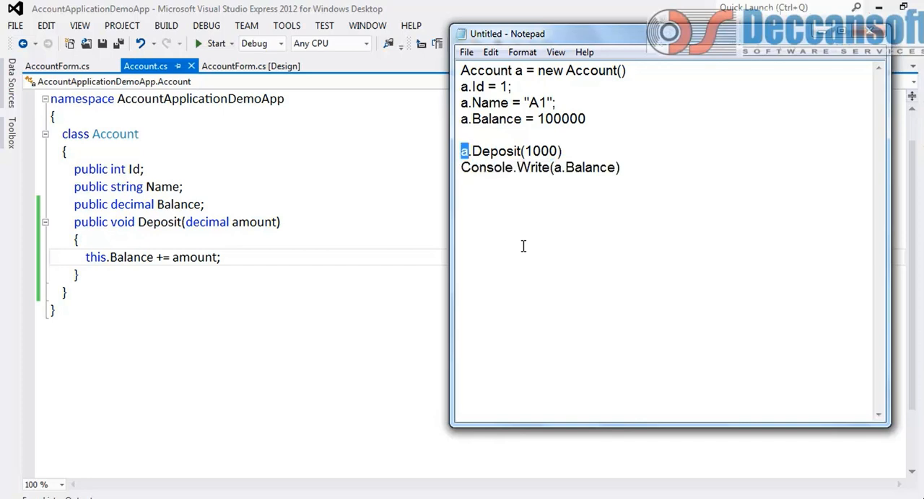
Step: Point out the Deposit call and printed balance, and edit the starting balance to 10000
double_click(495, 151)
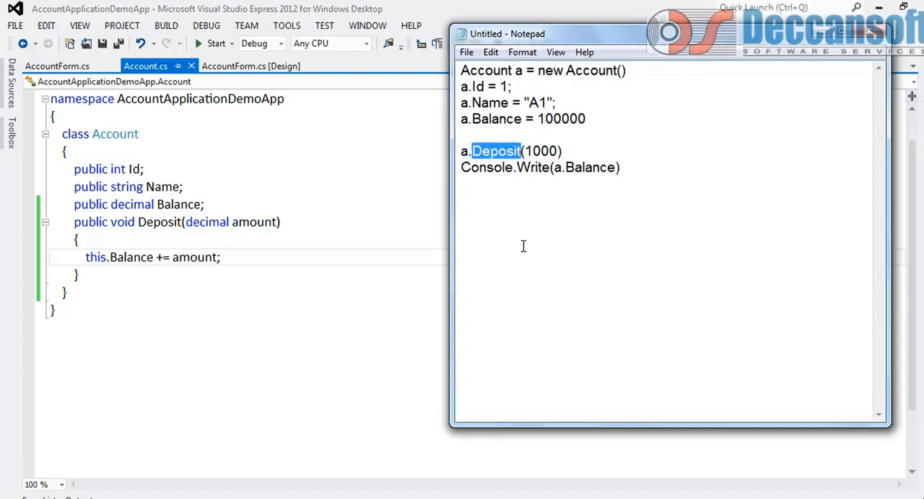
mouse_move(534, 249)
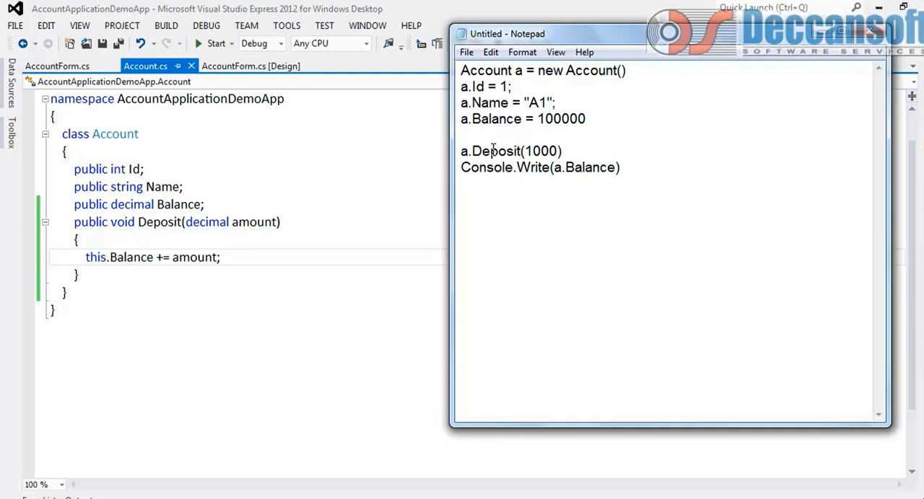
click(561, 151)
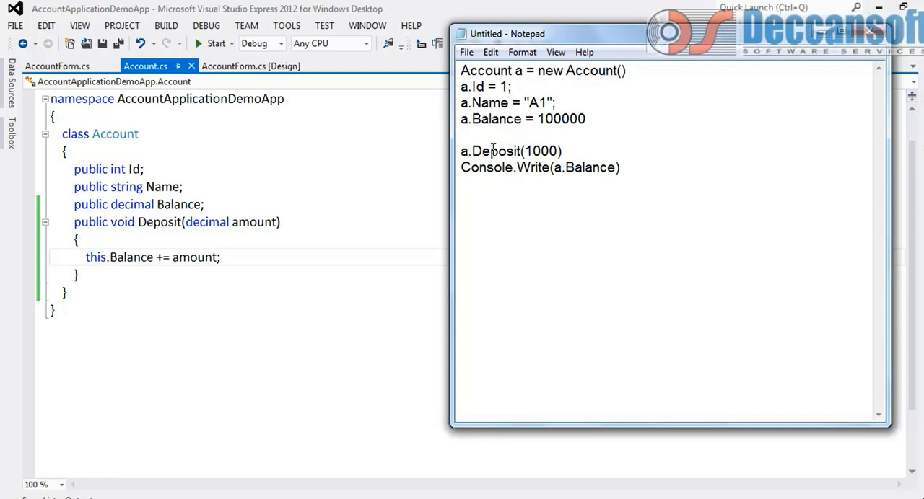
mouse_move(130, 262)
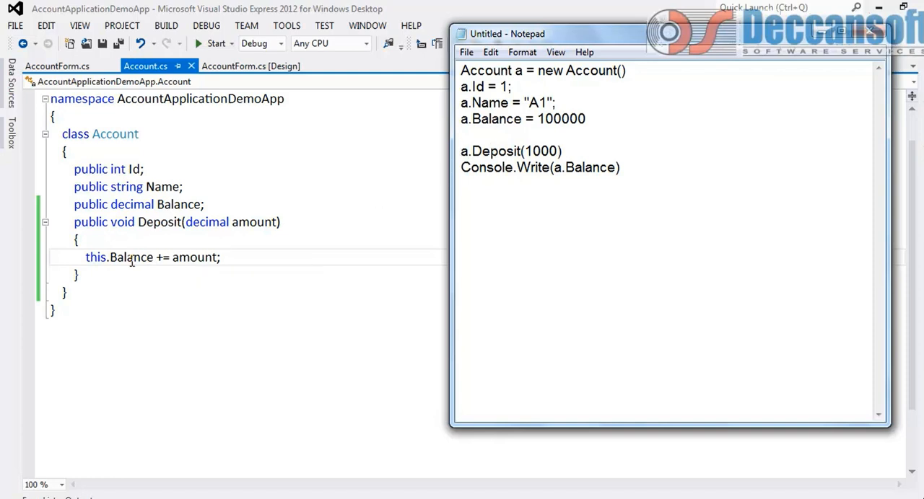
double_click(584, 168)
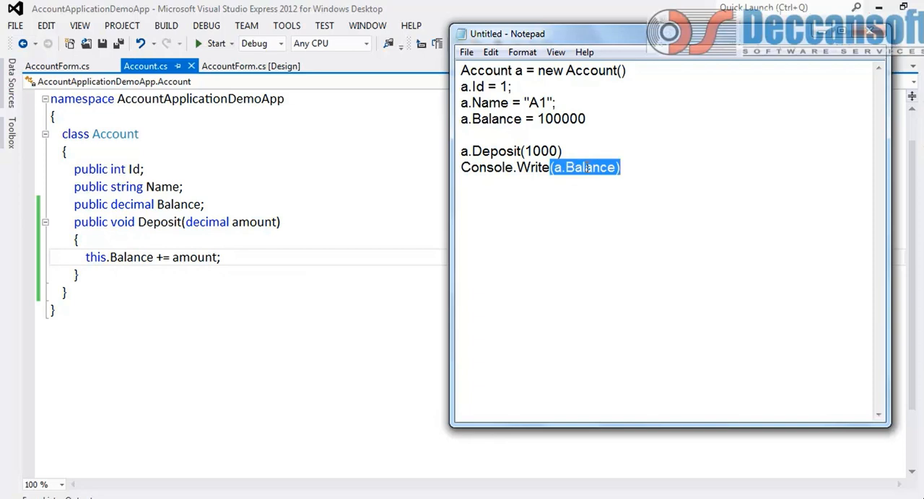
click(579, 118)
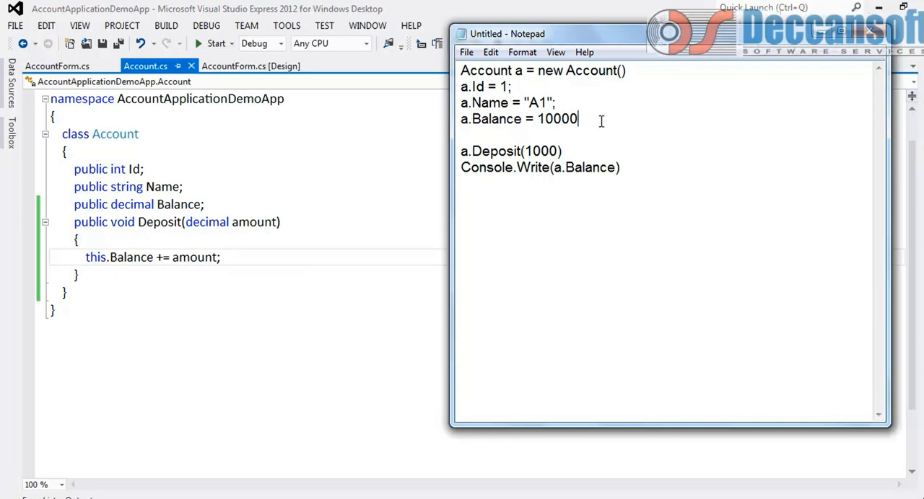
mouse_move(602, 119)
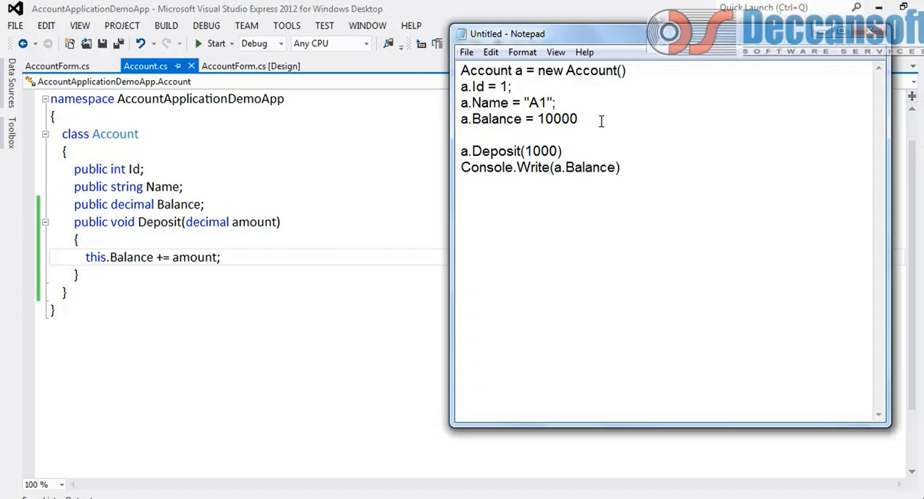
double_click(584, 168)
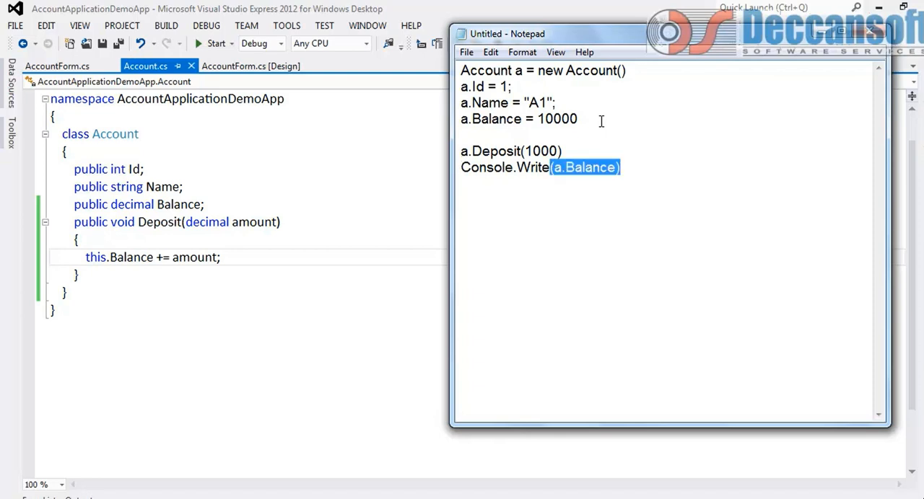
click(602, 126)
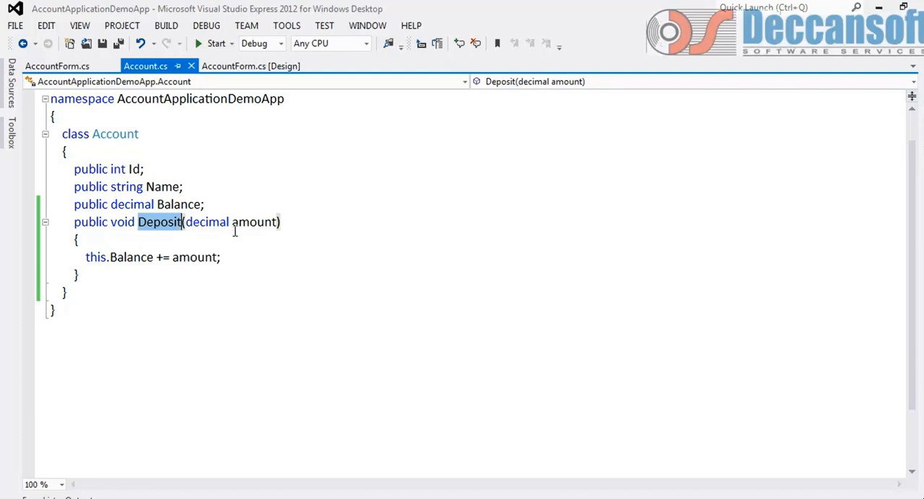
Step: Restore 'this.' in Deposit's this.Balance += amount; and highlight Balance and amount
double_click(96, 257)
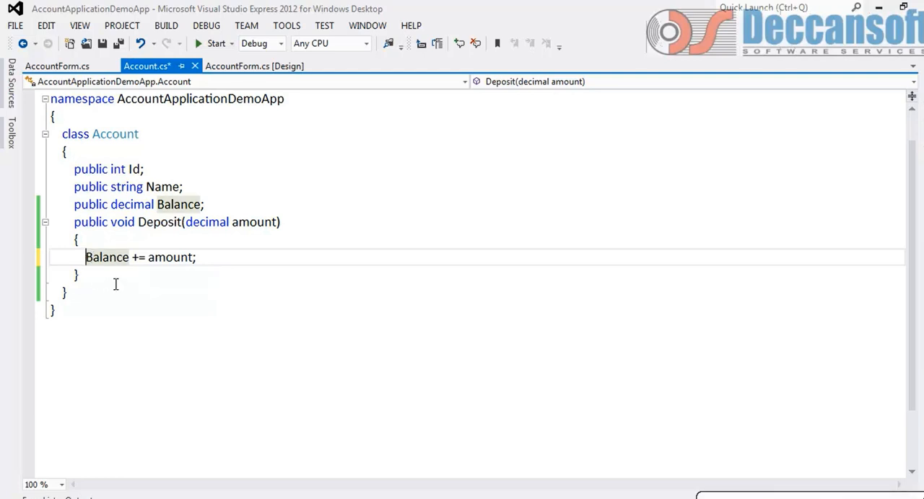
text(this.)
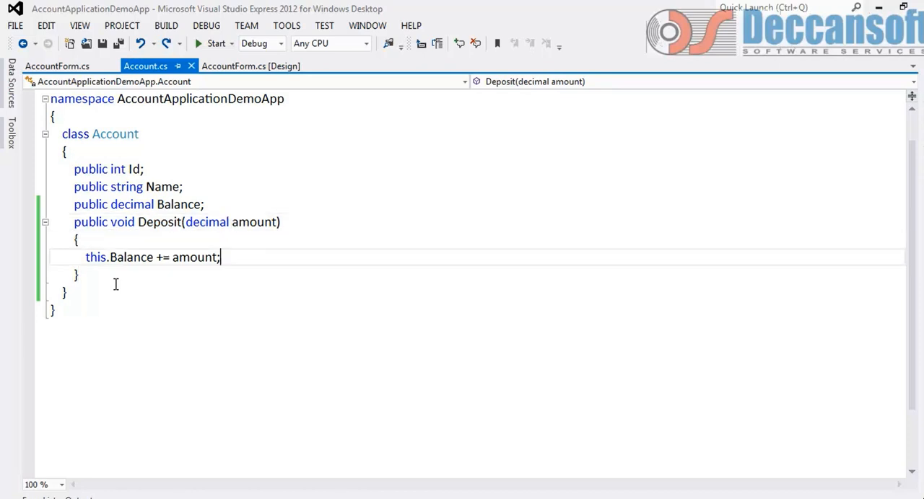
double_click(96, 257)
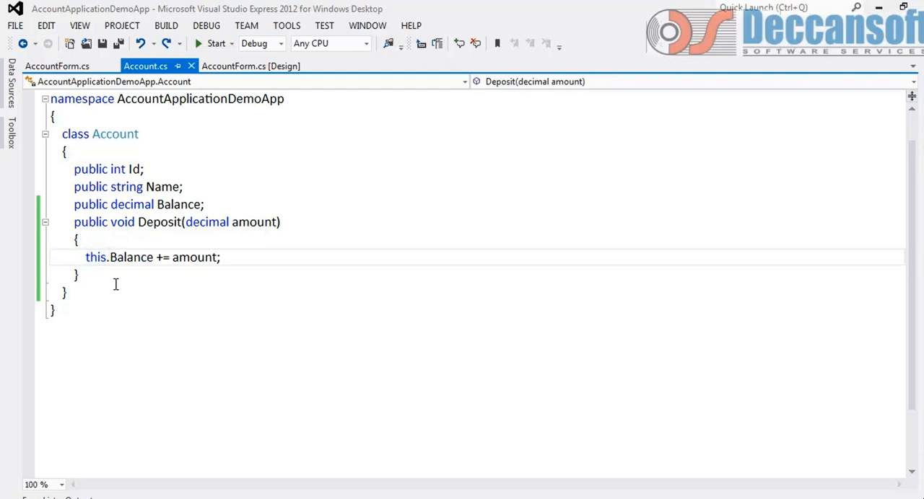
double_click(195, 256)
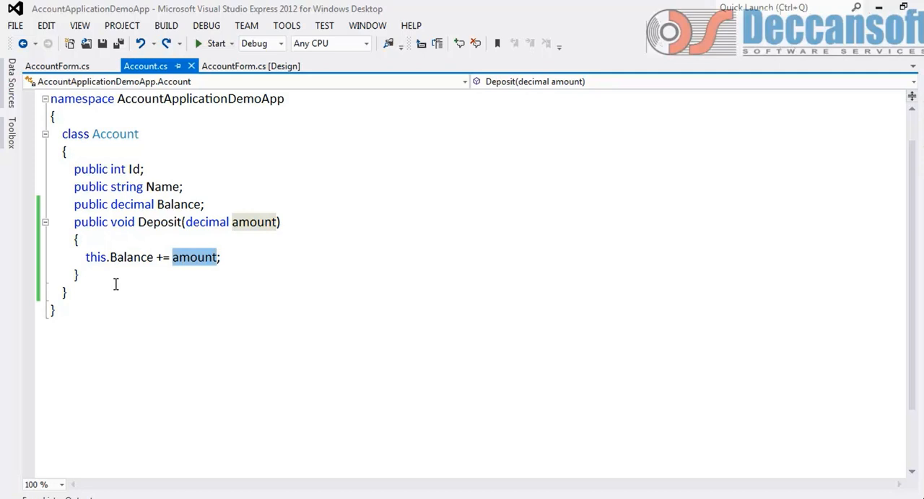
mouse_move(183, 451)
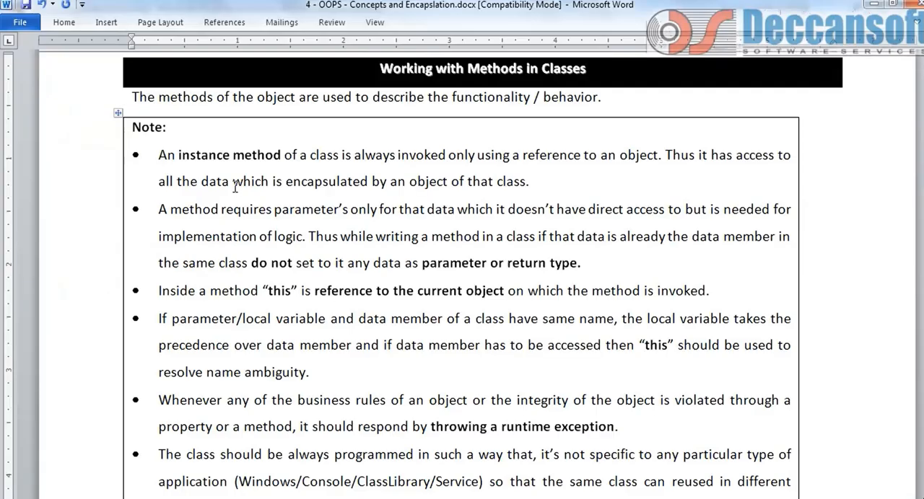
drag(158, 154, 367, 181)
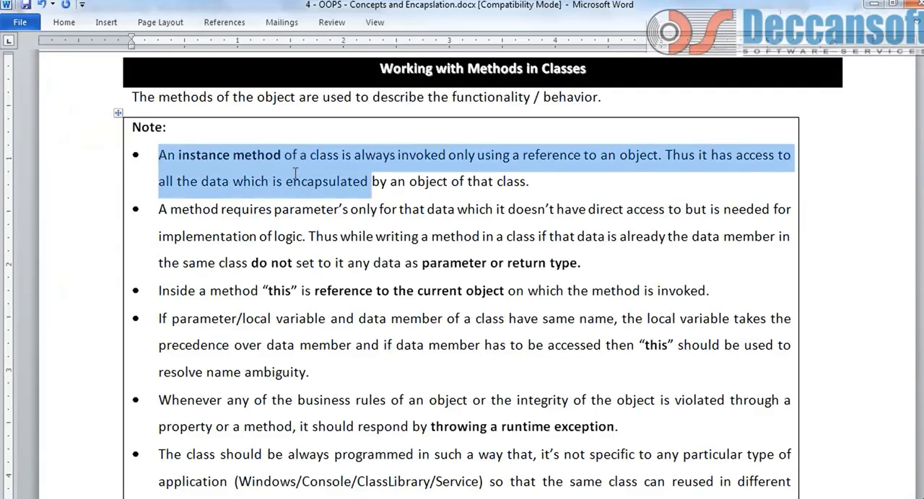
click(446, 154)
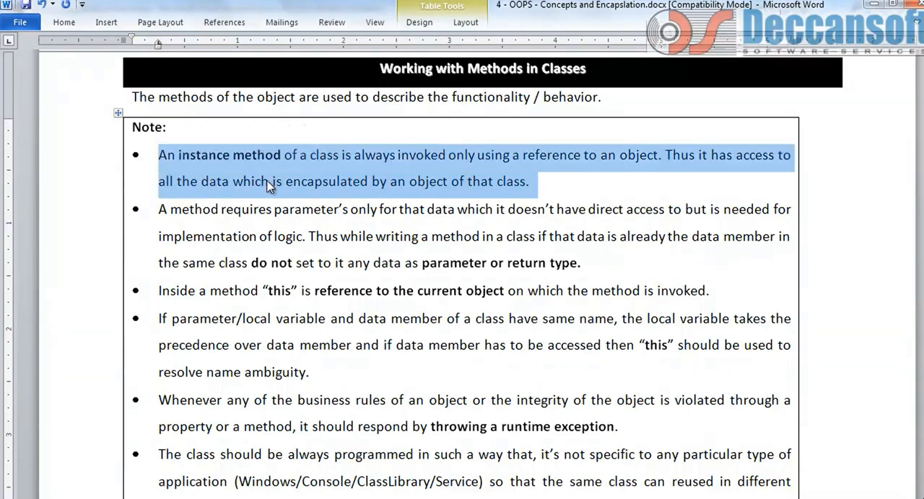
click(664, 155)
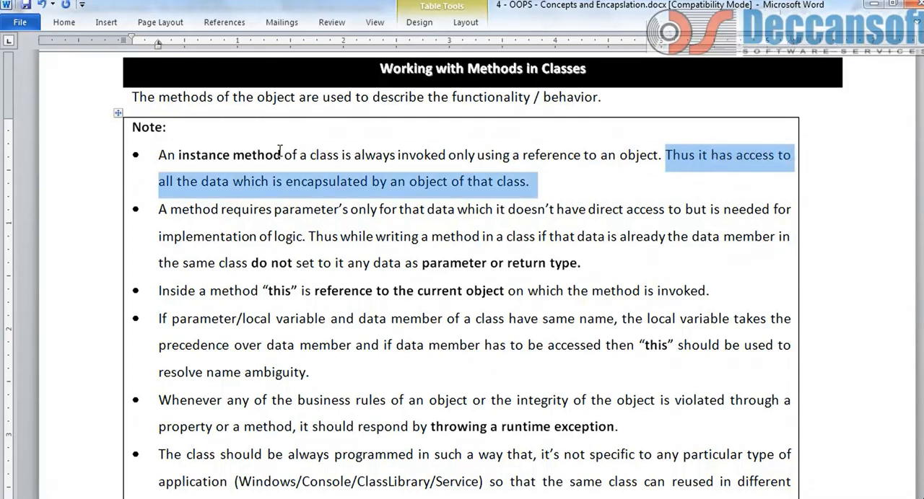
double_click(203, 154)
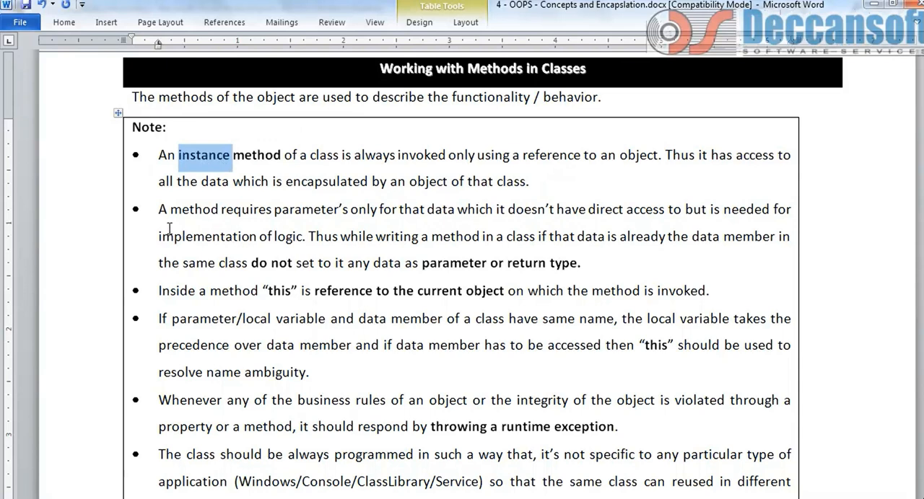
drag(158, 210, 349, 209)
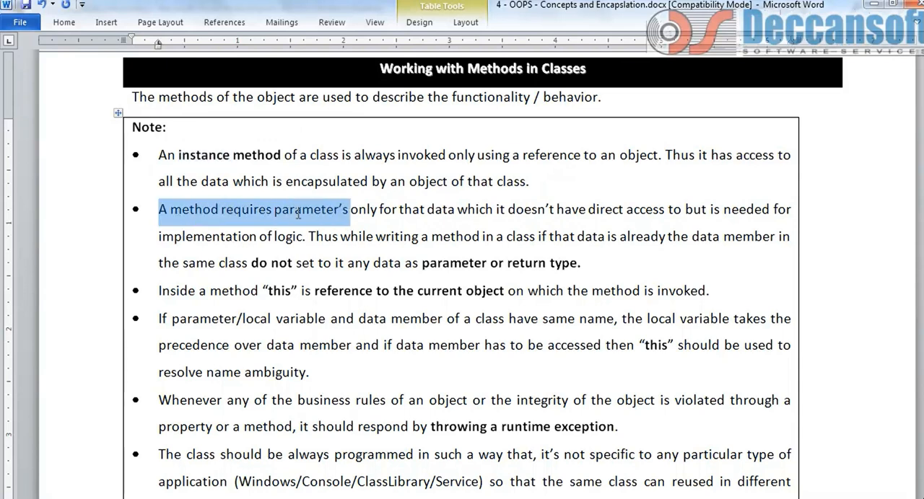
drag(350, 209, 456, 209)
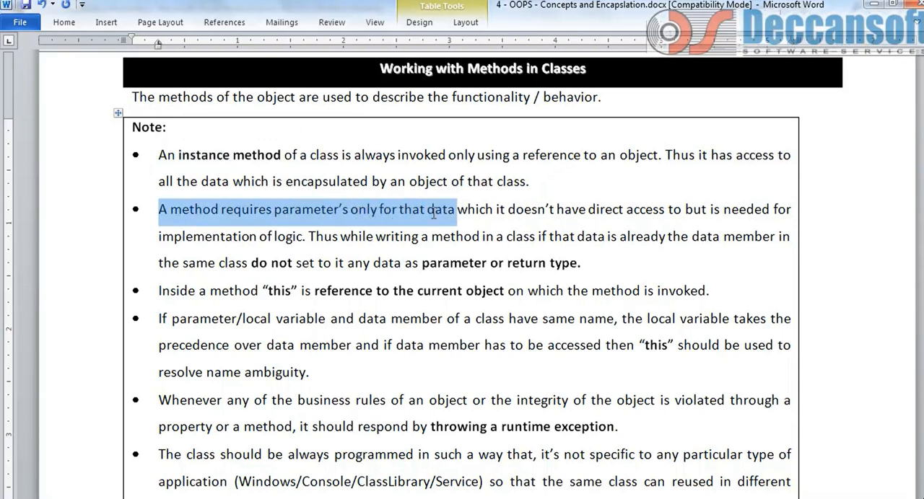
drag(456, 209, 587, 209)
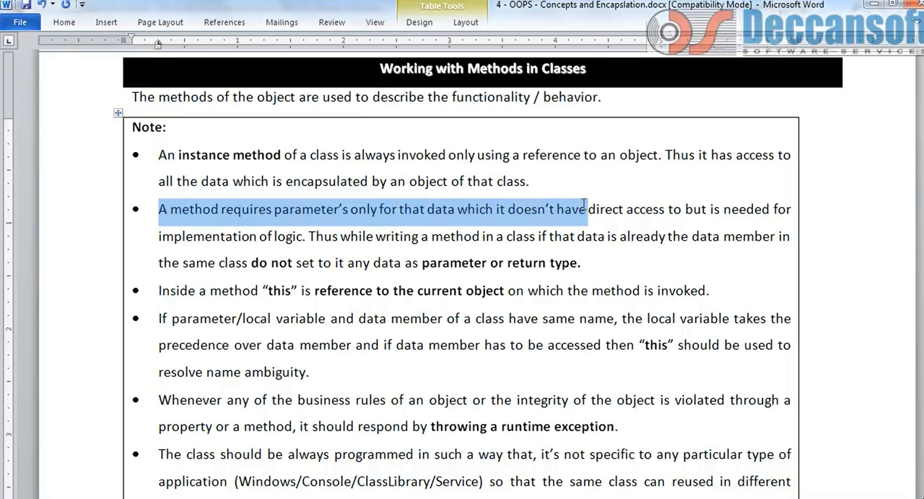
drag(591, 210, 669, 210)
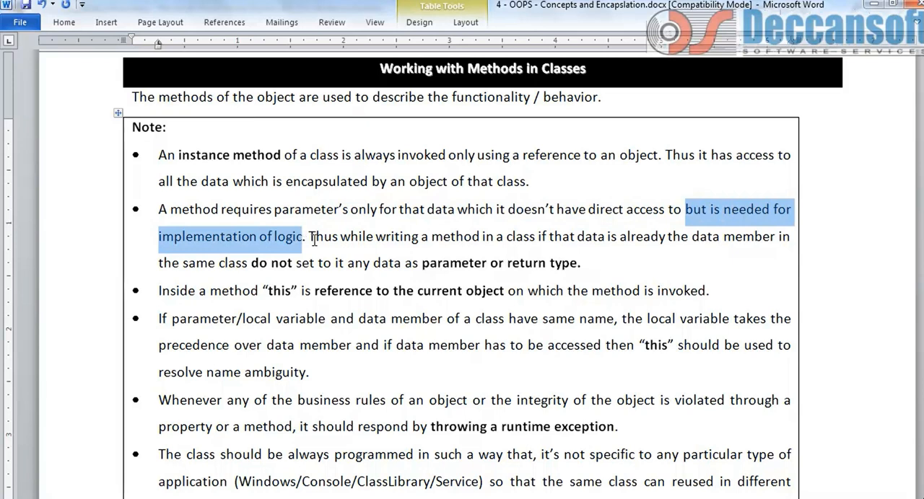
mouse_move(298, 242)
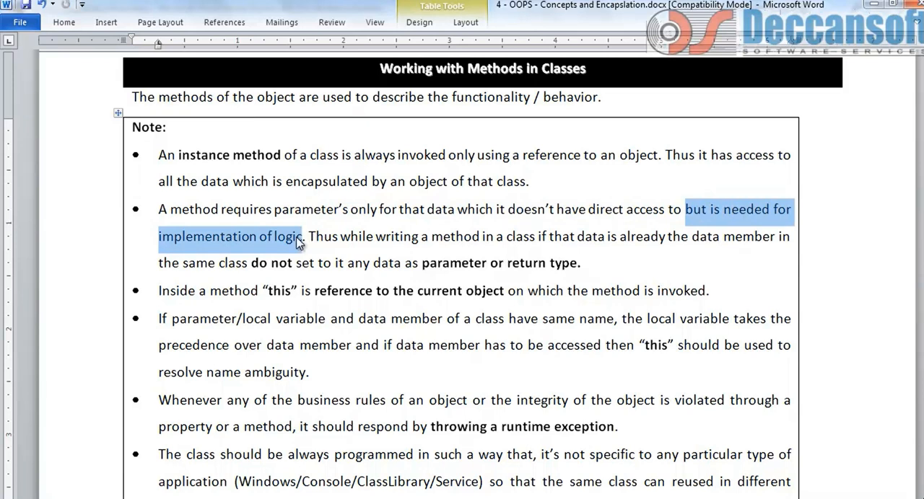
click(314, 237)
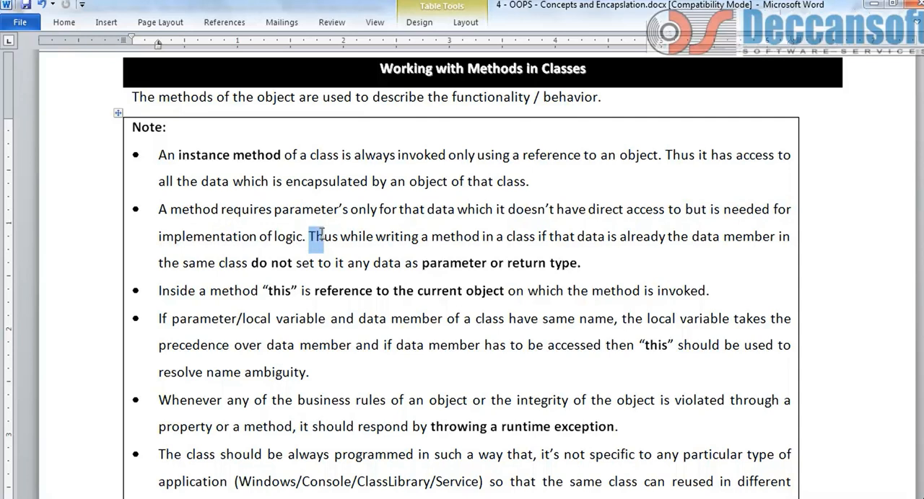
drag(309, 236, 538, 236)
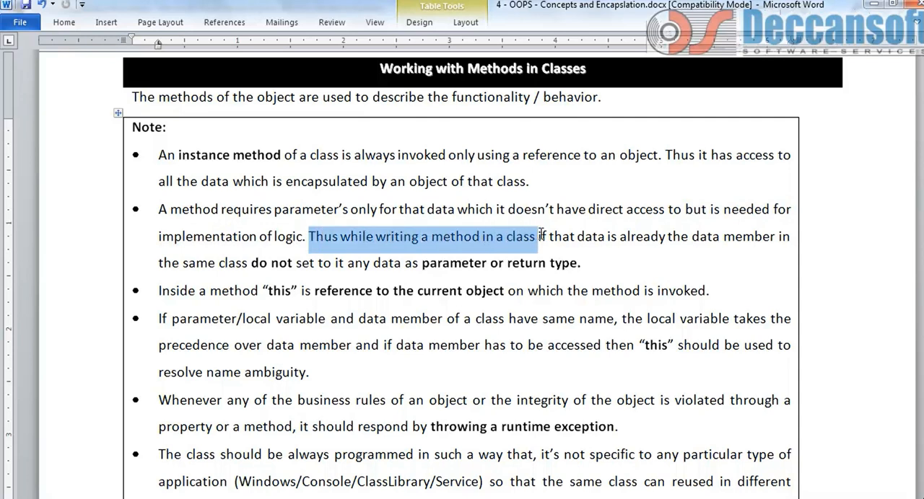
drag(538, 236, 722, 236)
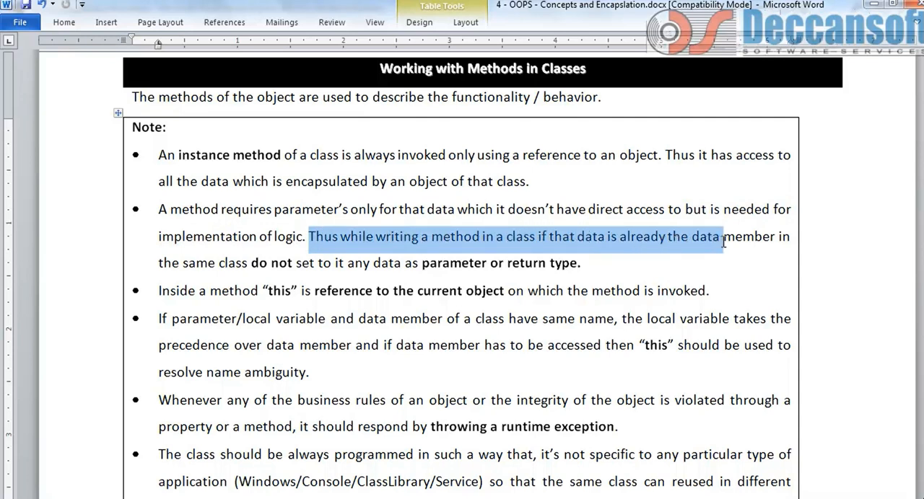
drag(722, 237, 581, 263)
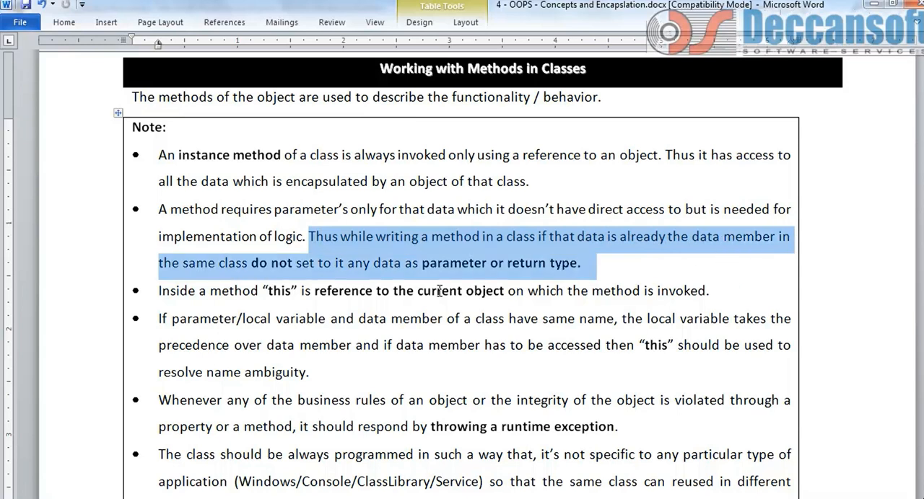
click(335, 263)
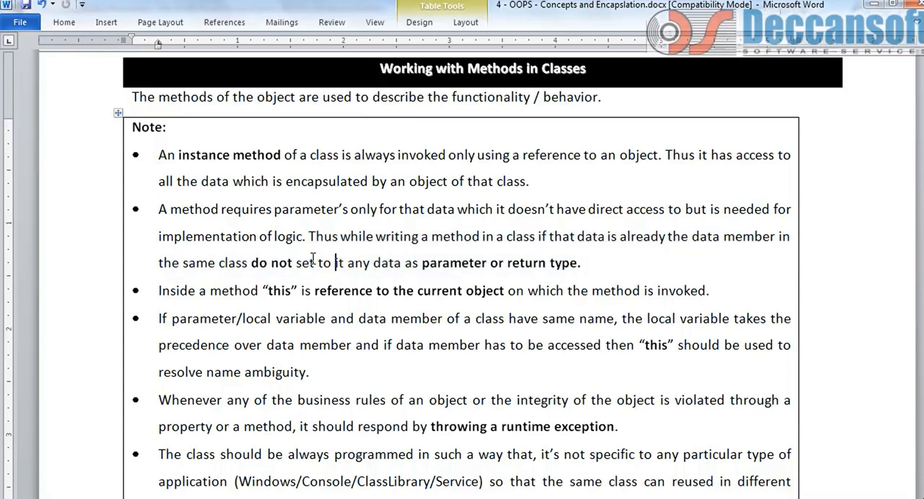
drag(295, 263, 403, 263)
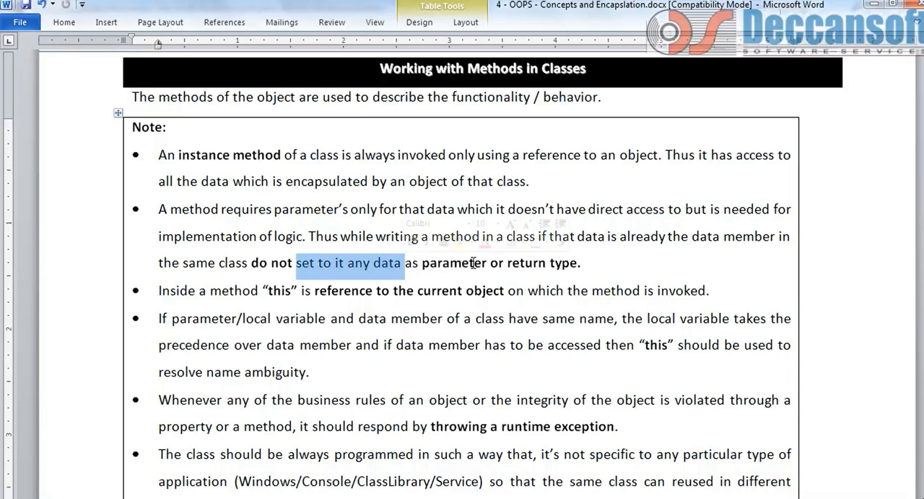
click(566, 293)
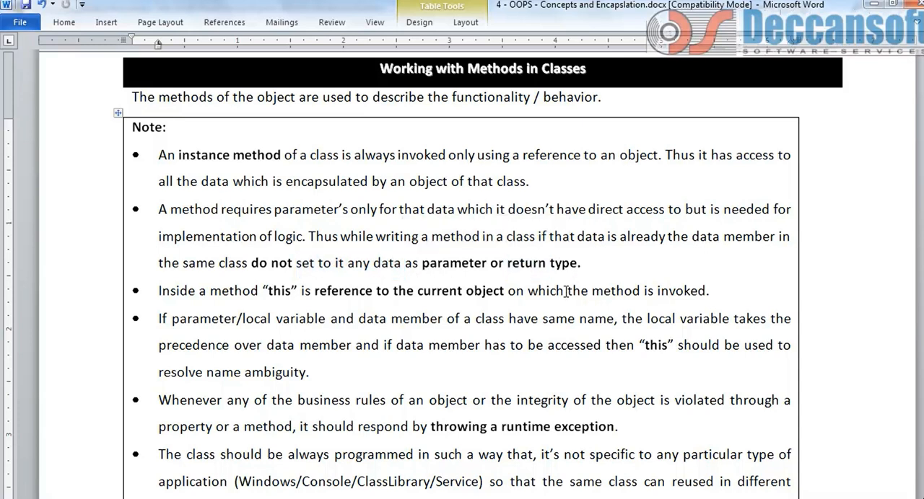
click(581, 263)
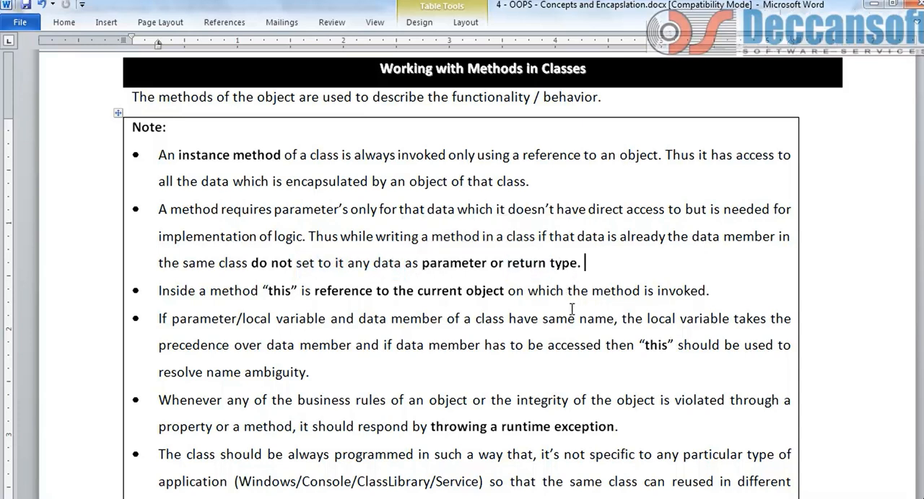
mouse_move(169, 290)
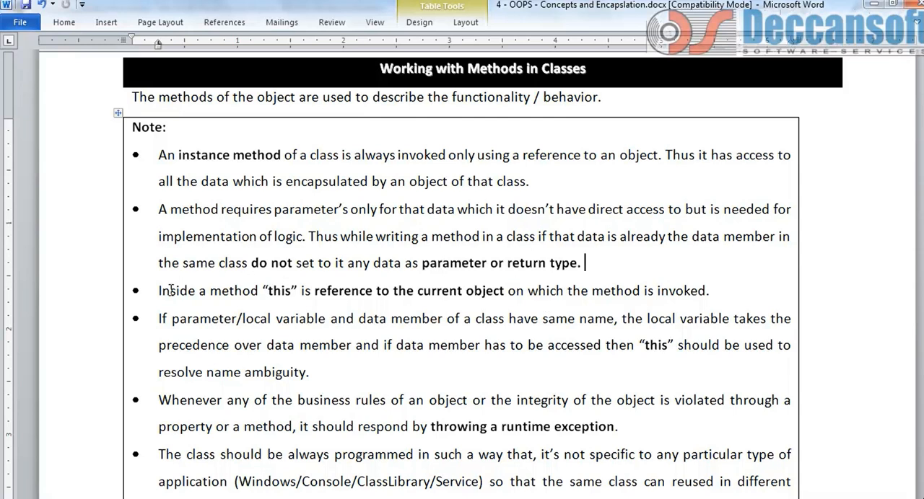
click(317, 291)
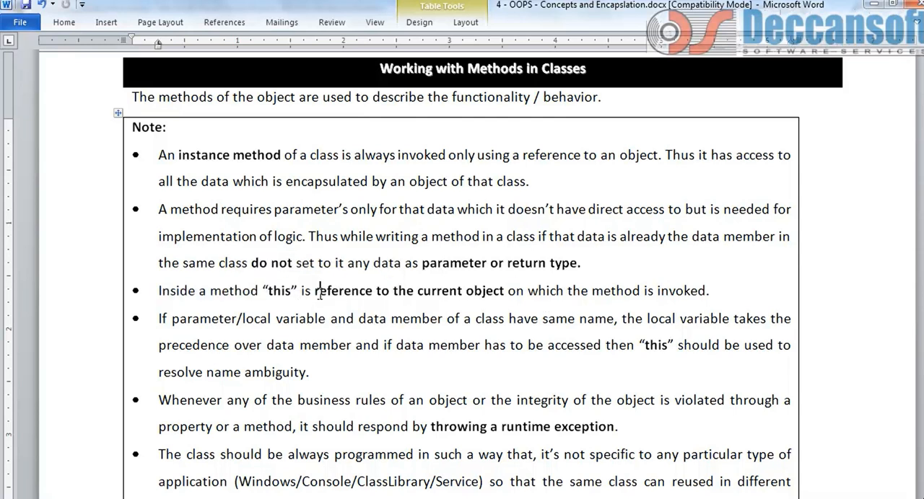
click(713, 291)
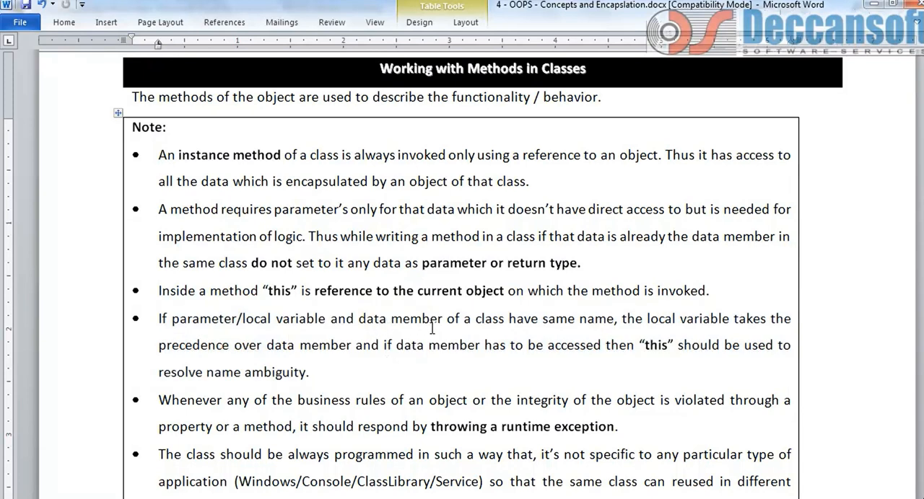
mouse_move(605, 324)
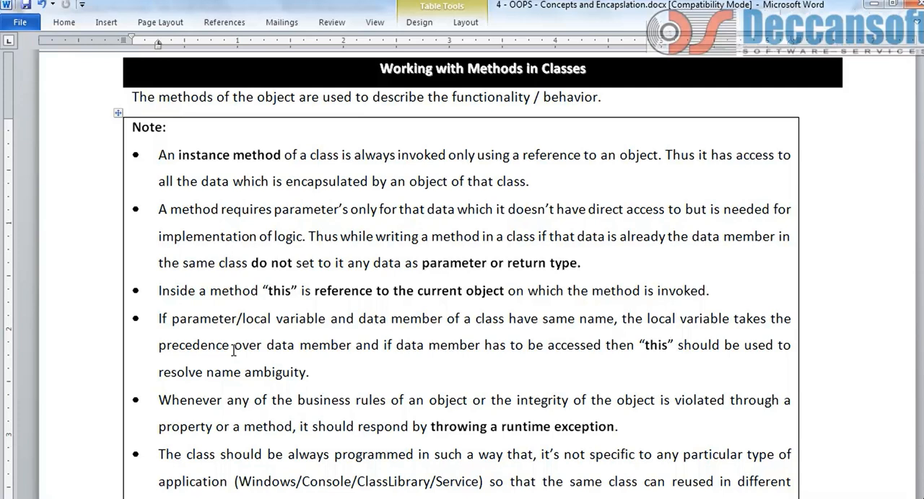
drag(234, 345, 382, 345)
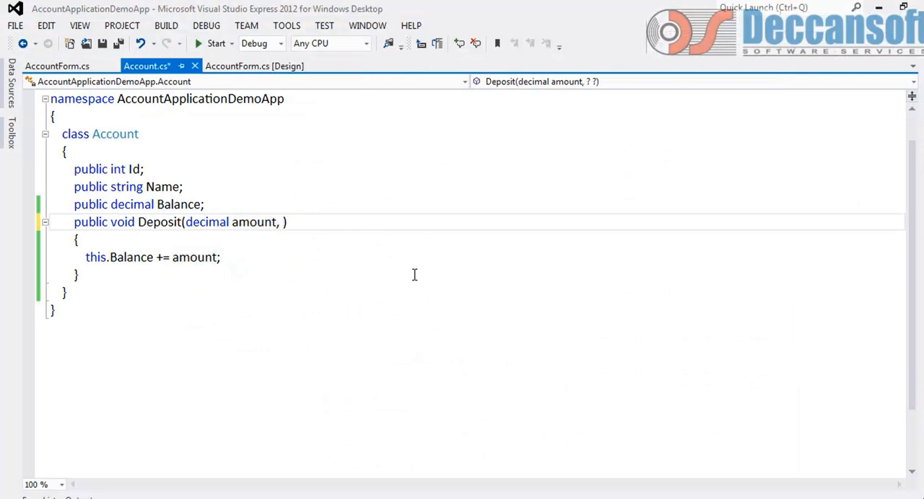
Step: Try adding a string Name parameter to Deposit with a Name = "T"; assignment
text(string Name)
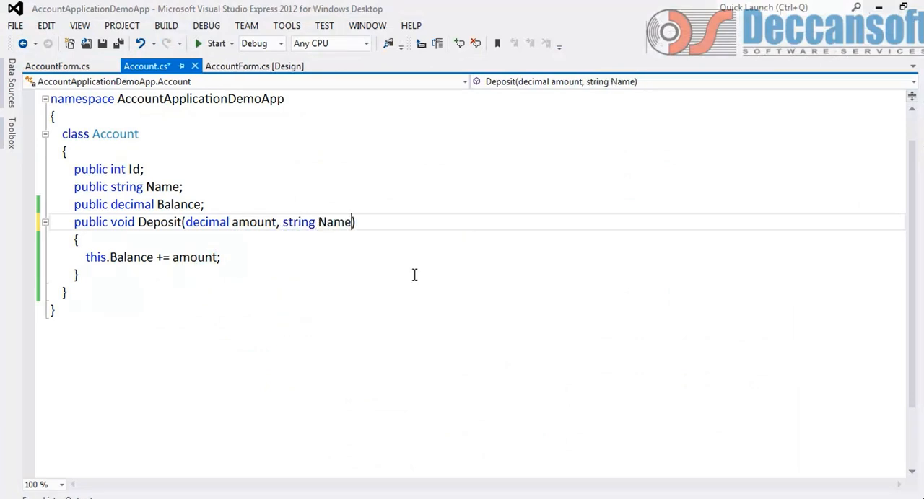
click(78, 240)
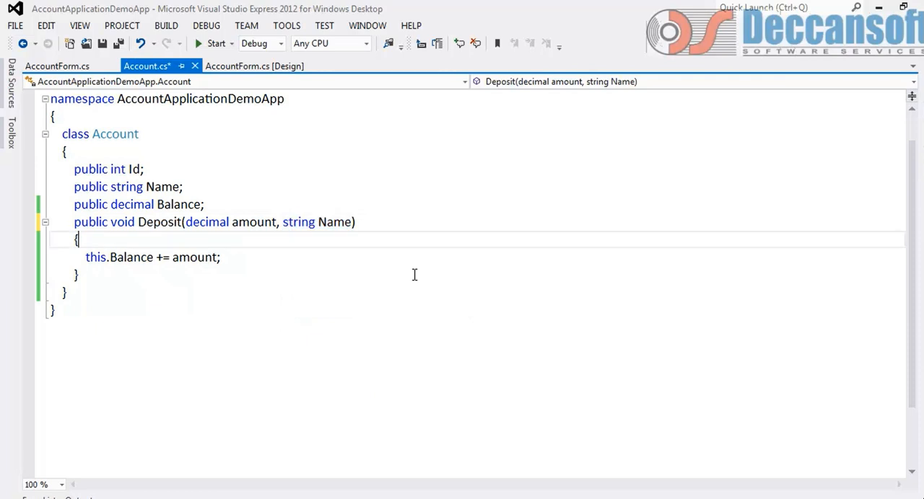
text(Name =)
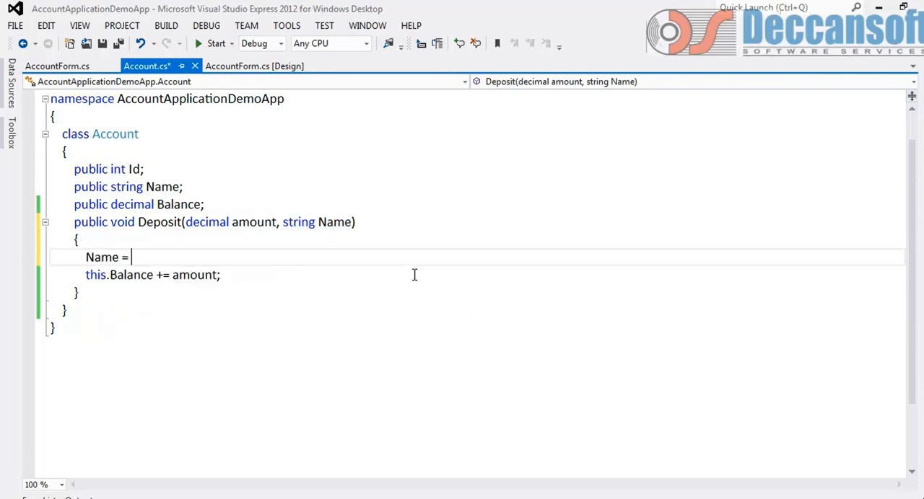
text("T";)
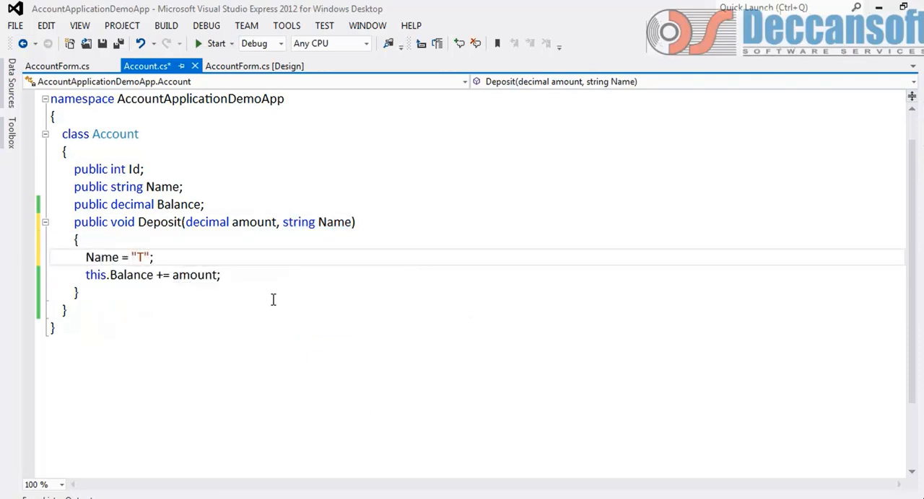
click(334, 222)
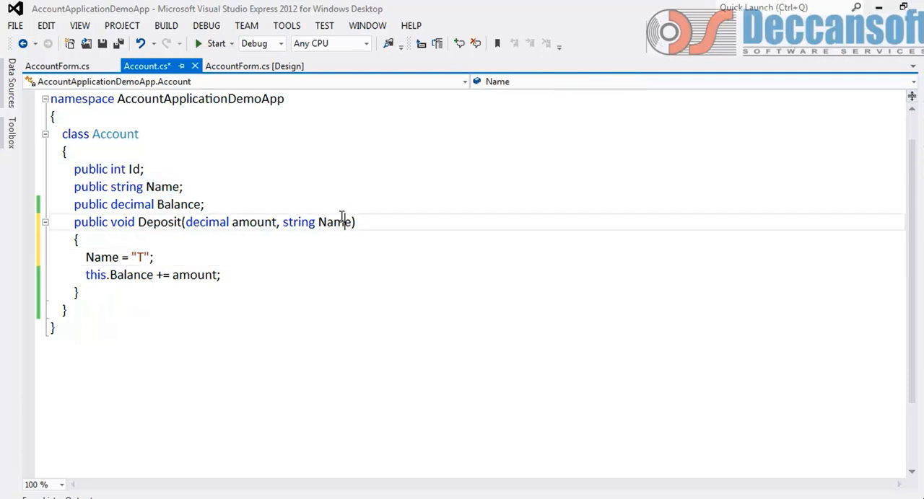
double_click(164, 186)
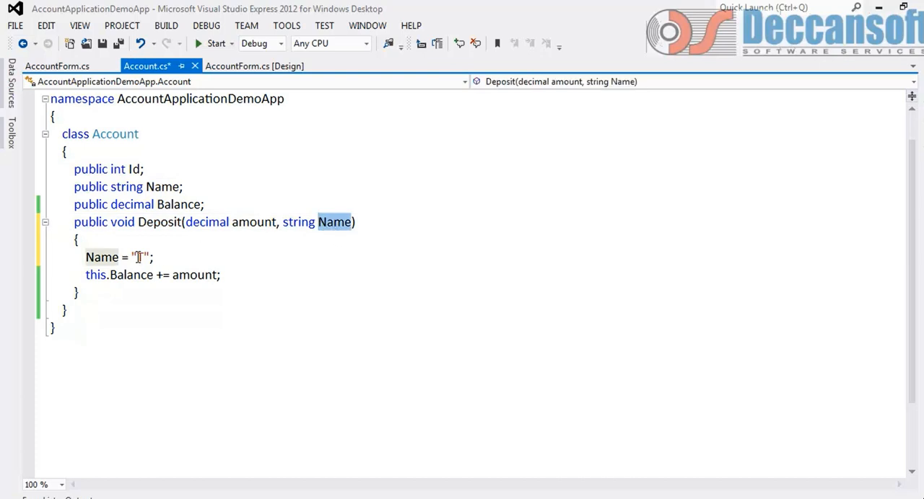
Step: Rewrite the assignment as this.Name = "T";, then delete the Name assignment lines
double_click(101, 257)
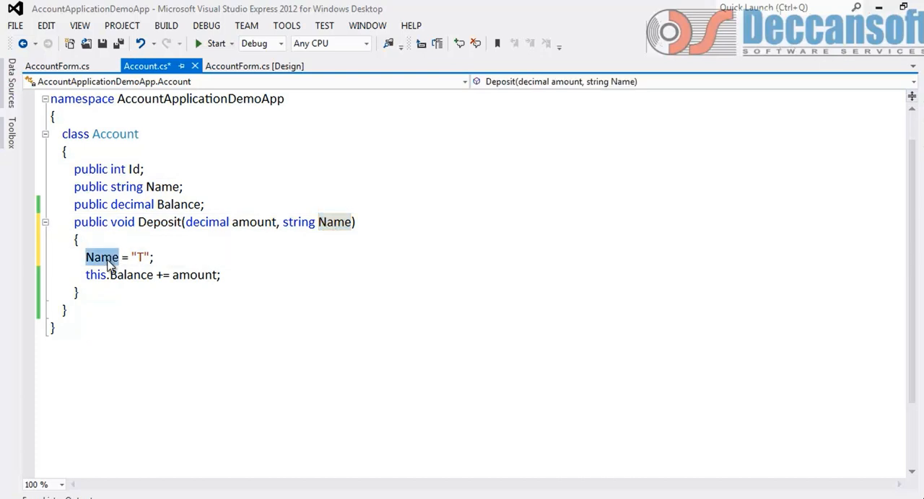
text(this.)
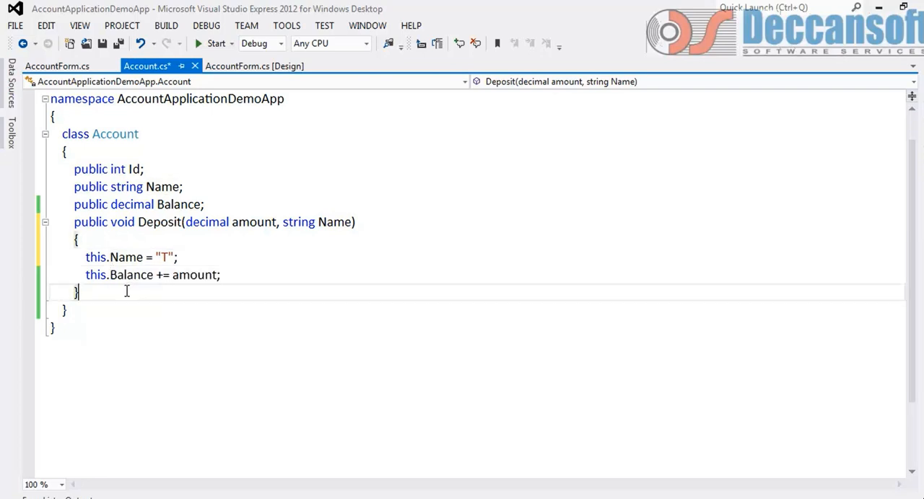
double_click(94, 257)
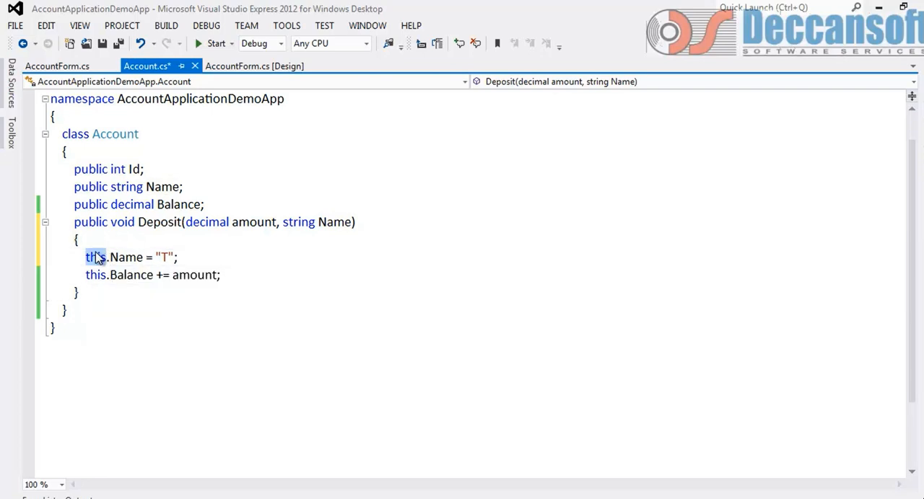
double_click(125, 257)
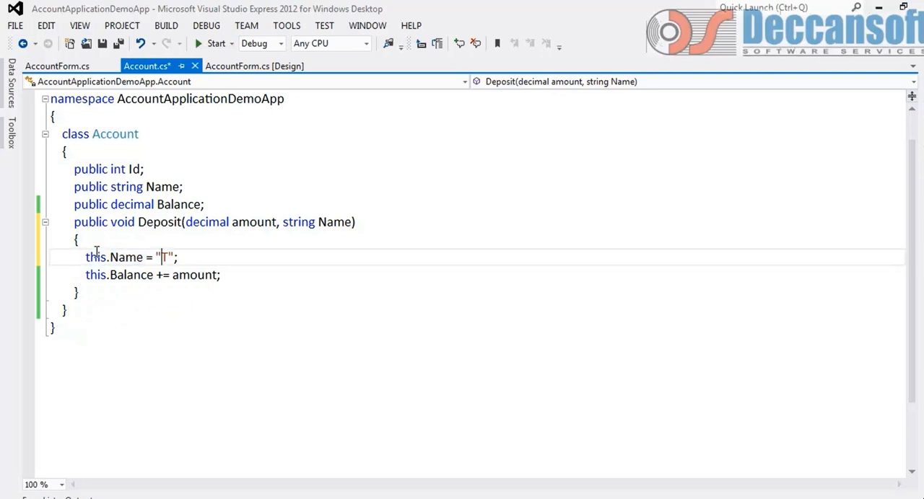
text(Name = "A)
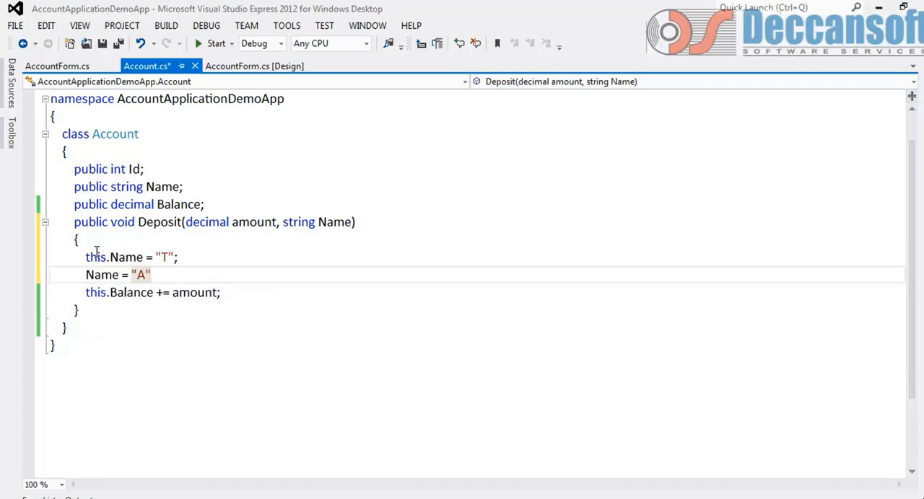
text(;)
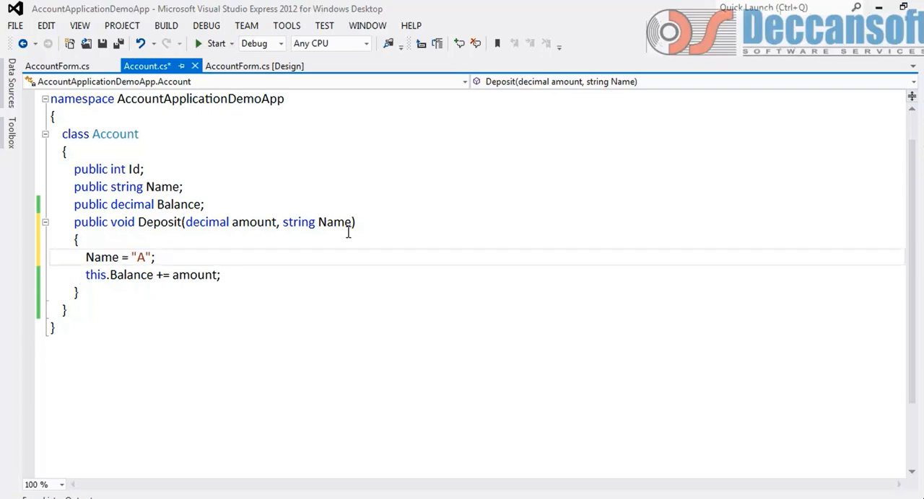
text(this.Name = "T";)
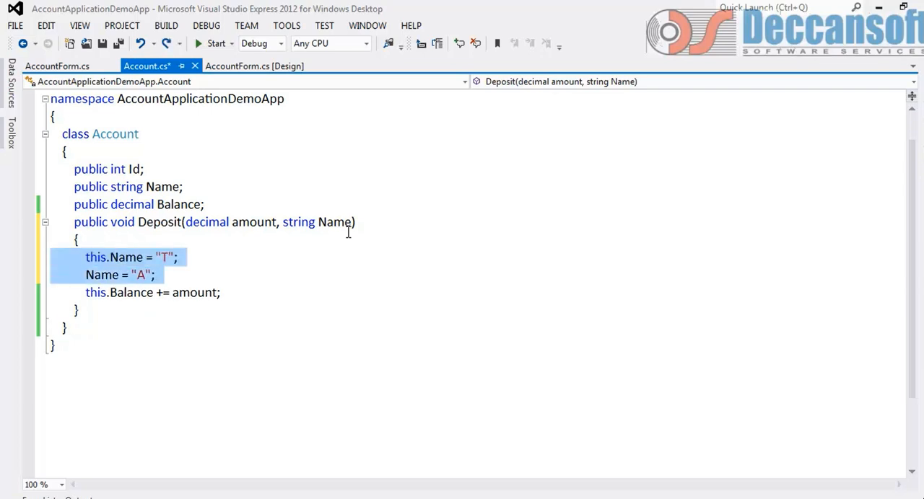
key(Delete)
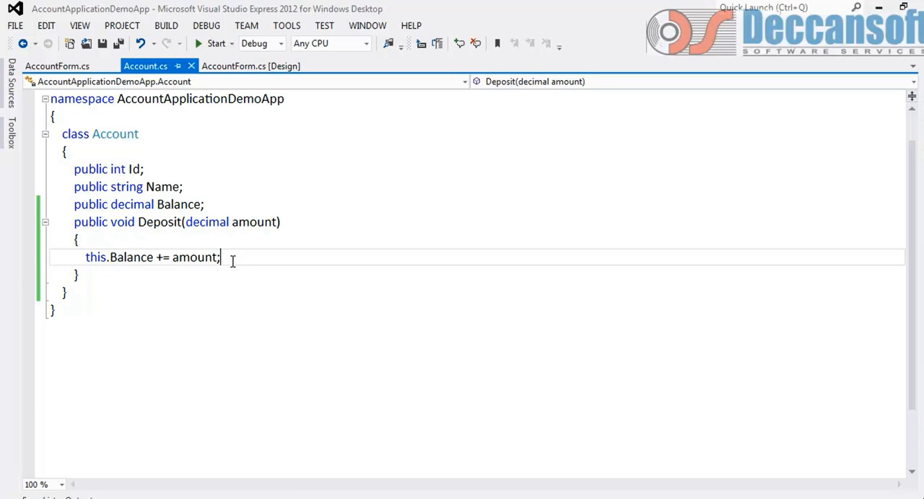
mouse_move(189, 294)
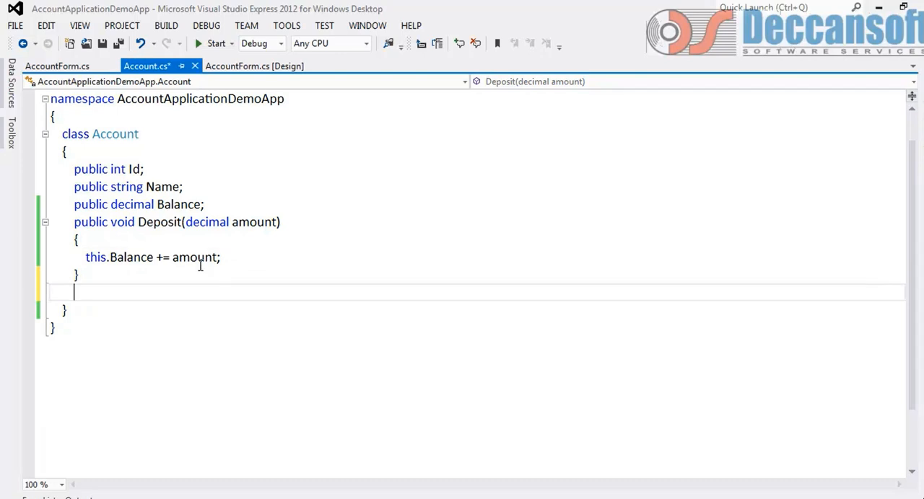
Step: Declare the method signature public void Withdraw(decimal amount)
text(public)
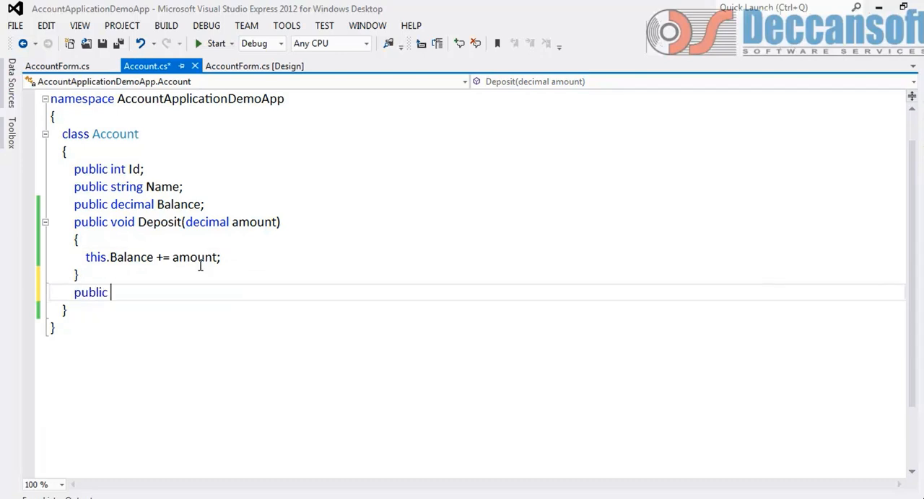
text(void W)
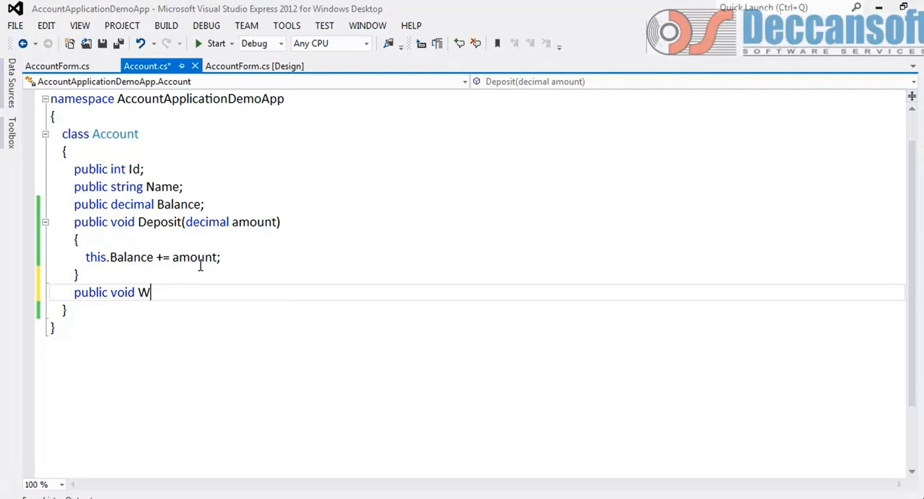
text(it)
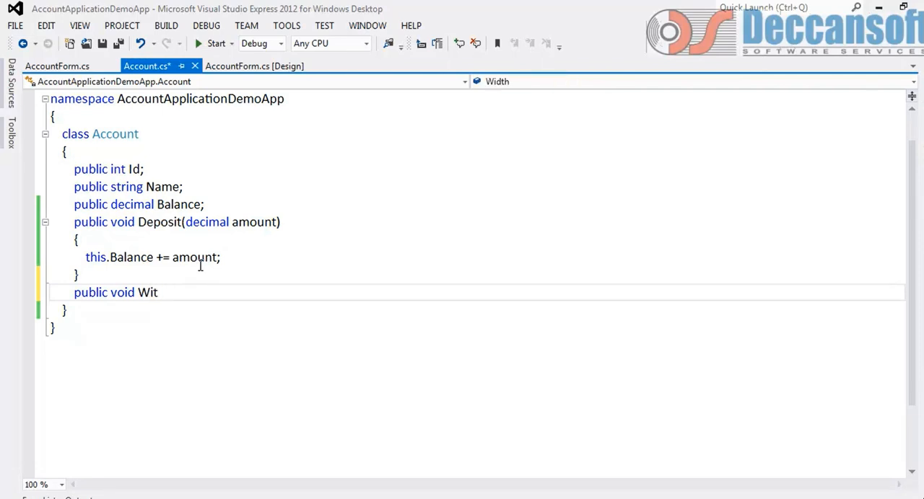
text(hdraw)
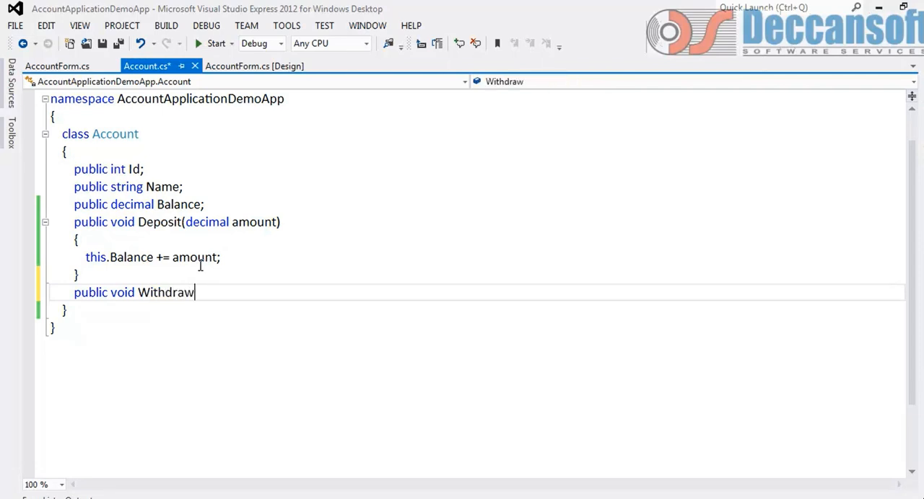
text((decimal amount)
text({)
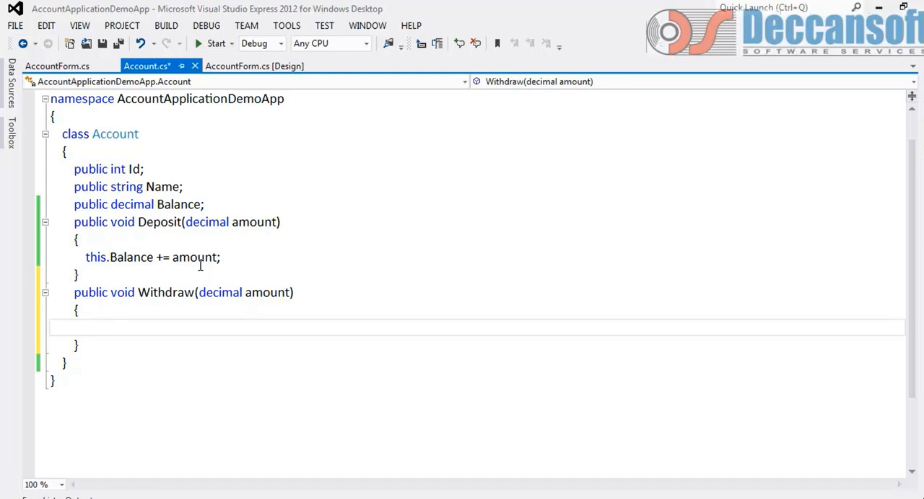
Step: Inside Withdraw, write the check if (this.Balance - amount < 500)
click(87, 327)
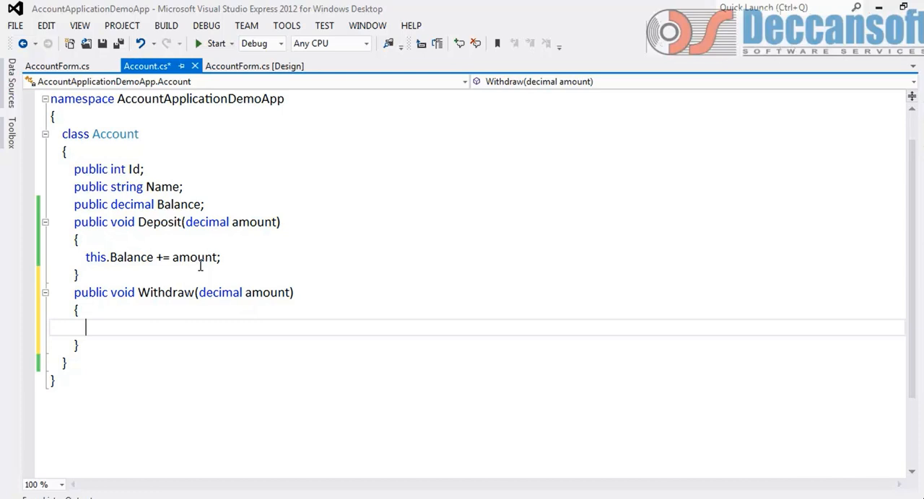
text(i)
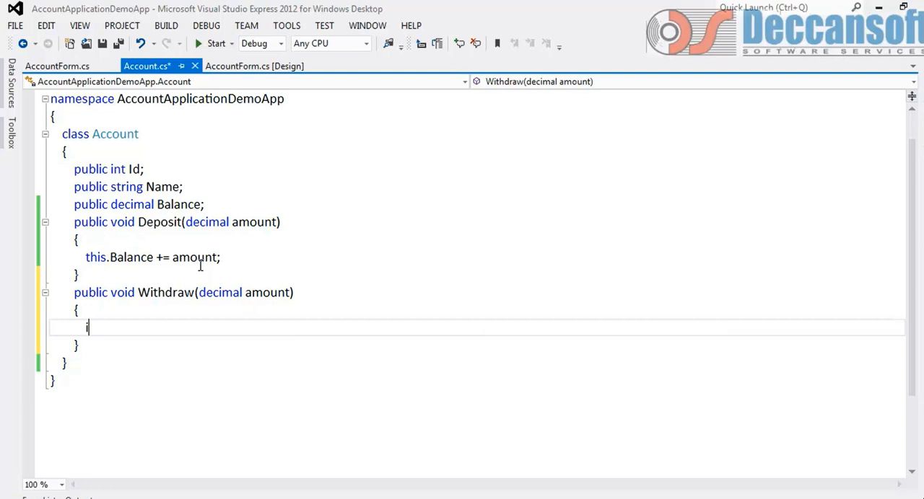
text(f ()
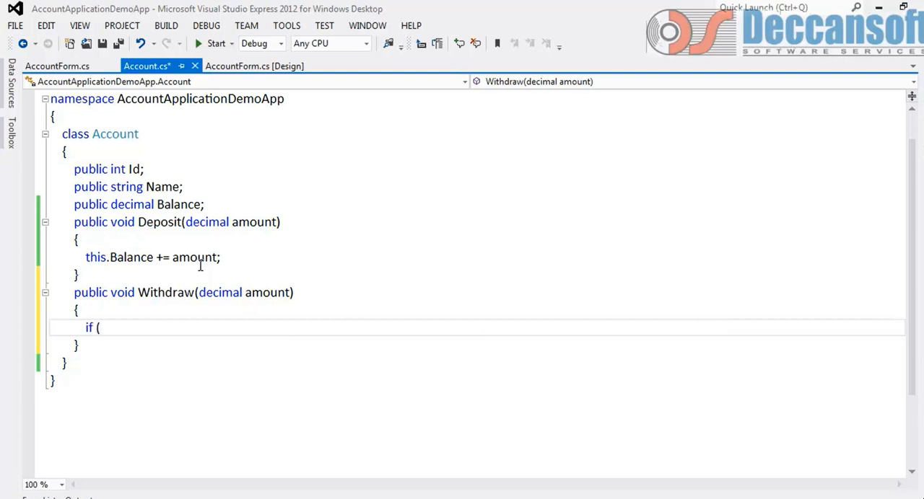
text(this.)
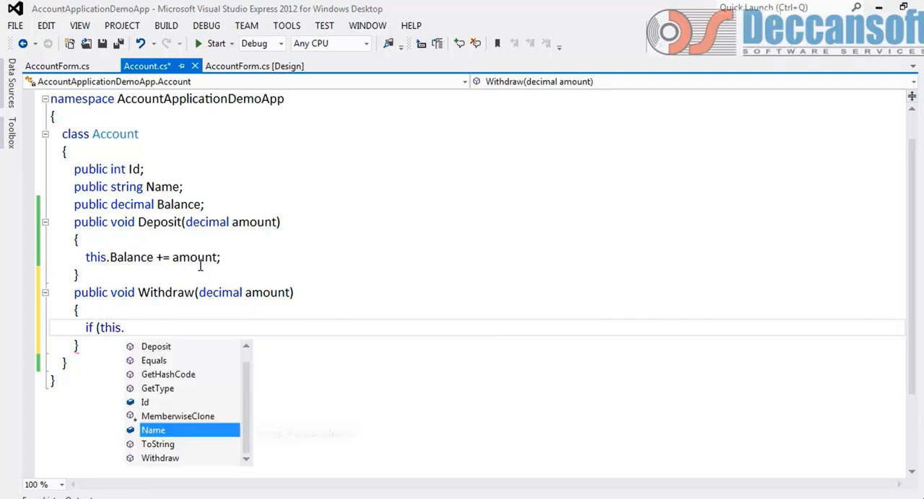
mouse_move(153, 430)
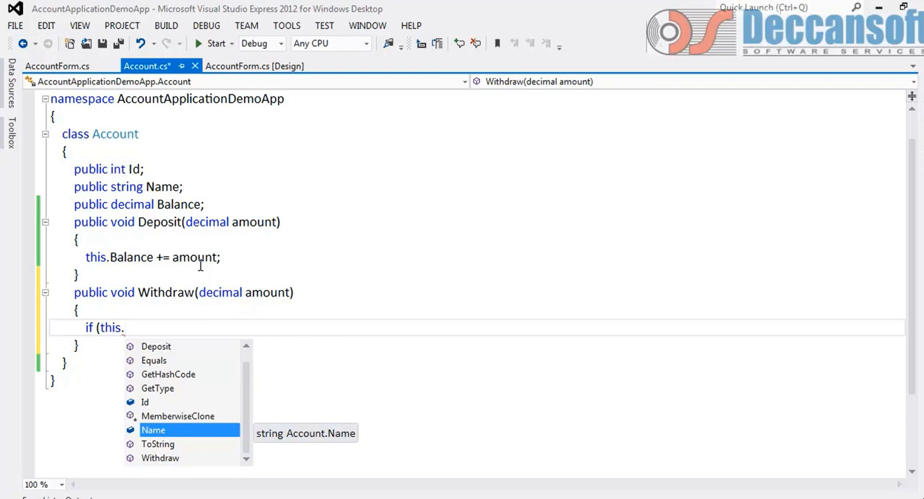
text(Balance -)
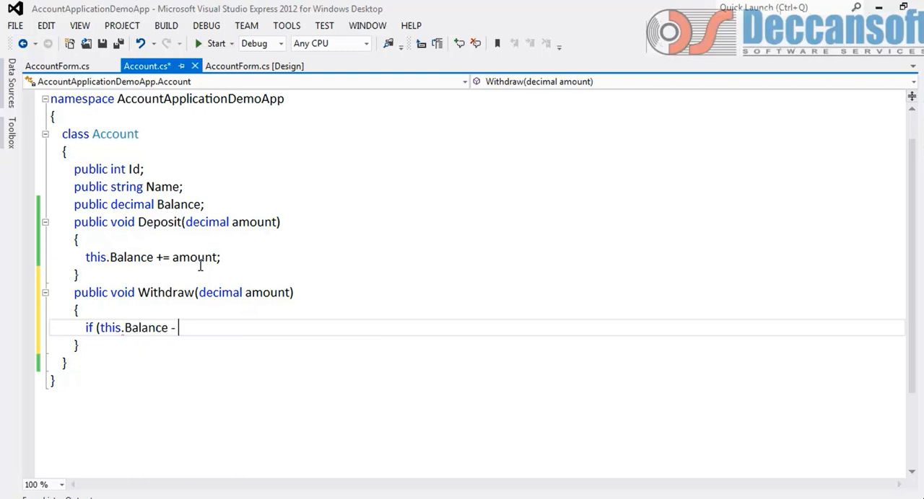
text(amount)
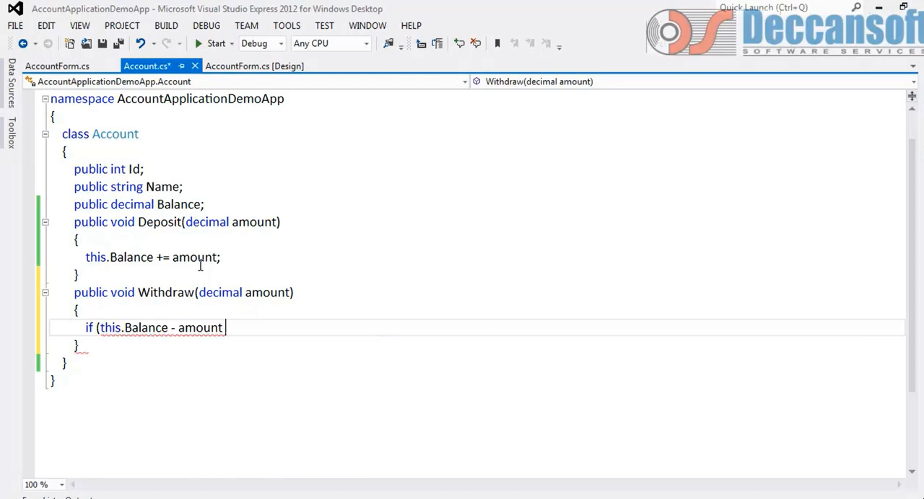
text(>)
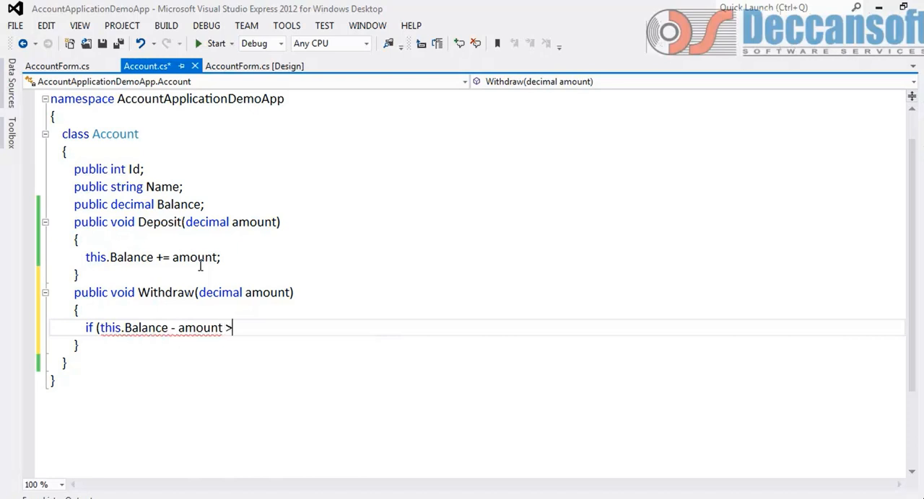
text(<)
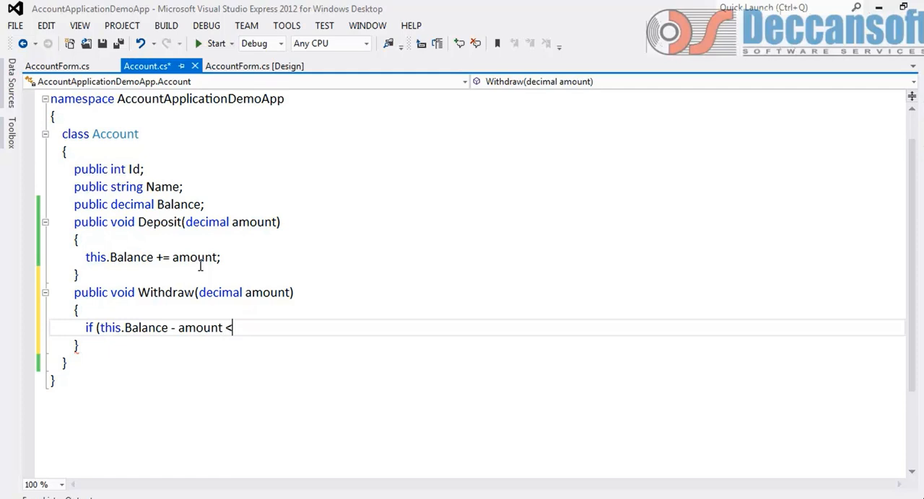
text(500)
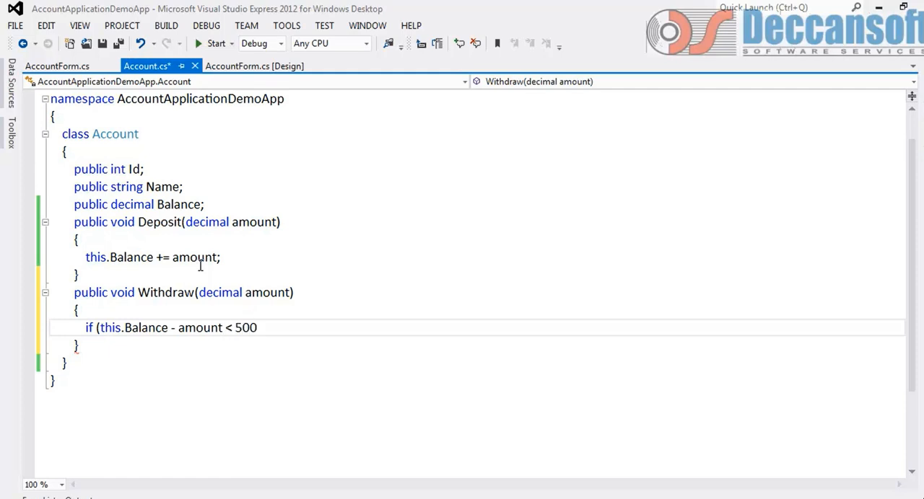
text())
text(this.Balance -)
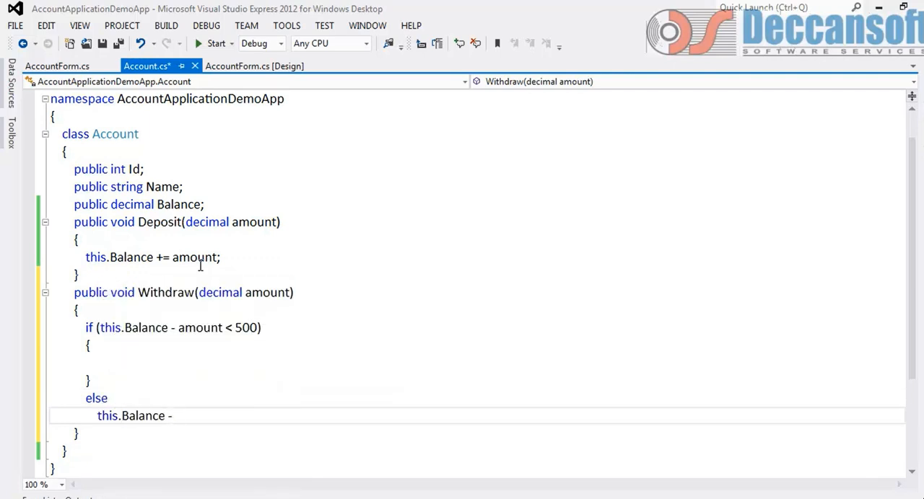
Step: Add else this.Balance -= amount; and a MessageBox.Show("Insufficient funds") call under the if
text(= amount;)
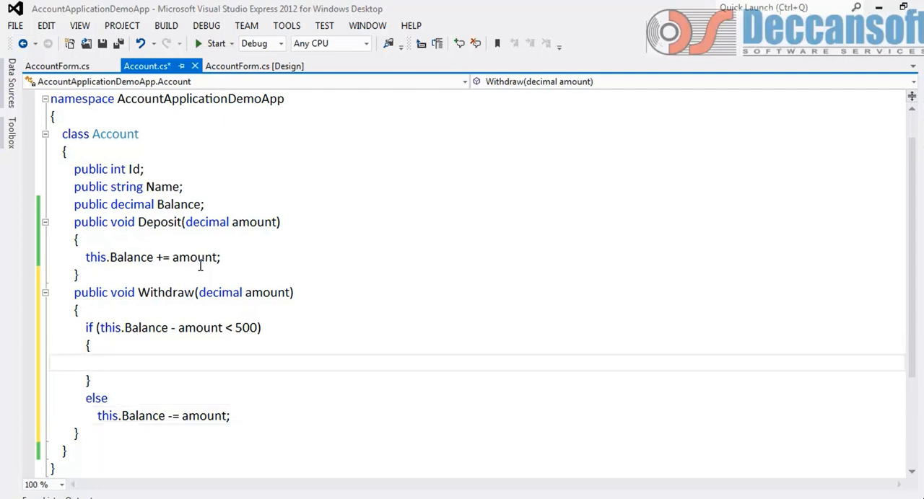
text(System.Windows.Forms.MessageBox.Show("Test");)
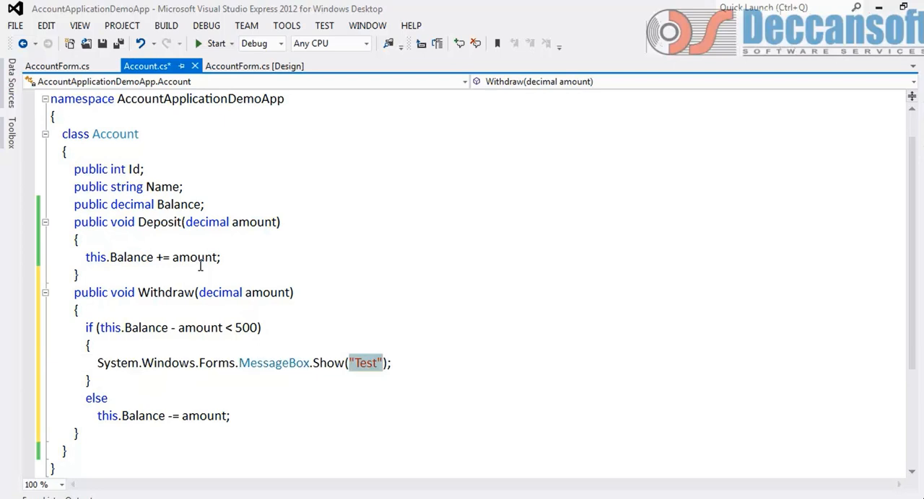
text(Insuffic)
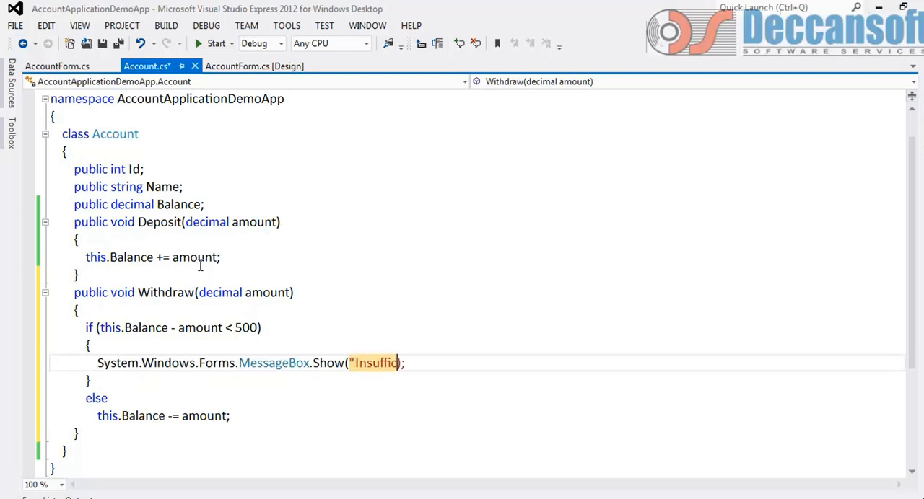
text(ient funds)
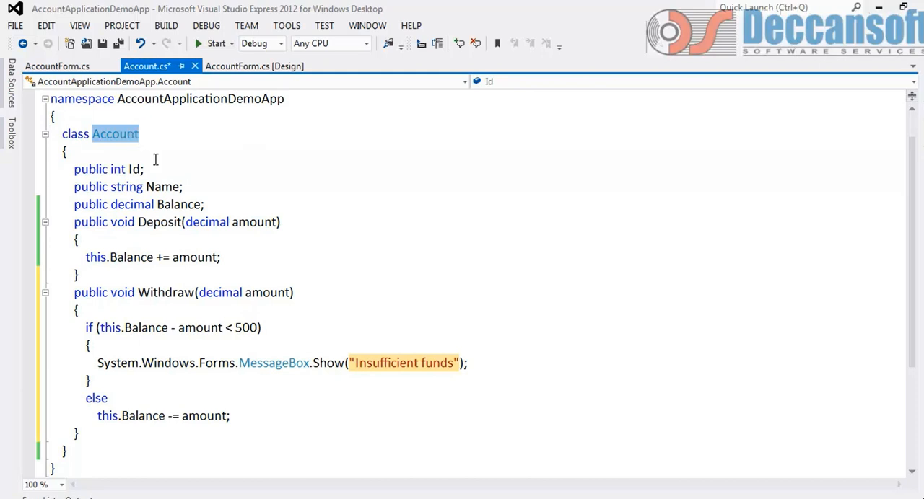
mouse_move(188, 212)
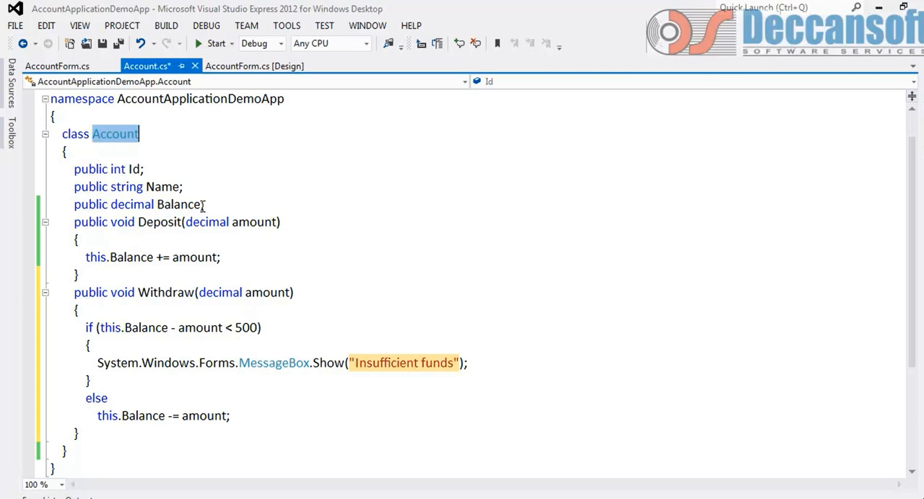
mouse_move(274, 363)
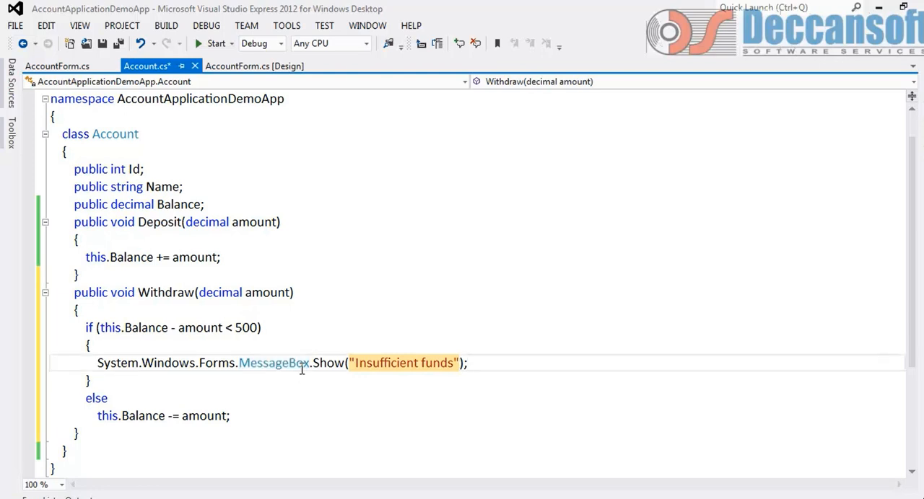
click(353, 363)
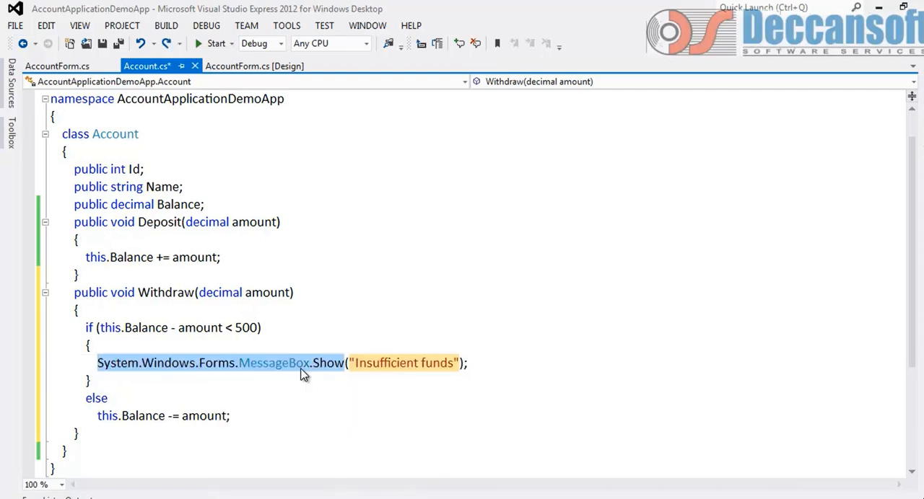
Step: Replace the message box call with throw new ApplicationException("Insufficient funds");
text(throw new ("Insufficient funds");)
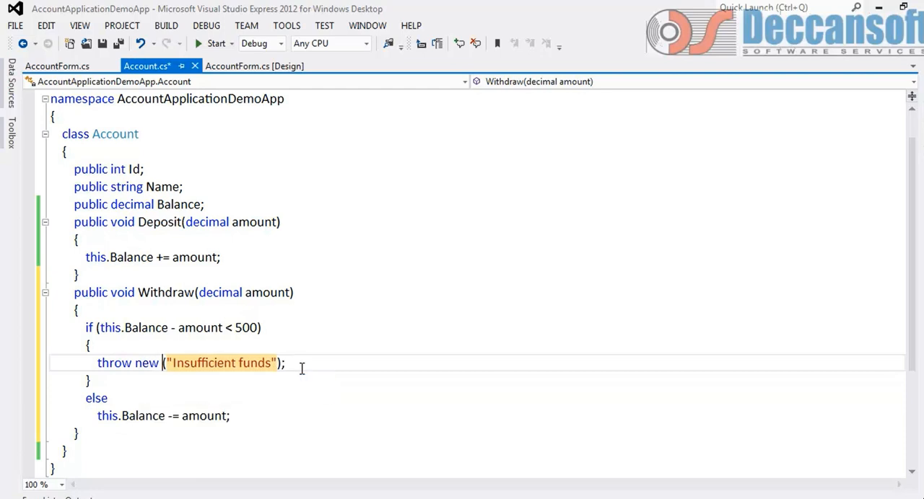
text(ApplicationException)
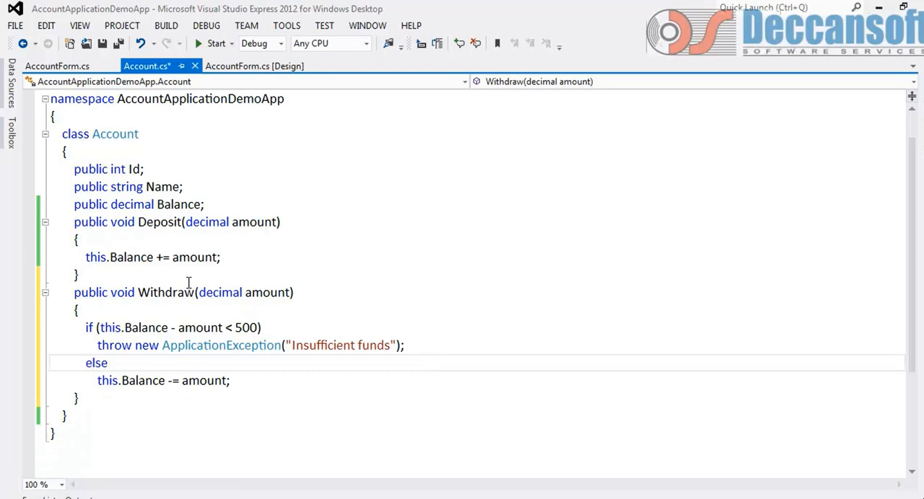
double_click(164, 292)
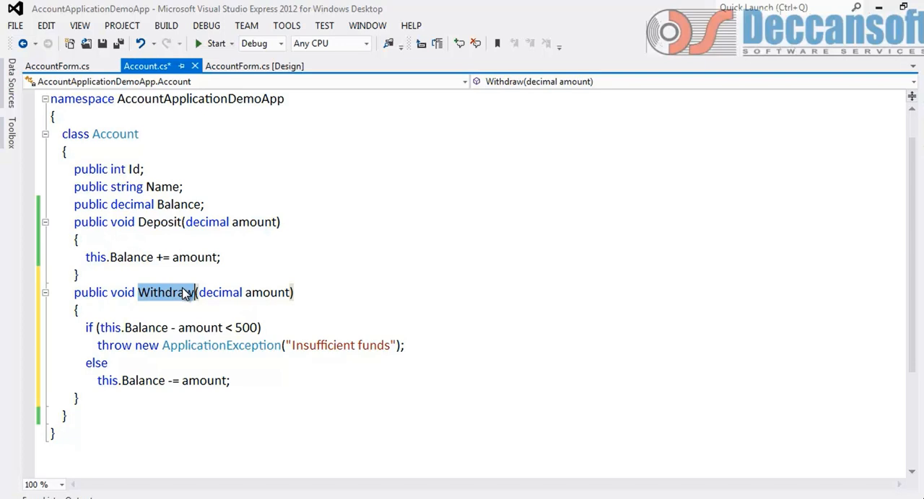
mouse_move(186, 293)
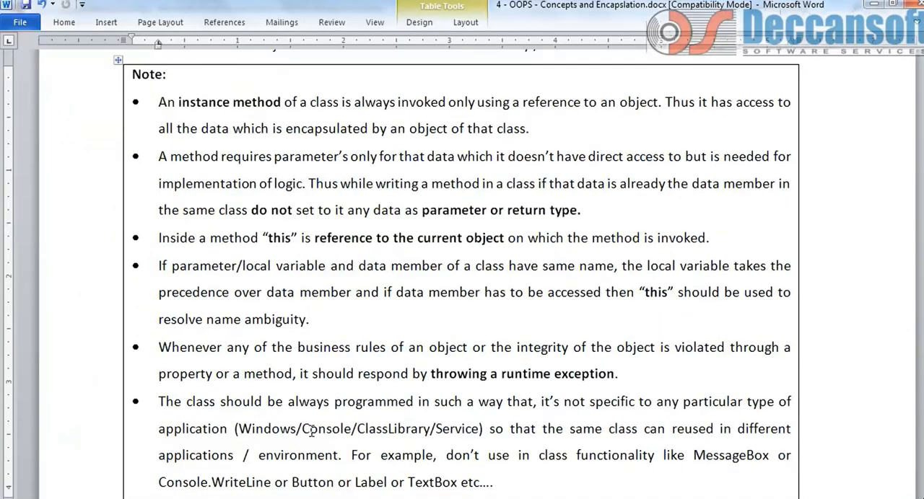
drag(273, 348, 511, 347)
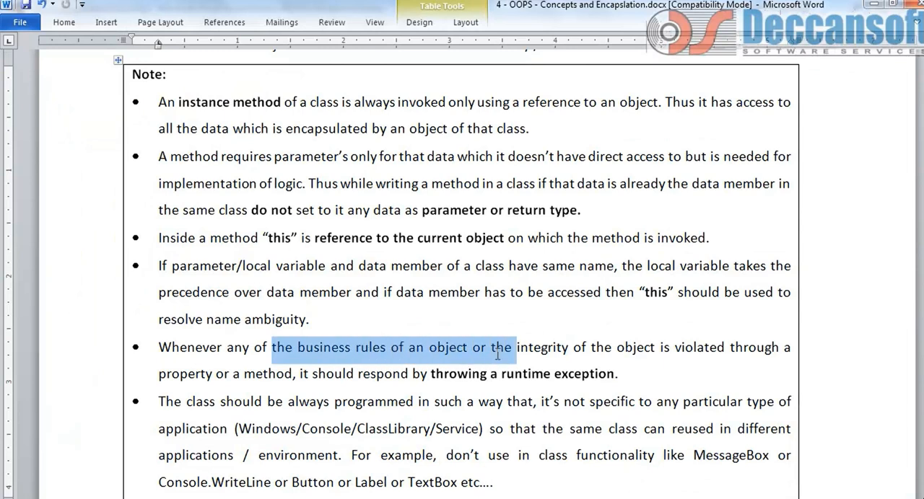
drag(509, 347, 655, 347)
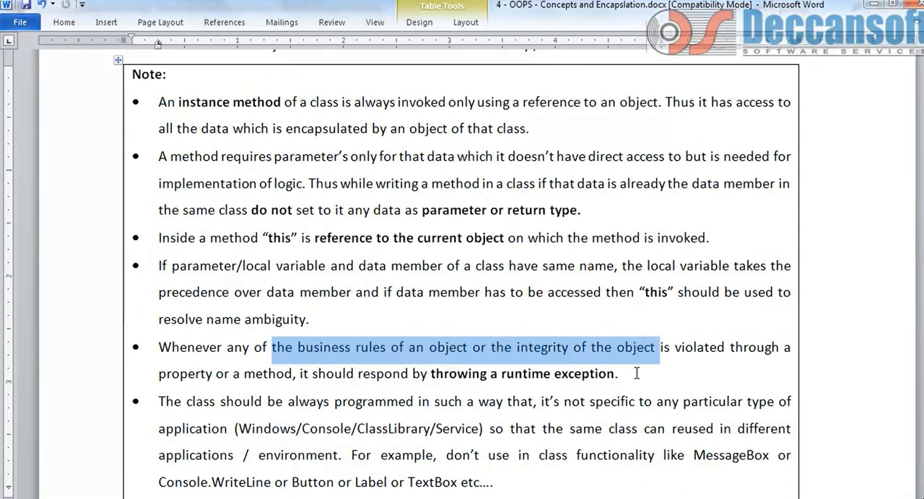
scroll(down, 3)
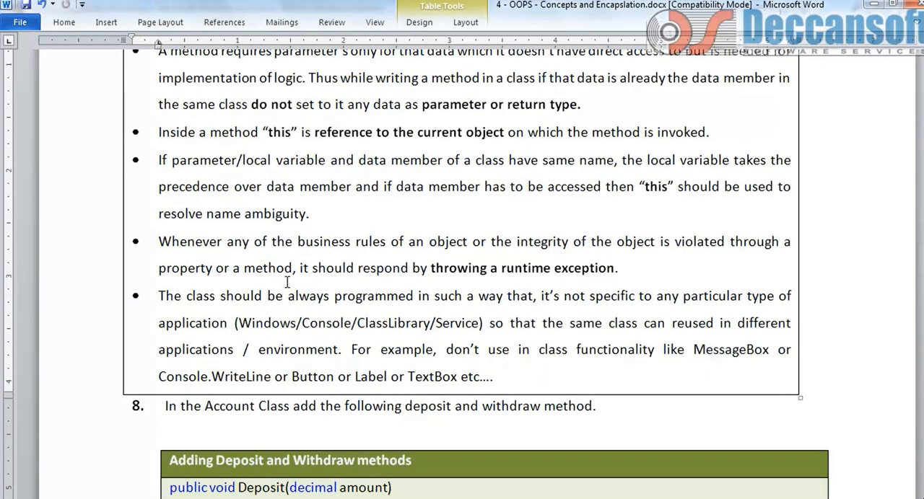
drag(294, 268, 409, 268)
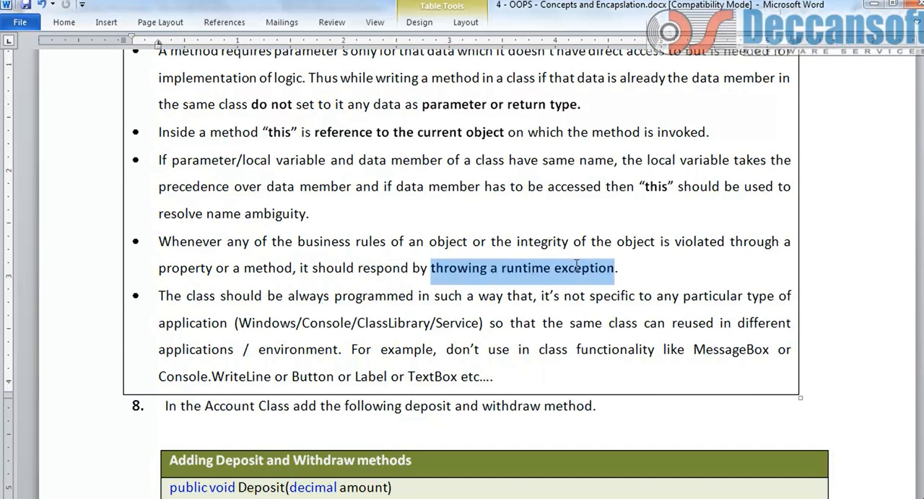
mouse_move(663, 273)
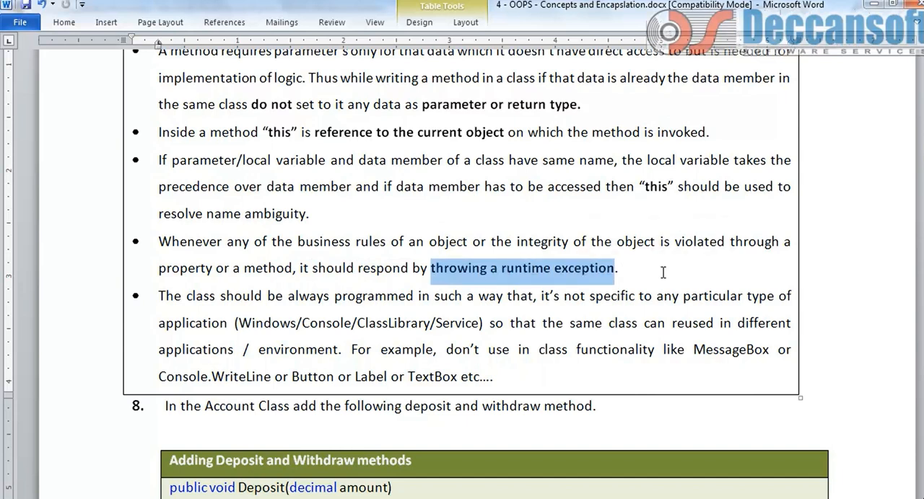
click(662, 273)
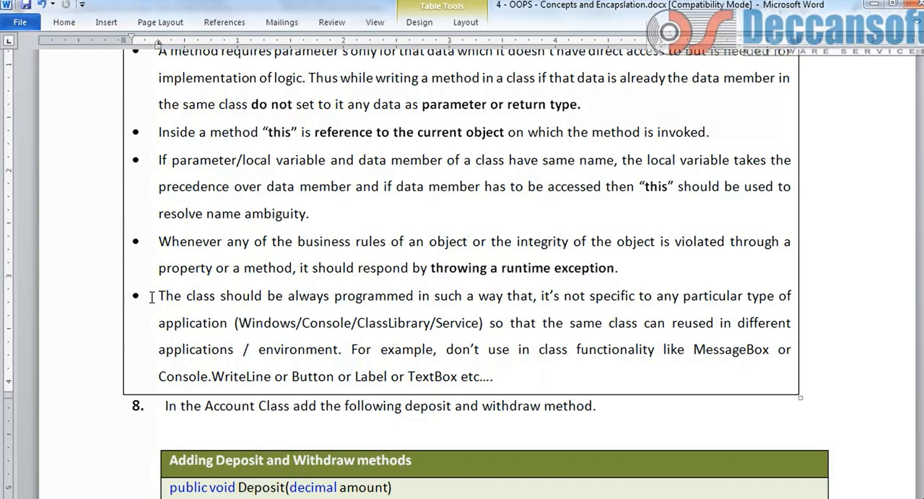
drag(159, 296, 506, 296)
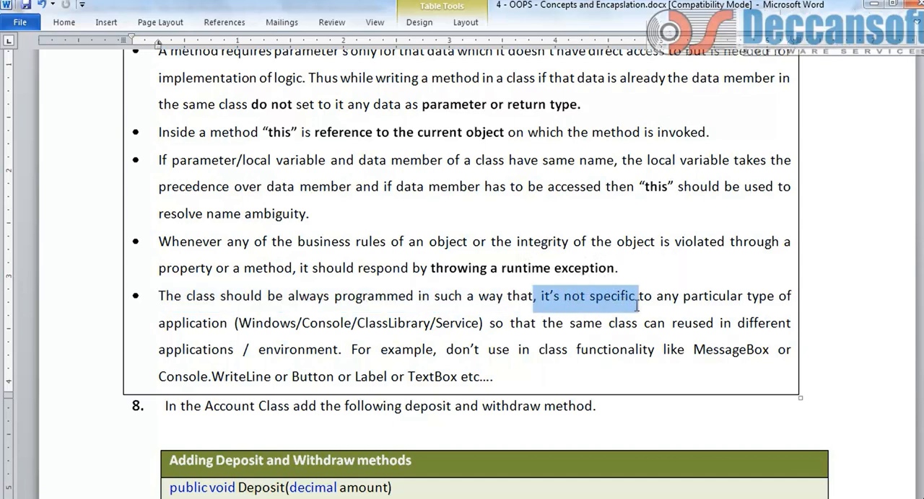
drag(635, 296, 469, 324)
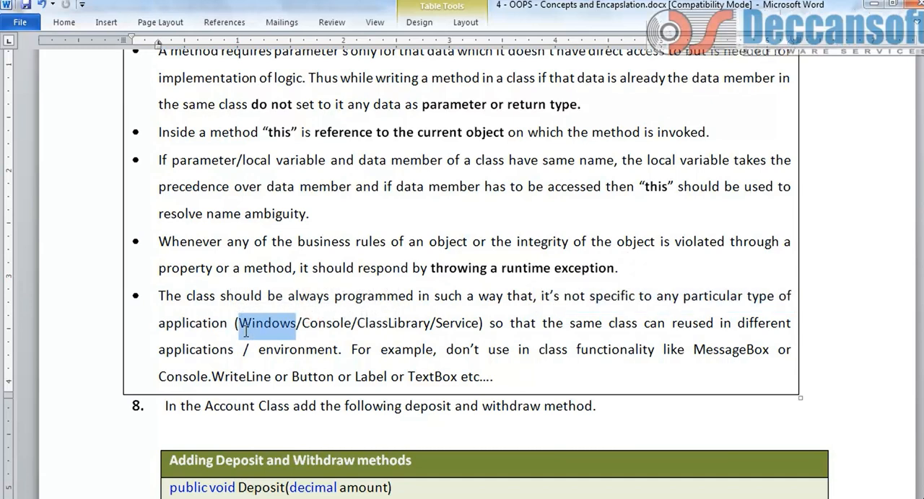
double_click(326, 323)
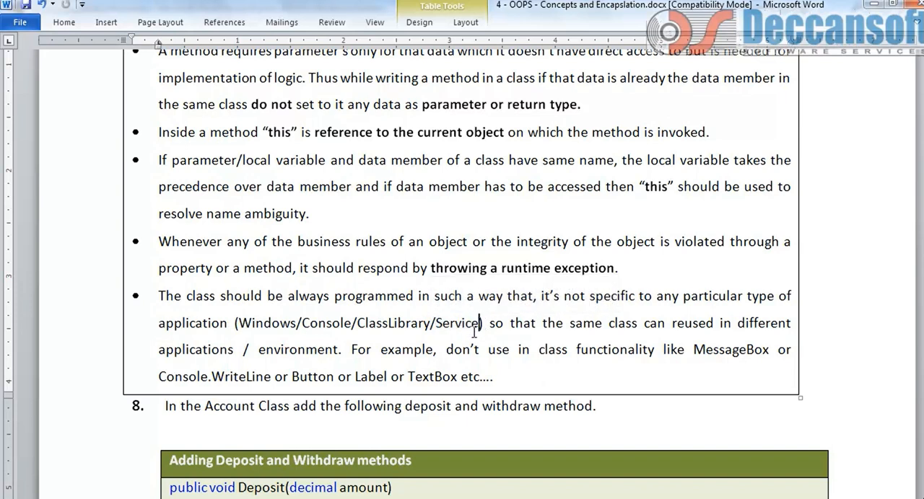
drag(510, 323, 641, 323)
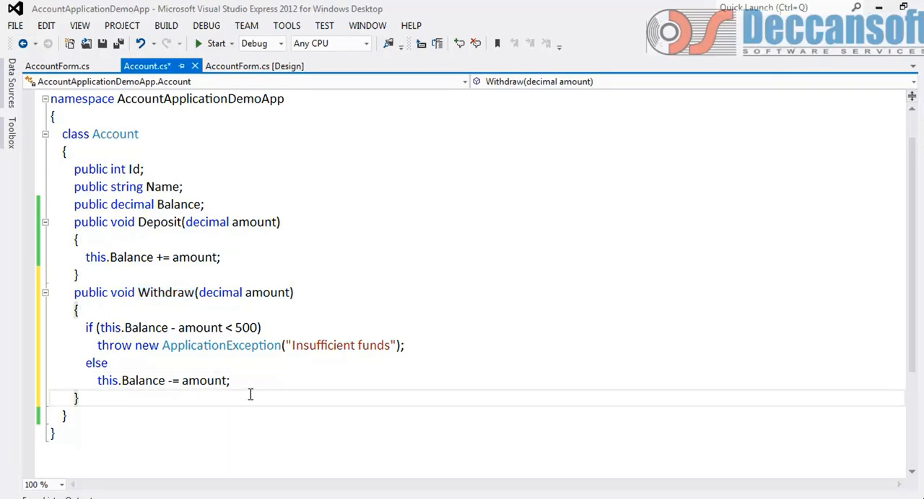
mouse_move(240, 99)
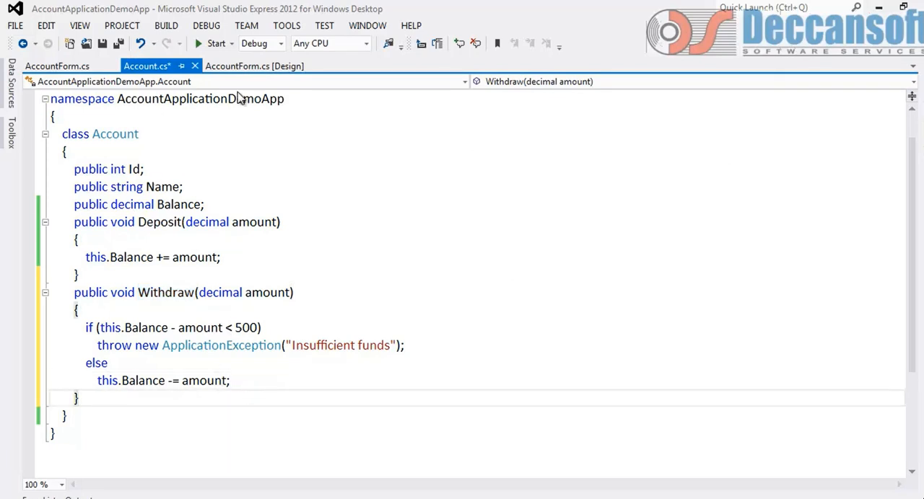
Step: Review Deposit's decimal parameter, void return type, and this and amount in its body
click(254, 65)
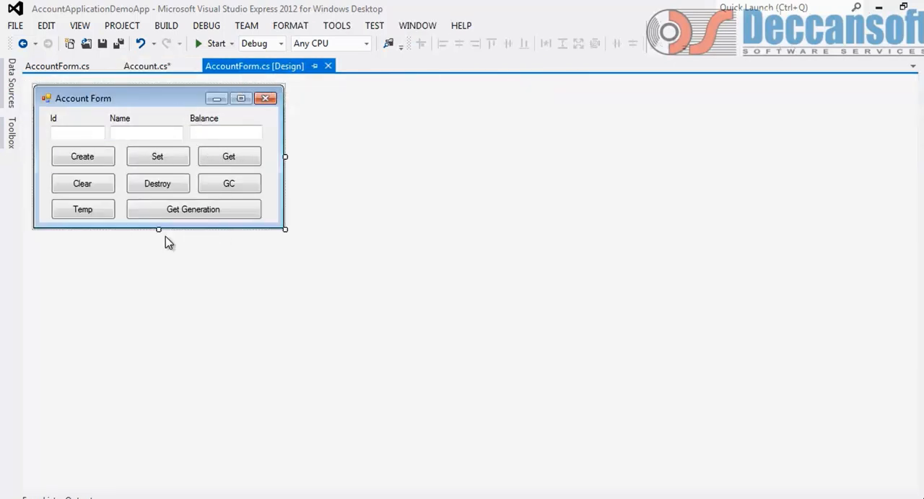
click(147, 66)
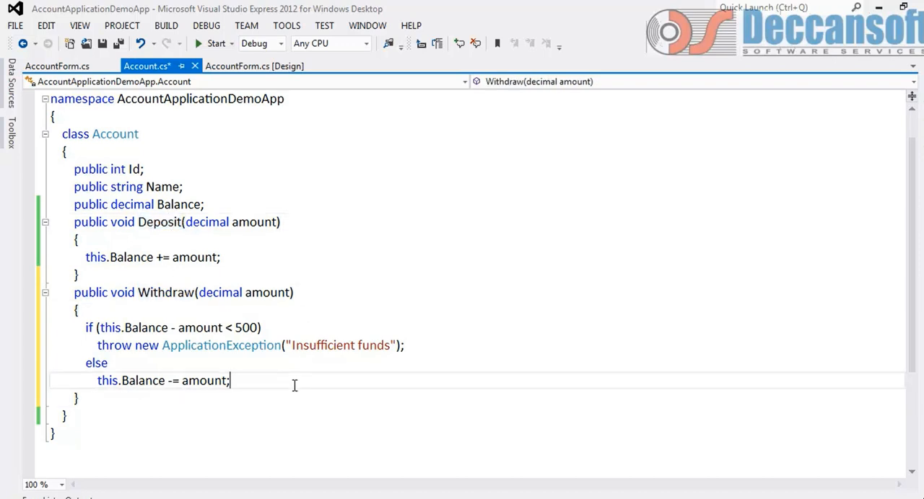
double_click(206, 221)
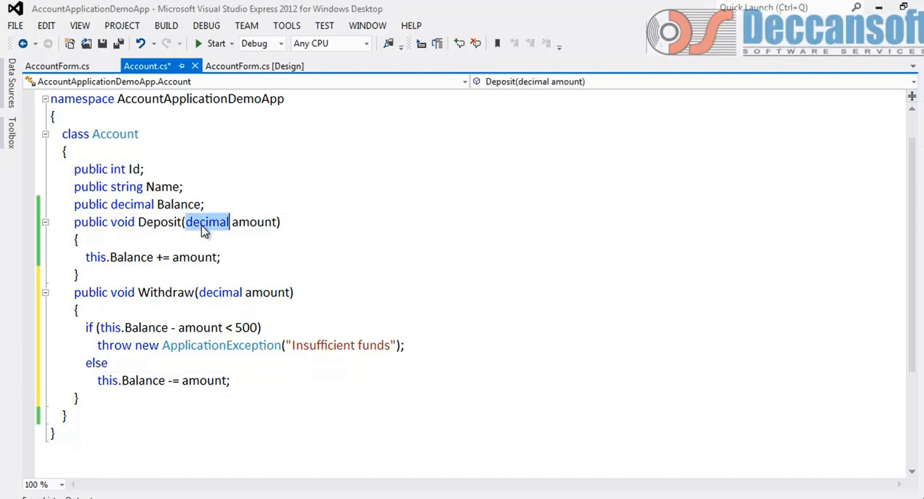
double_click(122, 222)
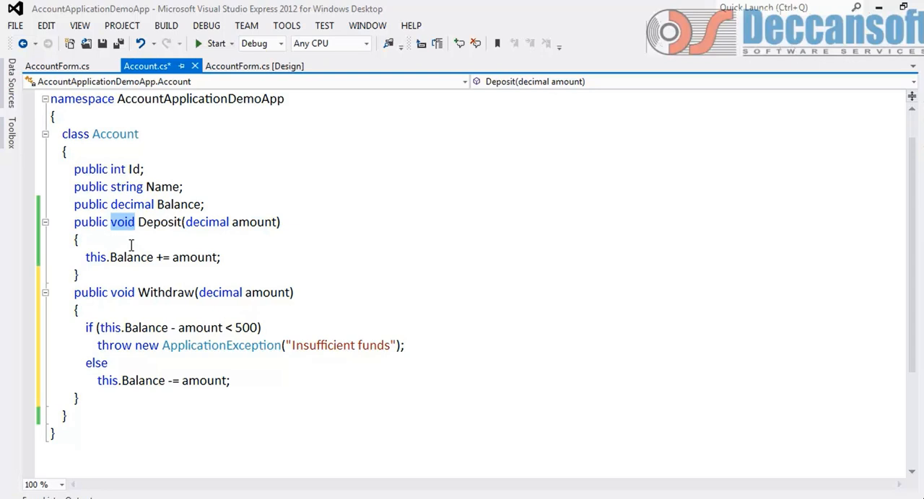
double_click(96, 257)
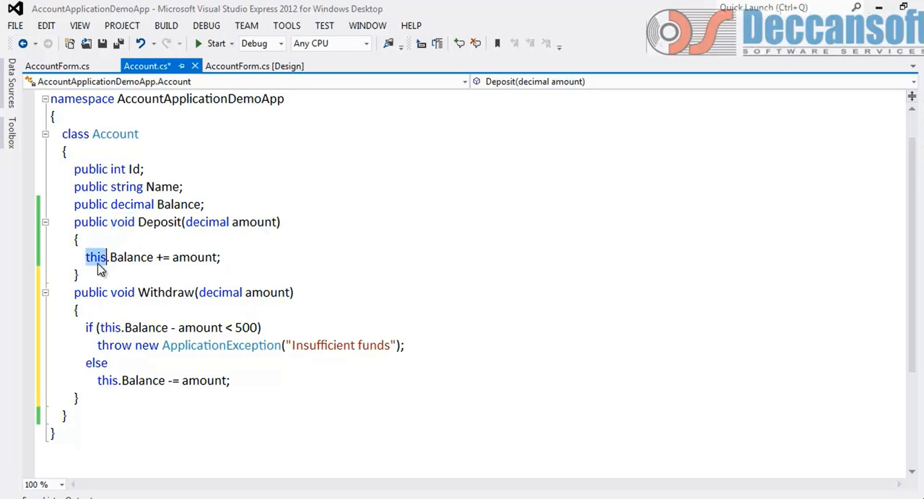
mouse_move(148, 266)
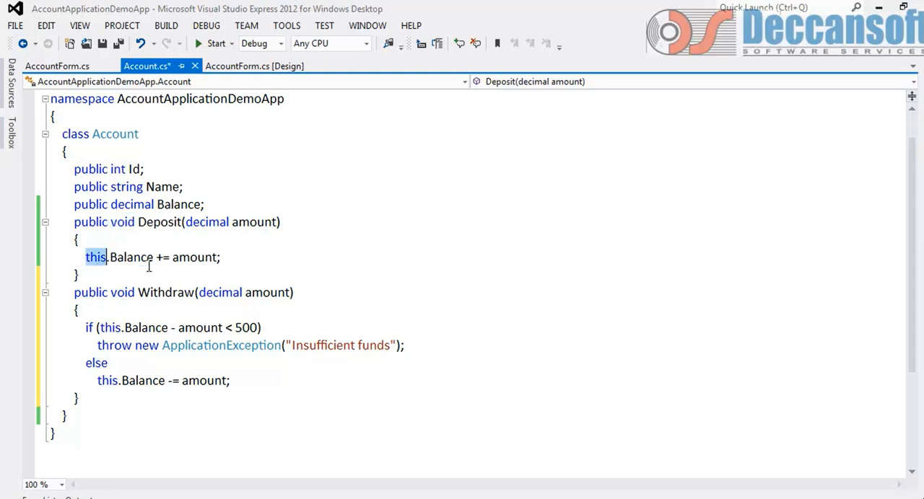
double_click(194, 257)
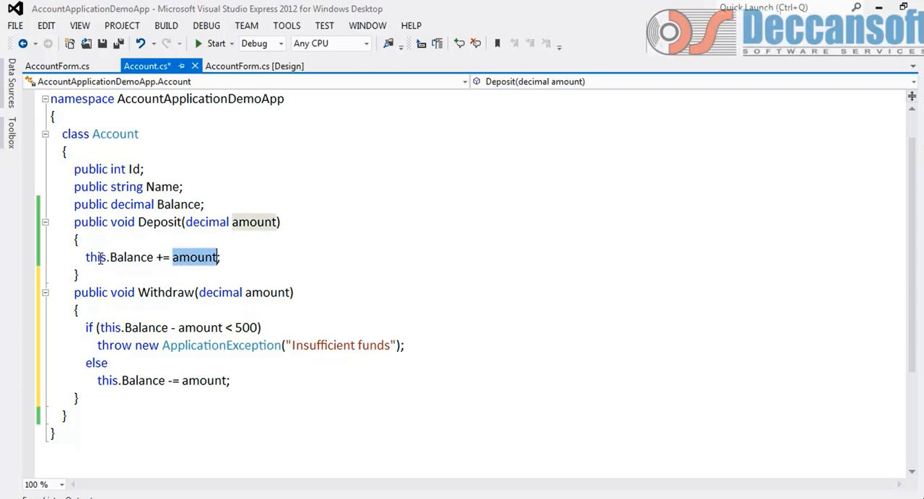
double_click(95, 257)
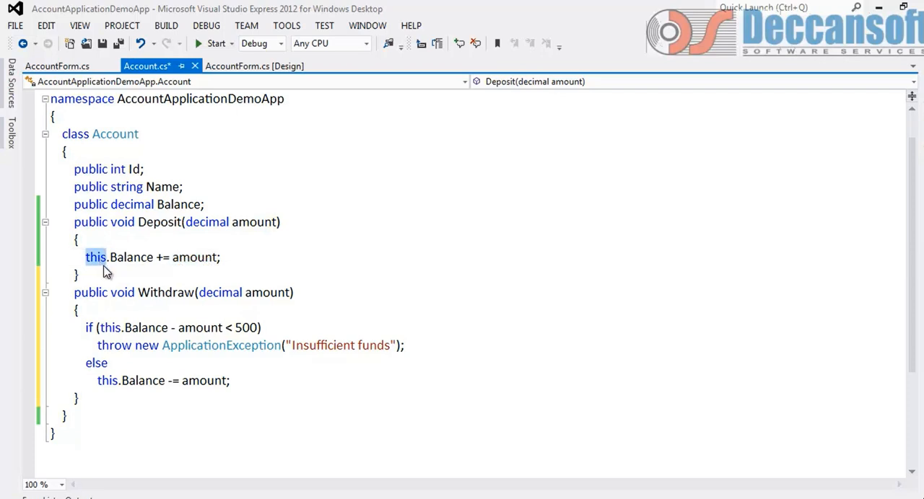
mouse_move(128, 292)
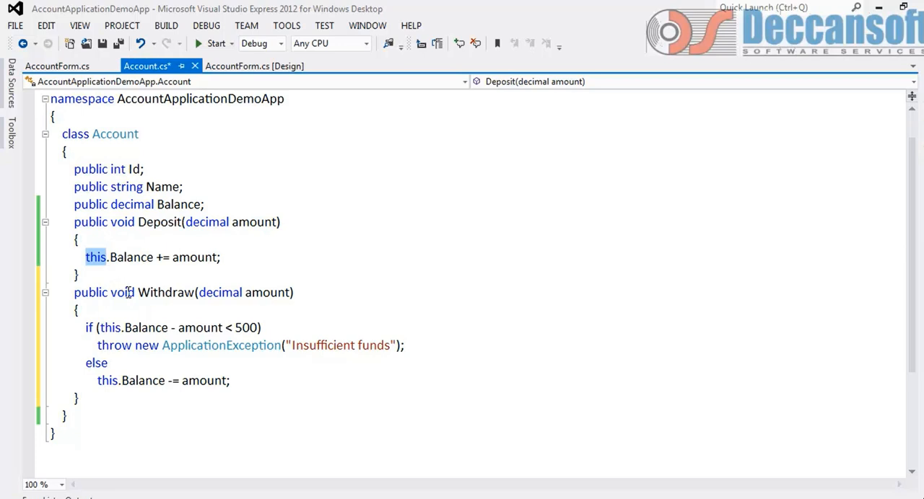
mouse_move(99, 271)
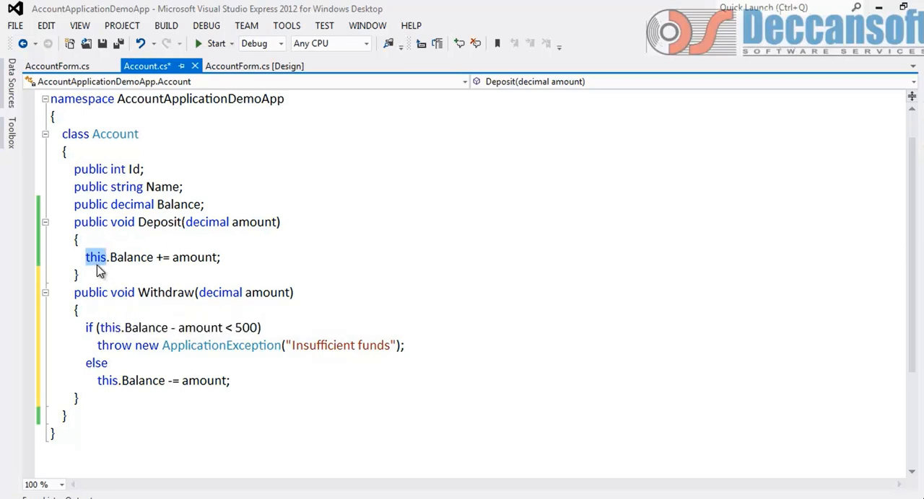
mouse_move(99, 348)
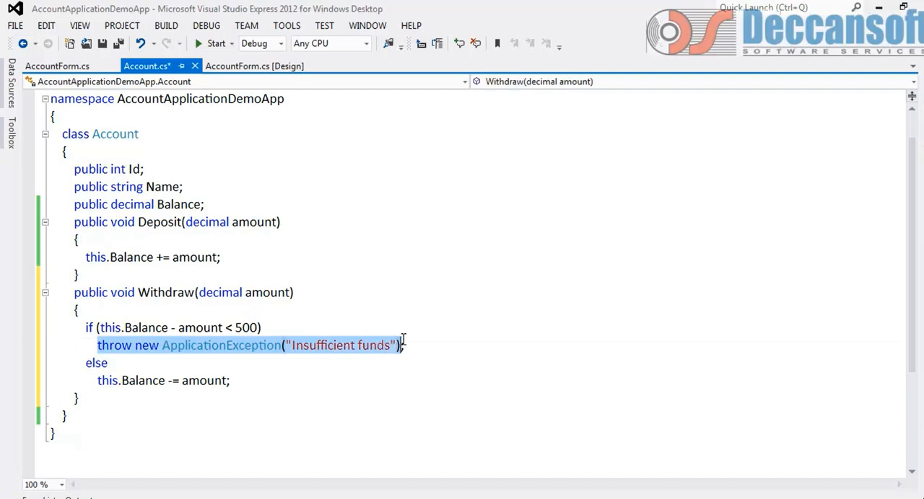
mouse_move(423, 337)
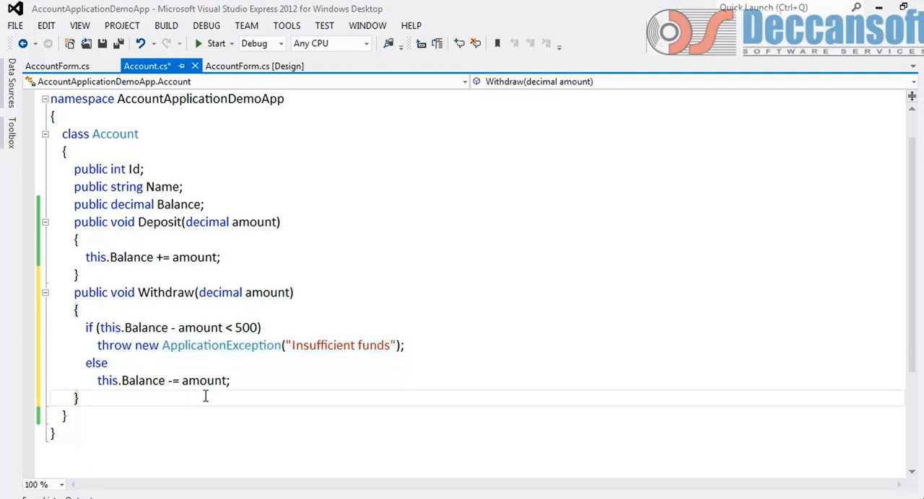
Step: Save Account.cs, point out Withdraw, and return to the AccountForm designer
key(ctrl+s)
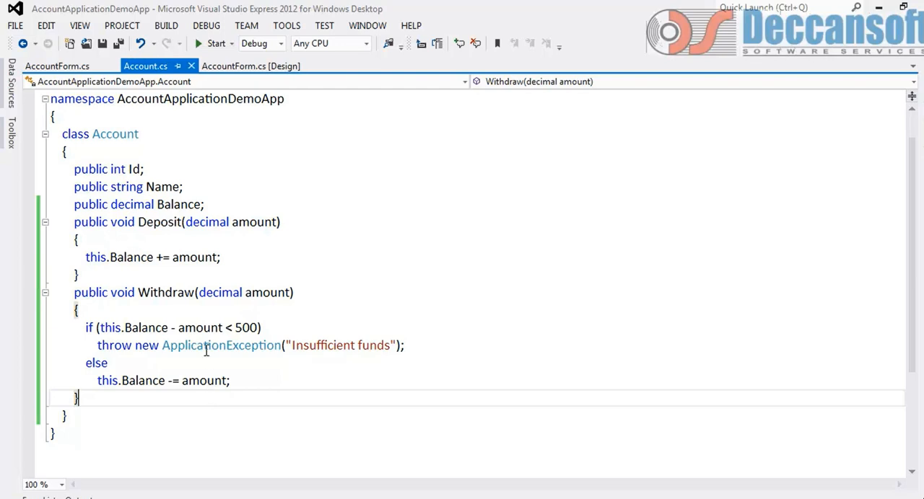
double_click(166, 292)
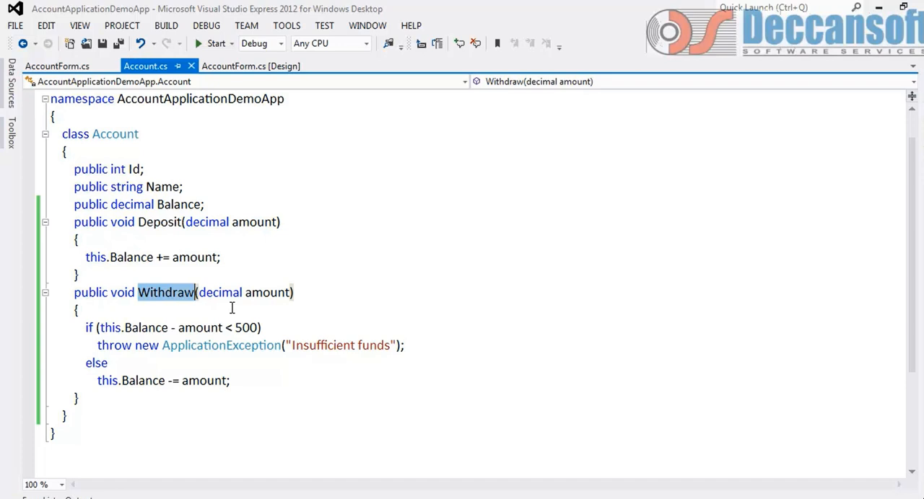
click(250, 66)
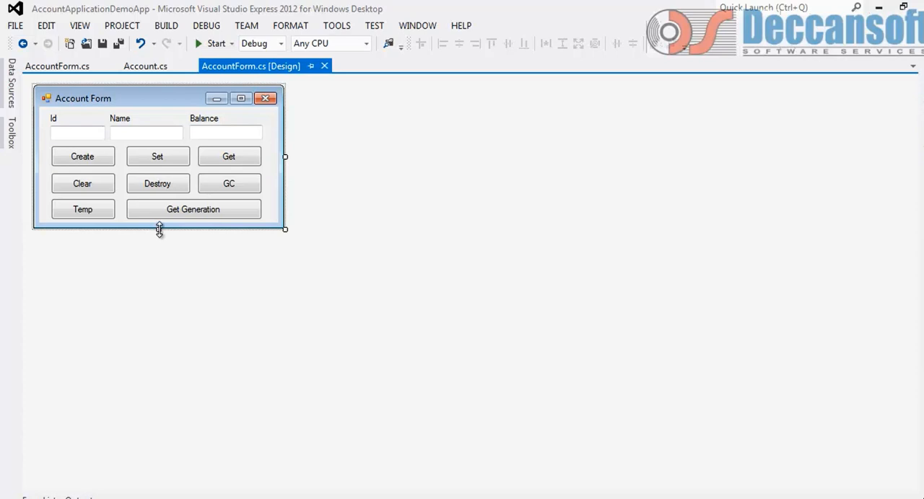
Step: Make the form taller and copy the Temp button and text box into a new bottom row
drag(158, 230, 159, 258)
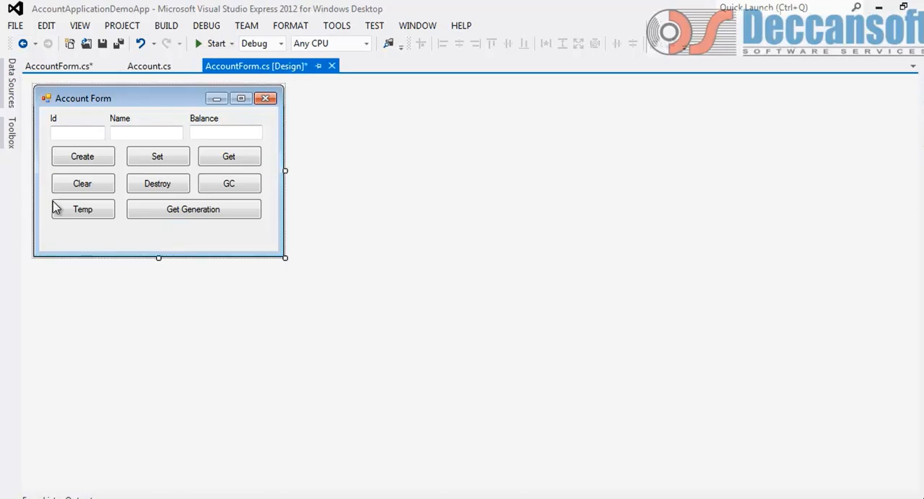
click(82, 209)
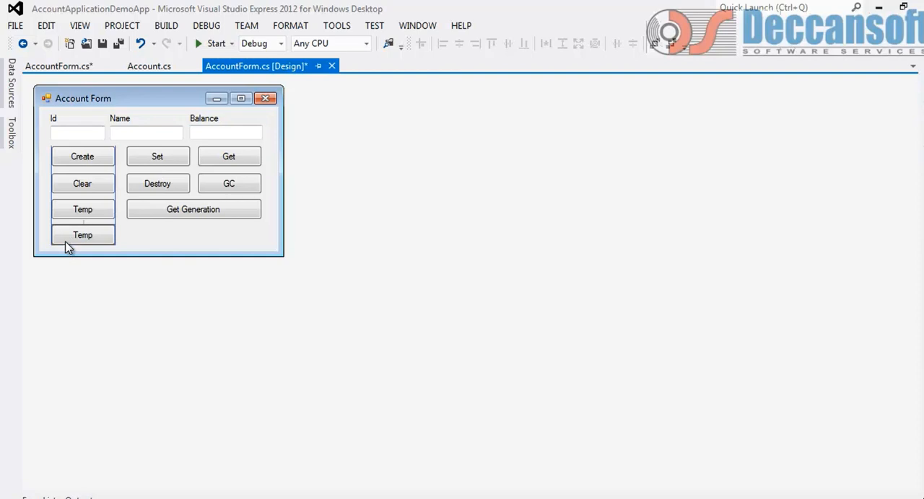
drag(82, 235, 157, 219)
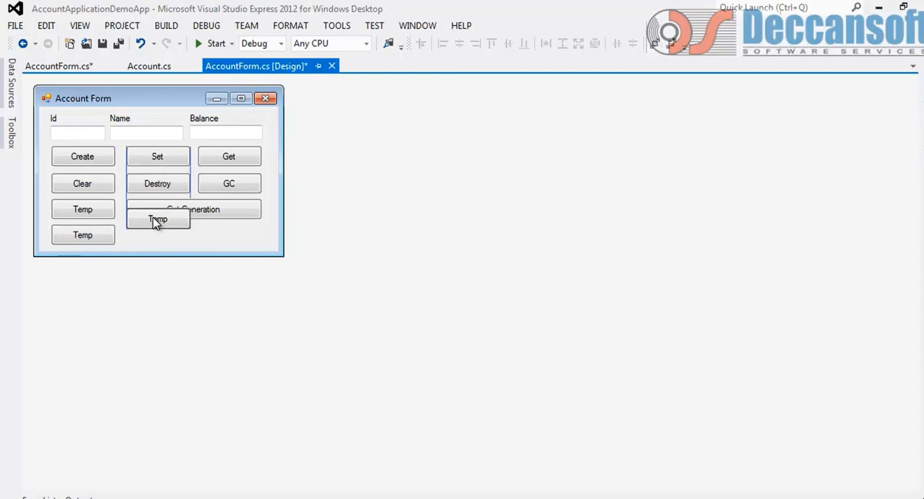
drag(157, 219, 229, 235)
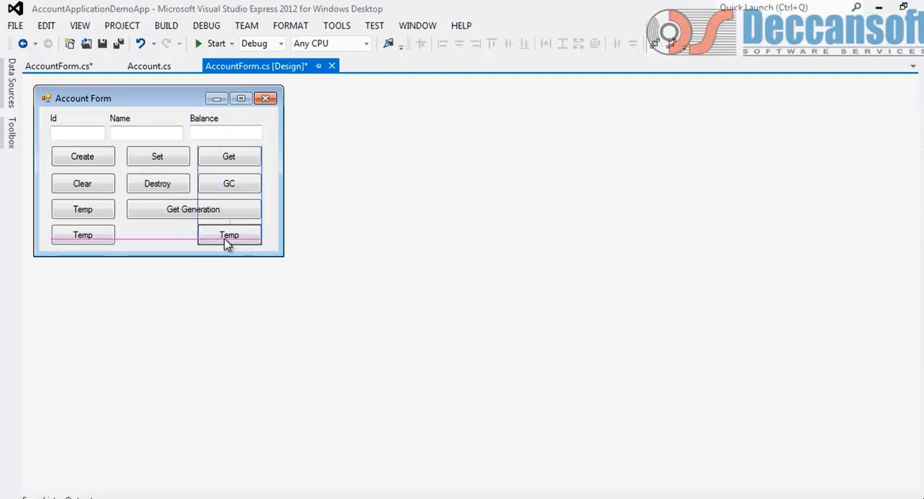
click(229, 235)
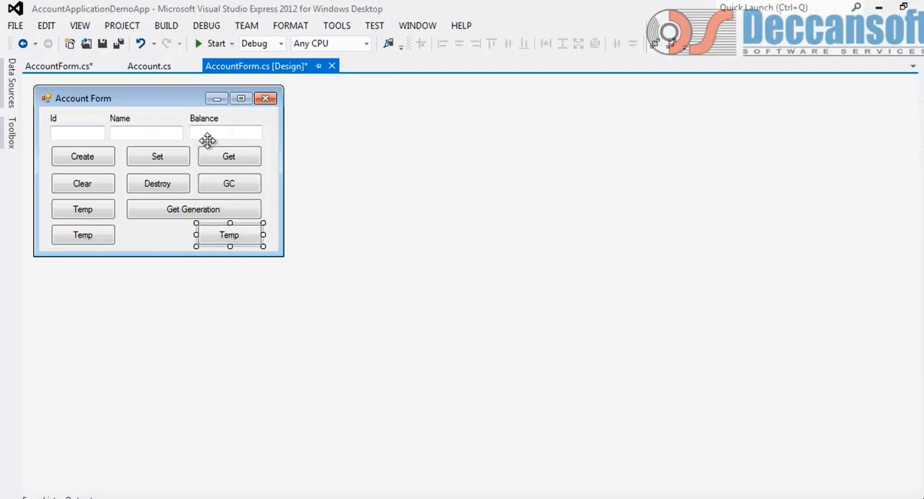
click(225, 133)
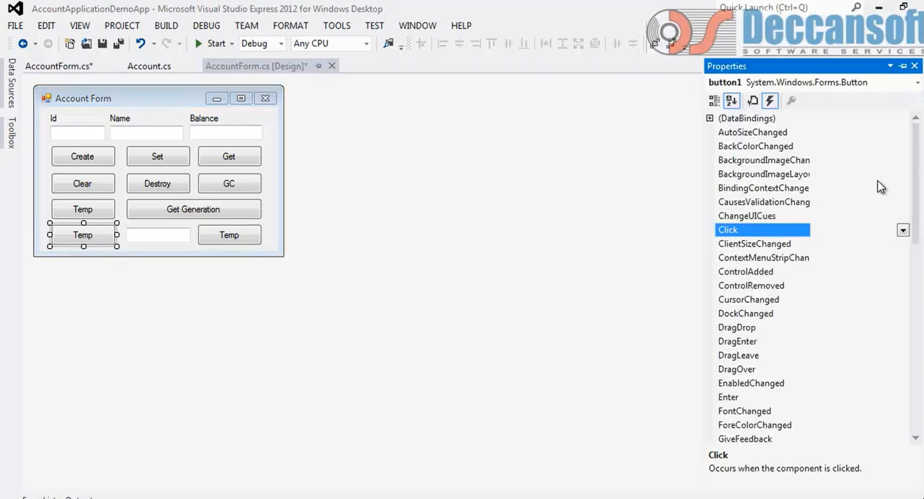
mouse_move(752, 101)
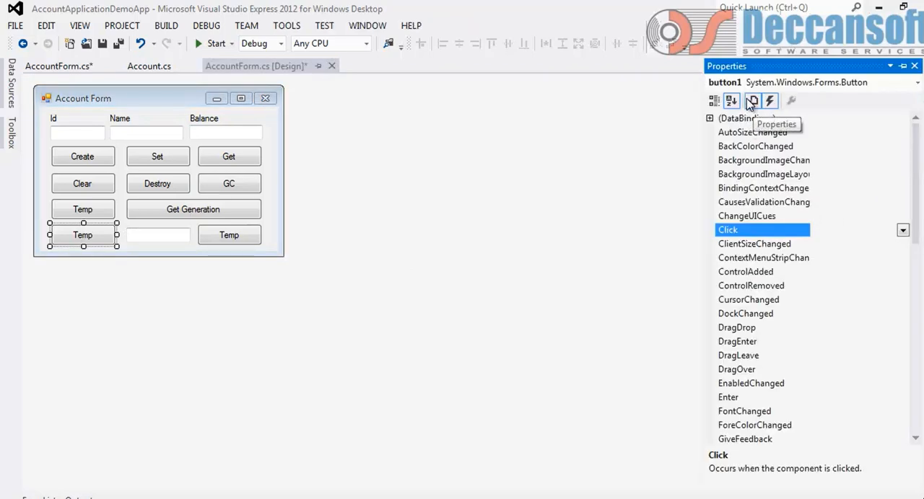
mouse_move(732, 100)
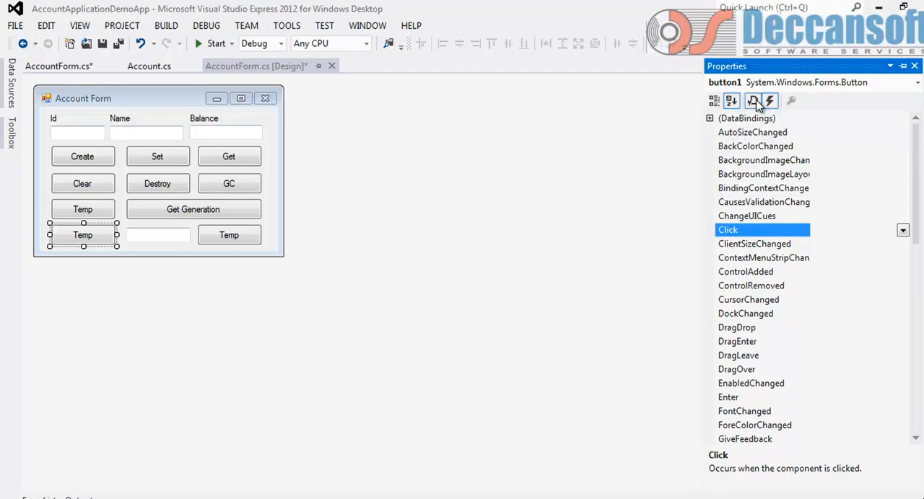
mouse_move(770, 100)
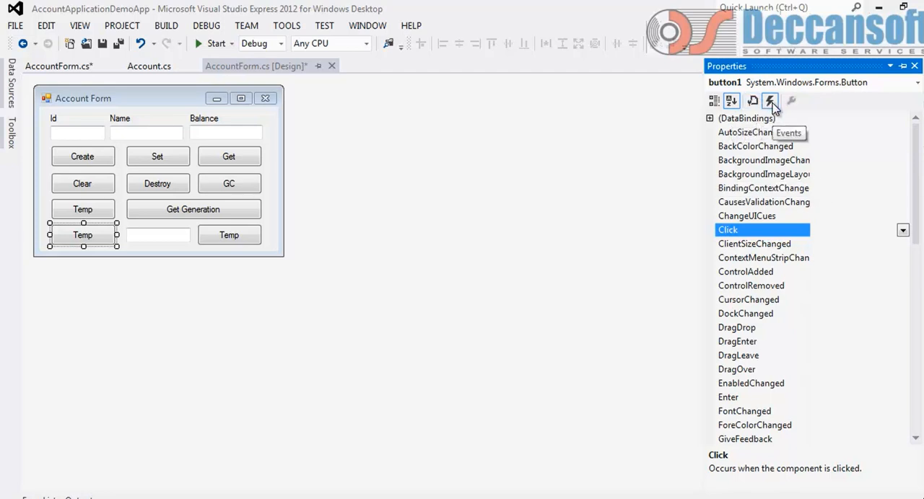
Step: Name the first new button btnDeposit captioned Deposit, and caption the other Withdraw
click(752, 101)
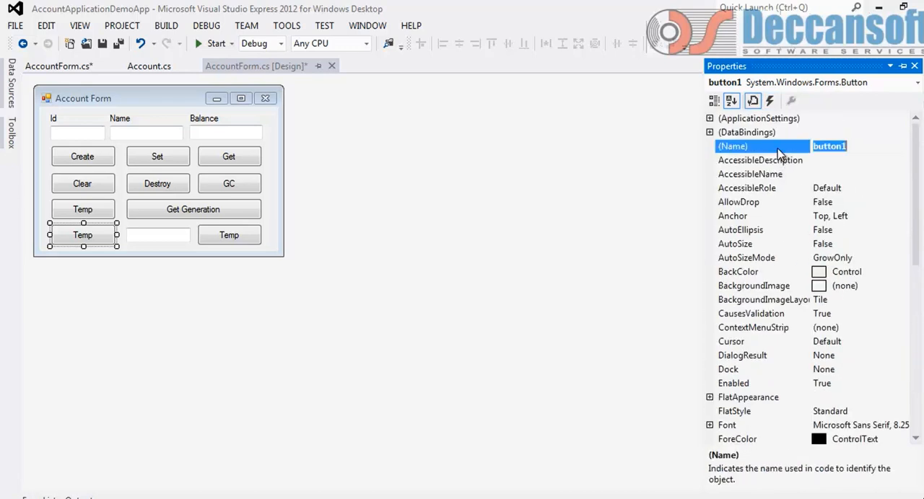
text(btnDe)
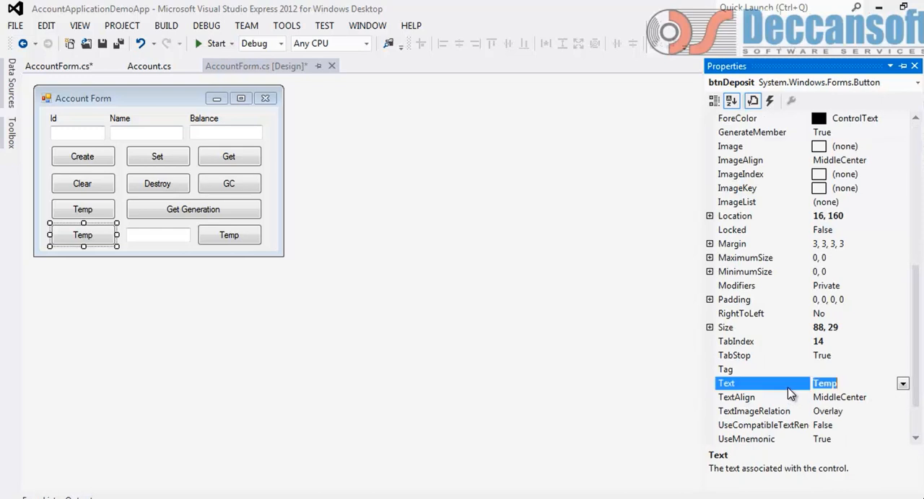
text(Deposit)
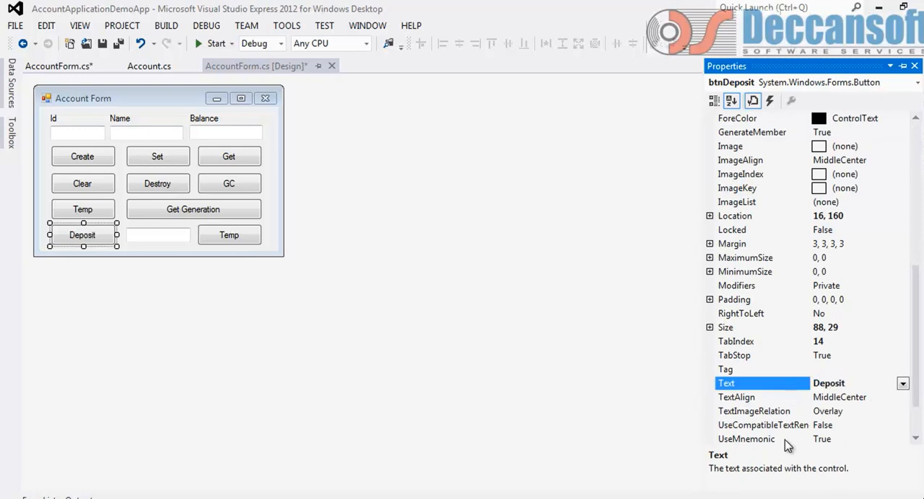
click(229, 236)
text(W)
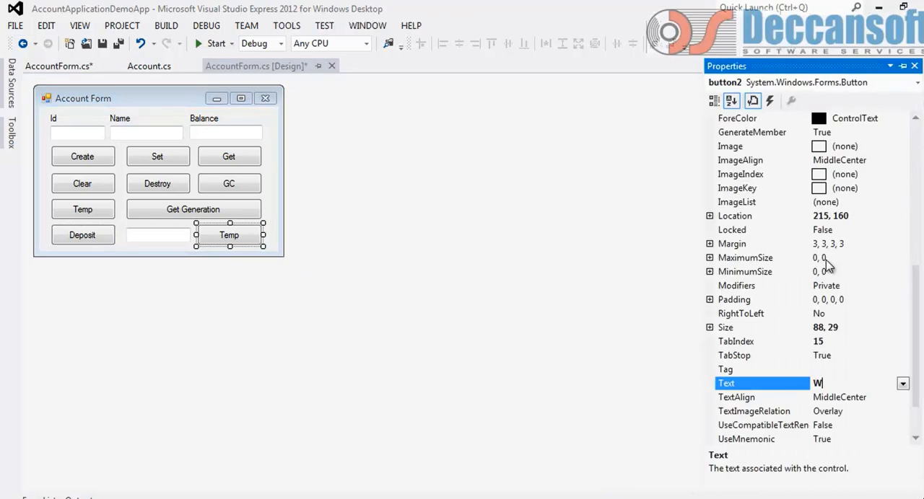
text(ithdraw)
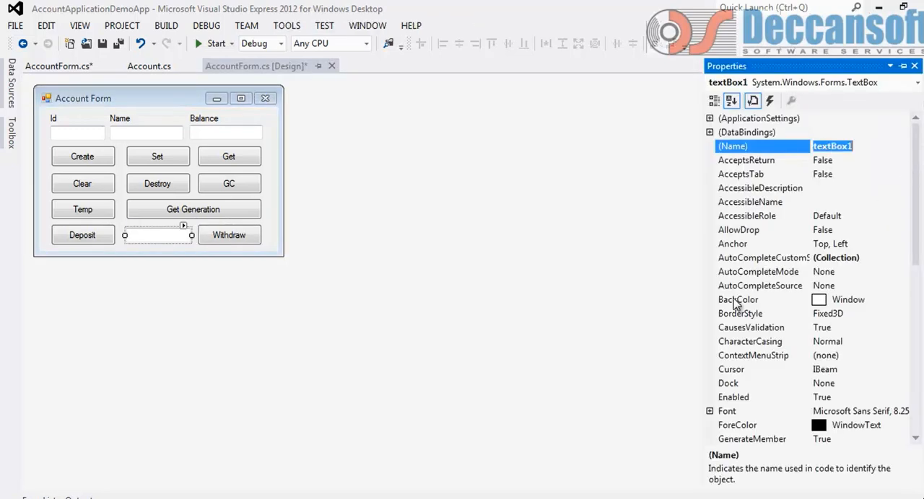
Step: Name the amount text box txtAmount and open the Deposit button's click handler
text(txtA)
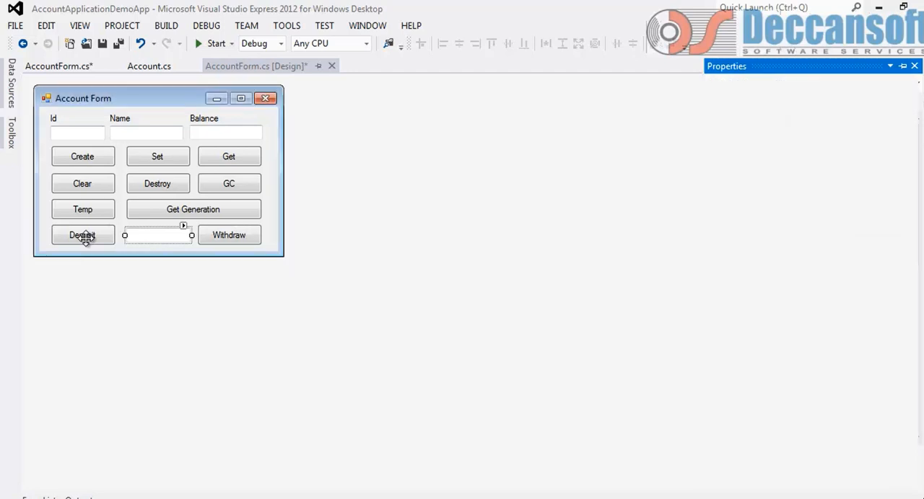
click(82, 235)
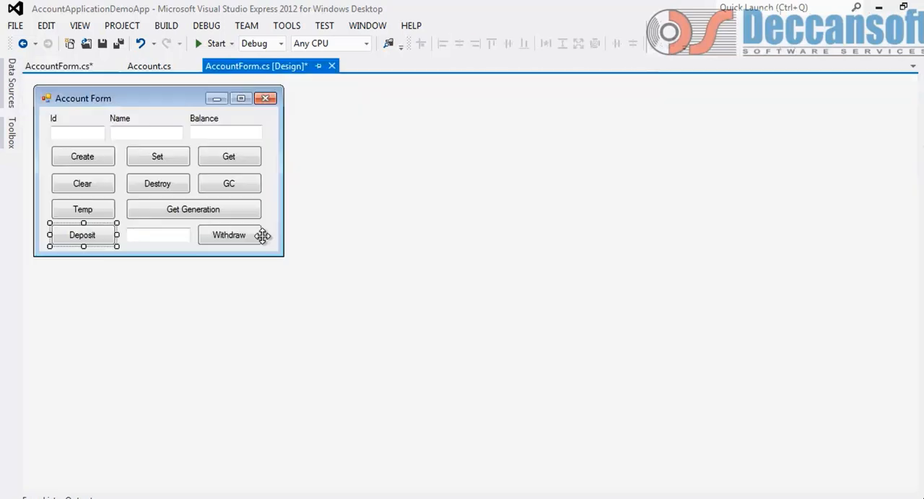
double_click(228, 235)
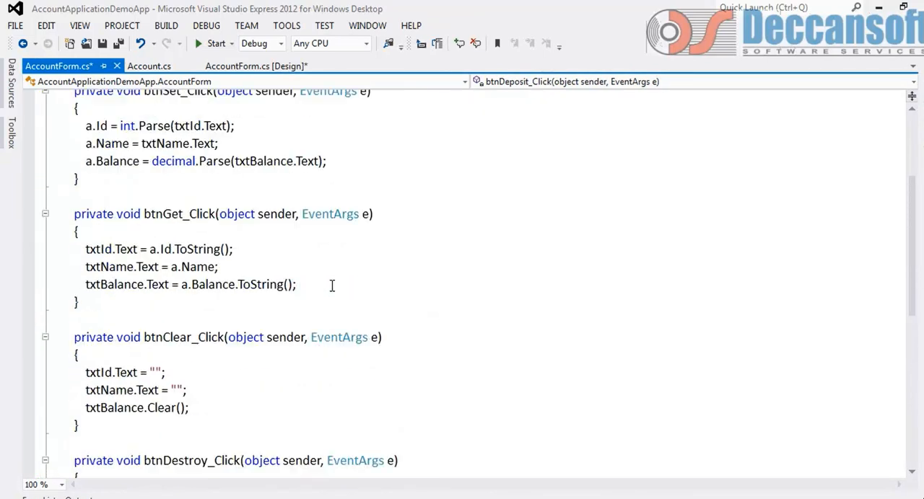
Step: In btnDeposit_Click, call a.Deposit(decimal.Parse(txtAmount.Text));
scroll(up, 3)
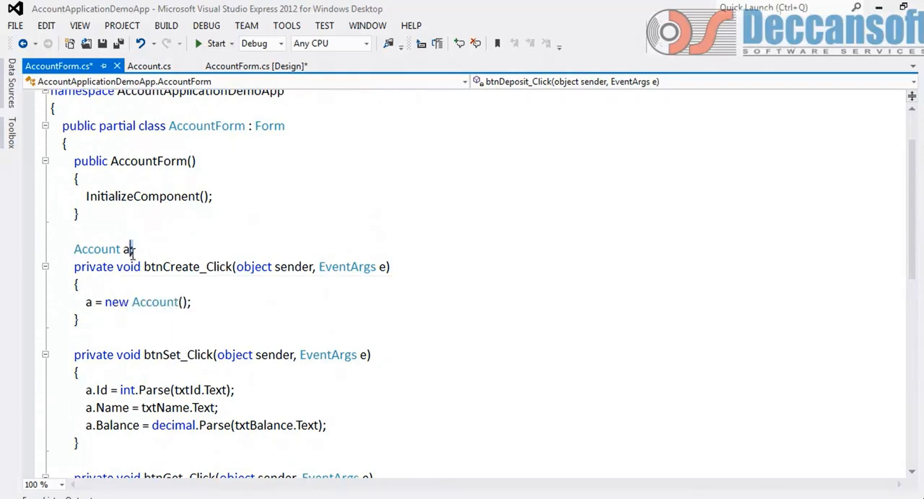
scroll(down, 3)
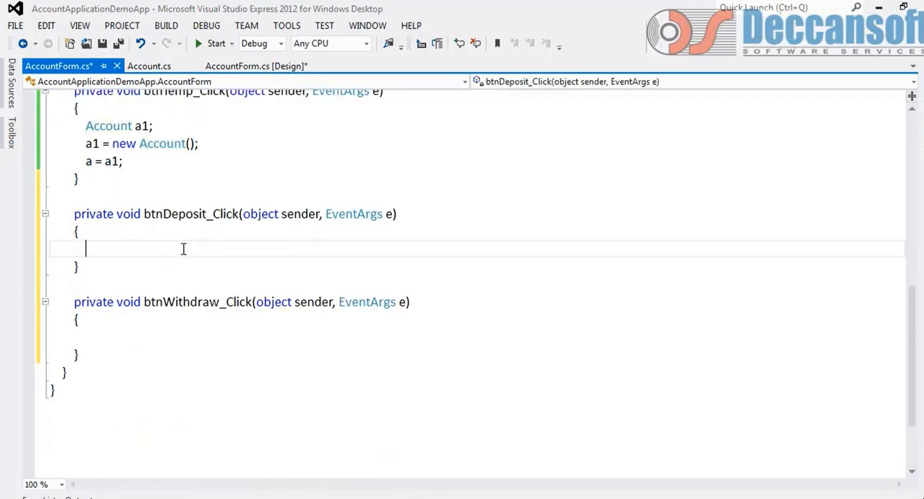
text(a.d)
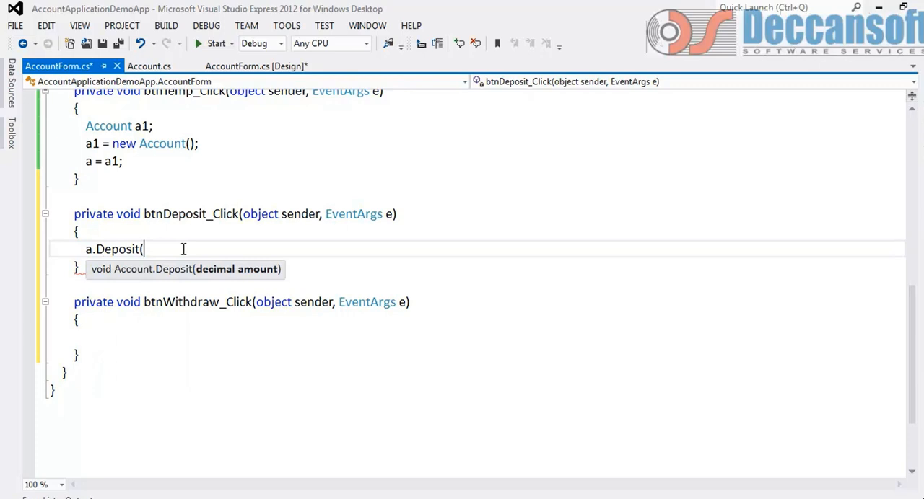
text(decimal.Parse(txtAmount.Text)
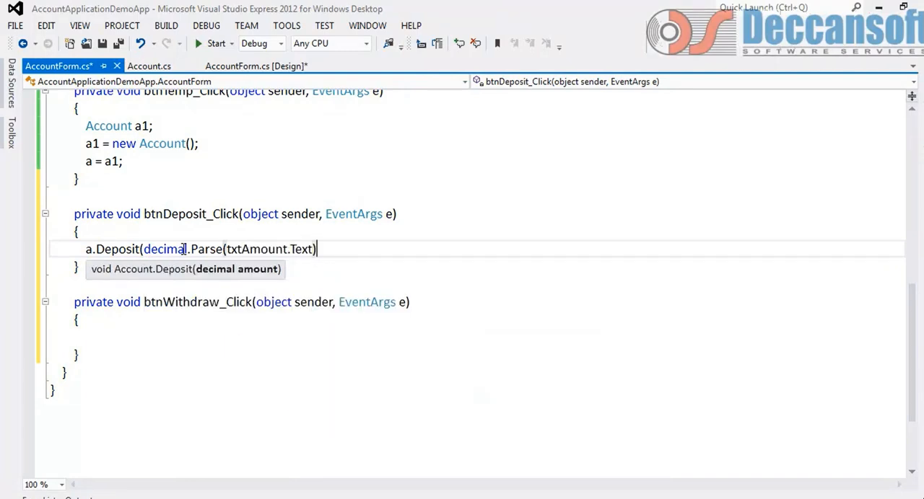
text(;)
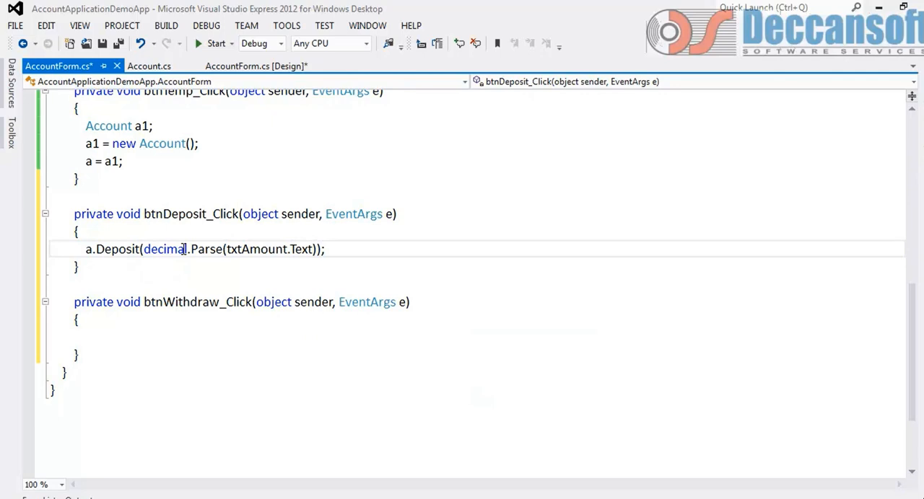
Step: In btnWithdraw_Click, call a.Withdraw with the parsed txtAmount.Text value
click(321, 301)
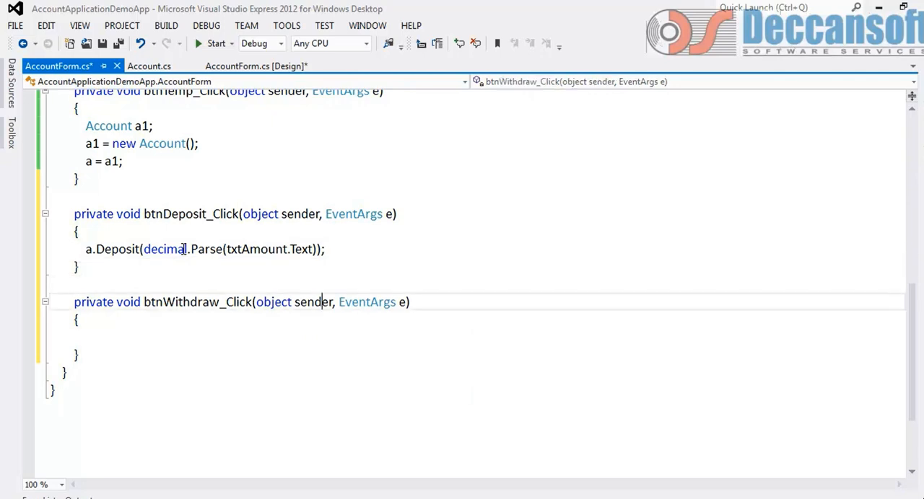
text(a.w)
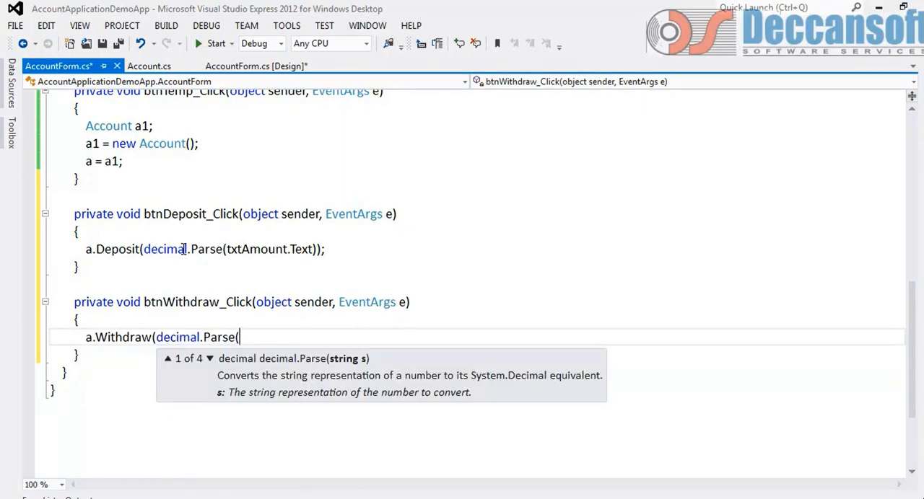
text(txtAmount.te)
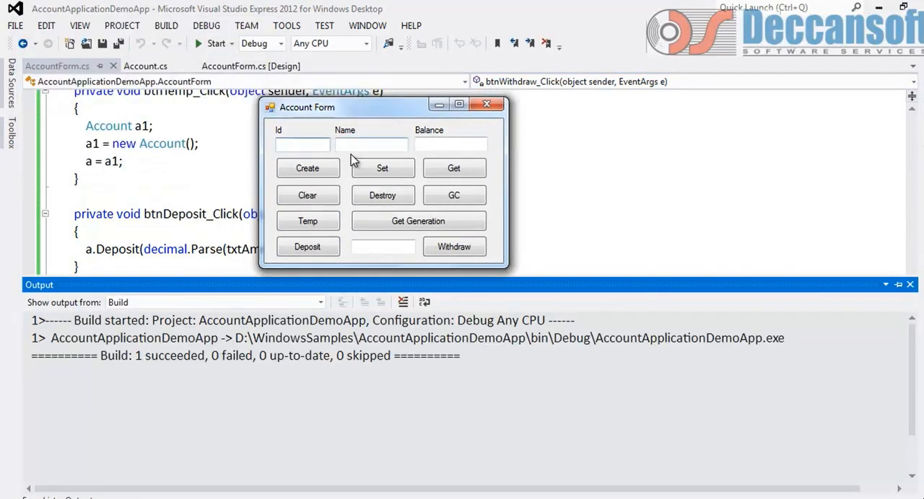
Step: Enter account 1 named A1 with 10000, then Set and Get it back
text(1)
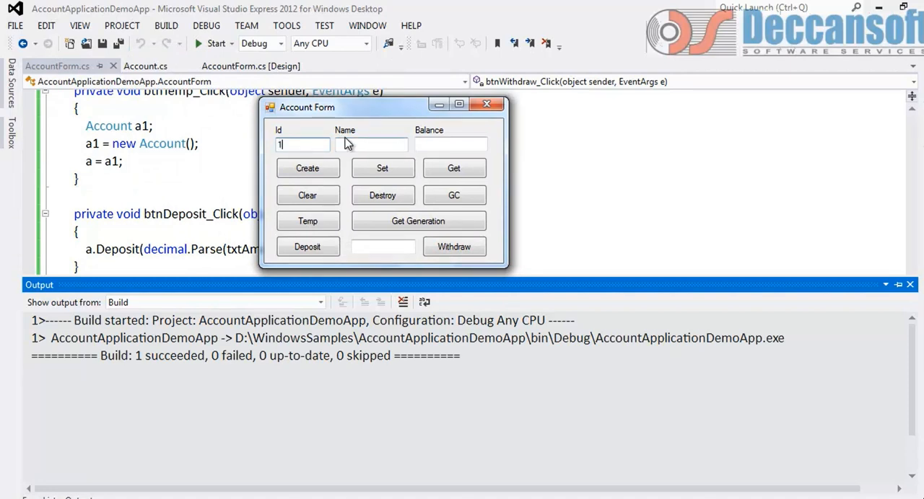
text(A1)
click(451, 144)
text(10000)
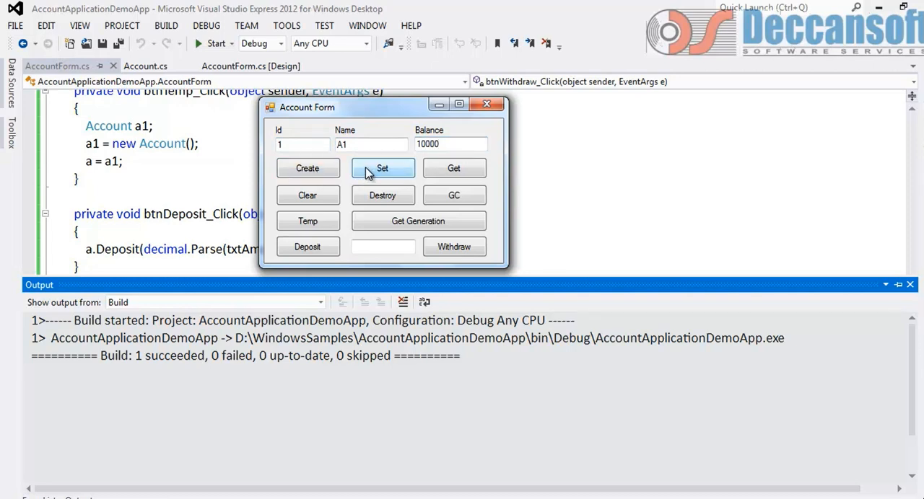
click(307, 195)
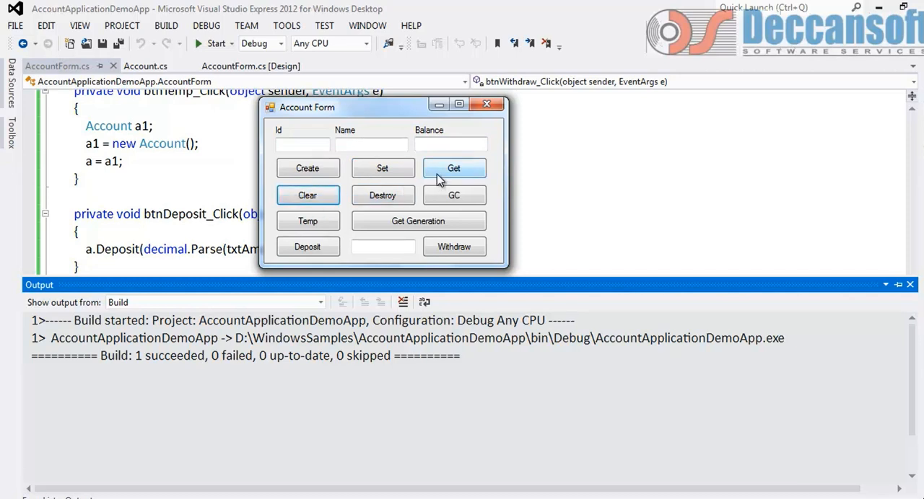
click(454, 168)
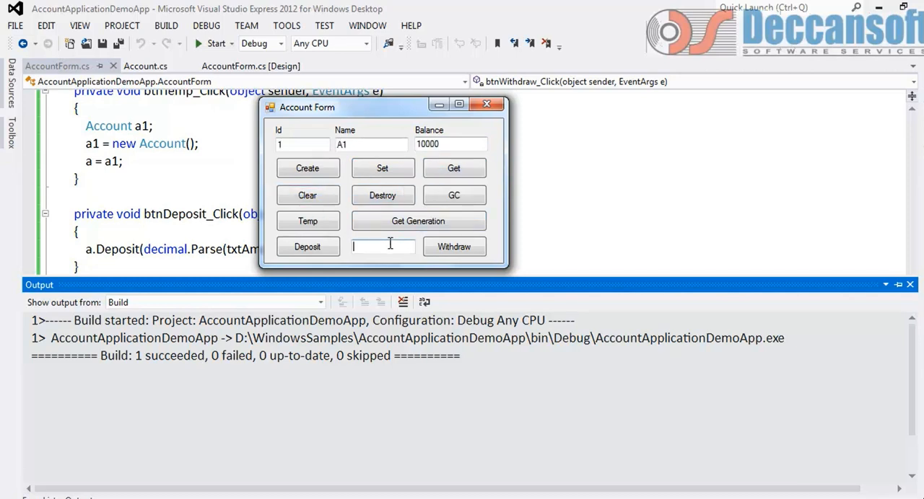
Step: Deposit and withdraw 1000 repeatedly, checking the balance until Insufficient funds is raised
text(1000)
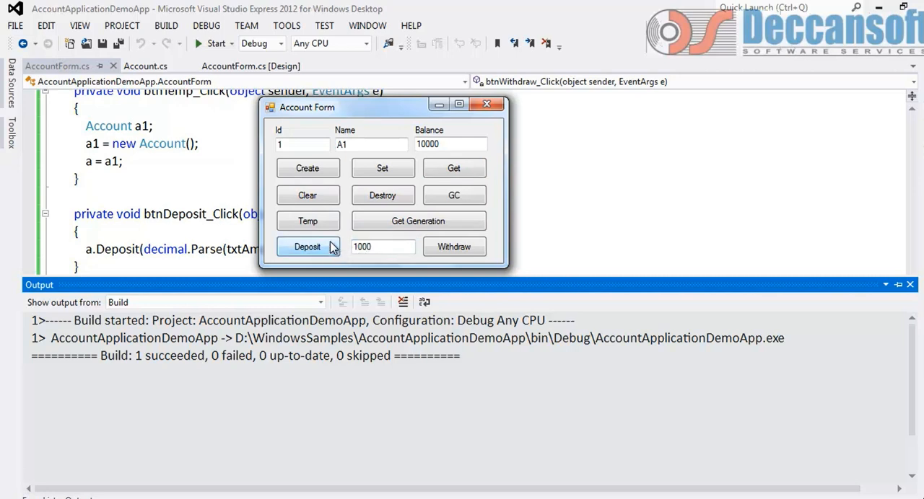
double_click(382, 247)
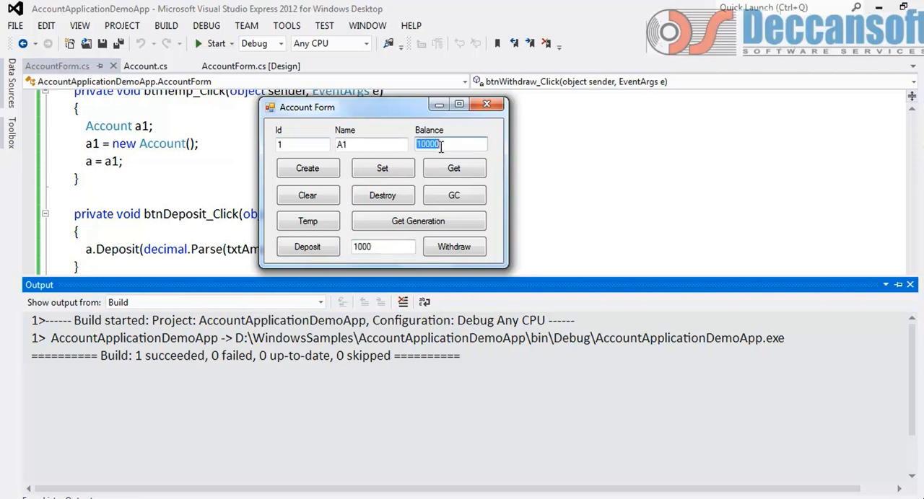
click(383, 247)
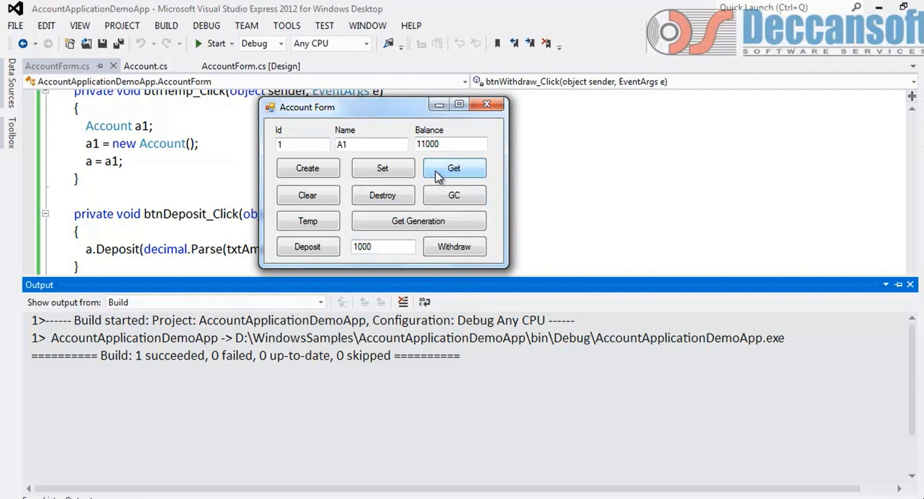
mouse_move(308, 246)
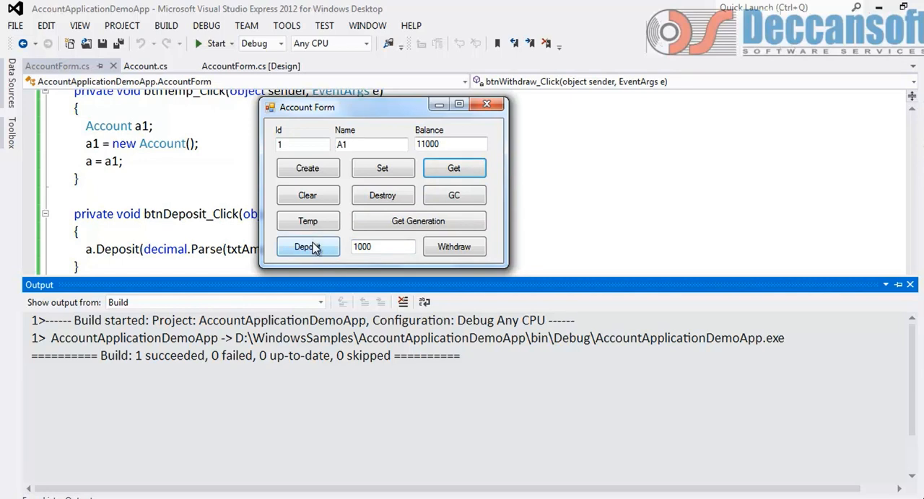
click(308, 247)
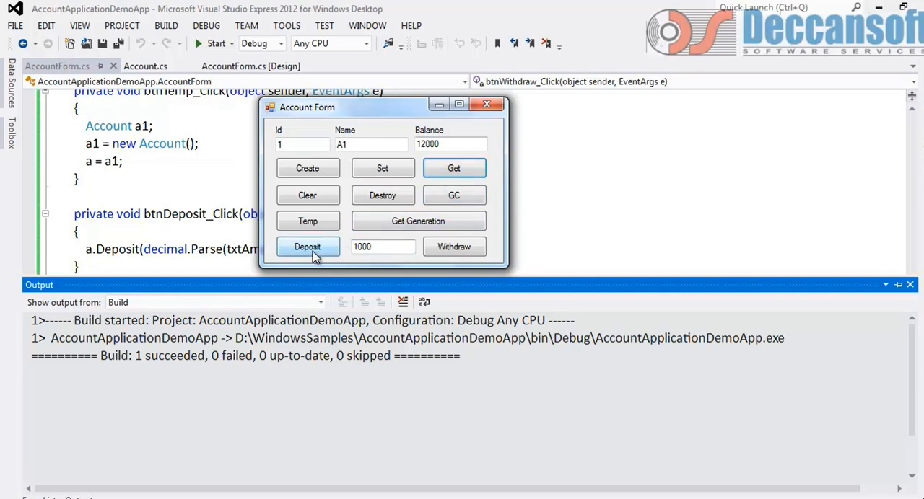
click(308, 246)
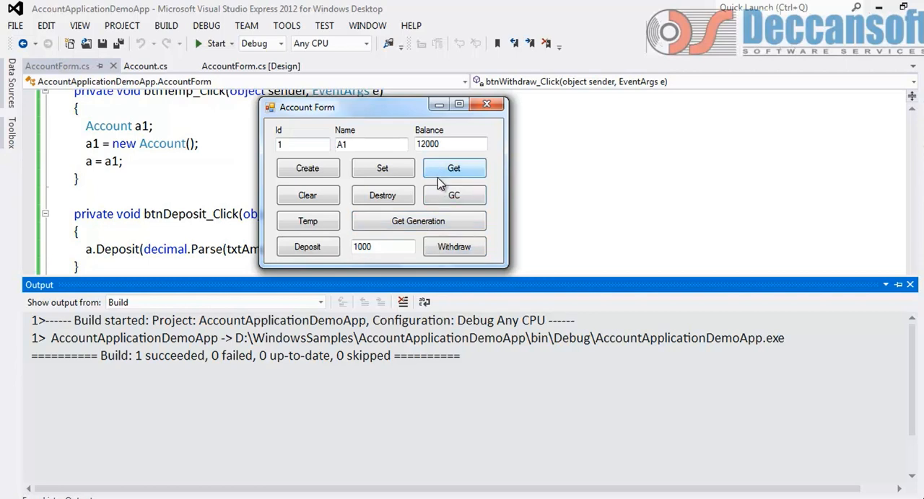
click(454, 247)
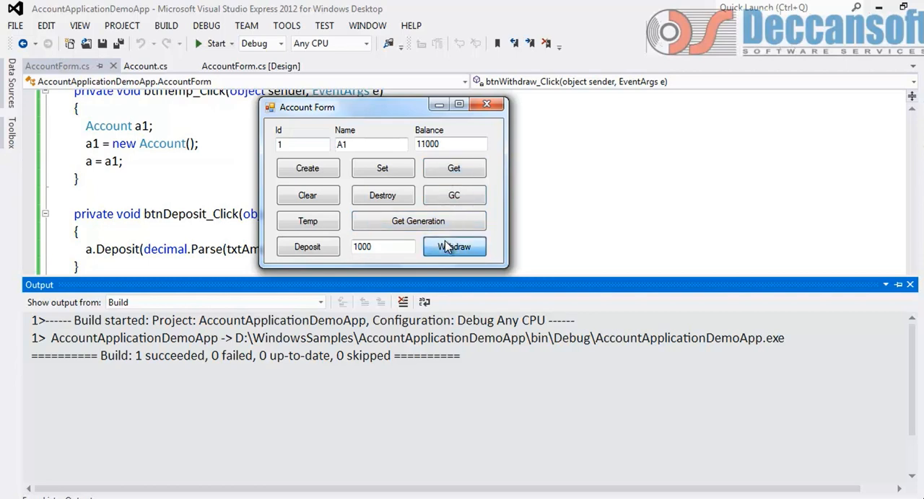
click(454, 247)
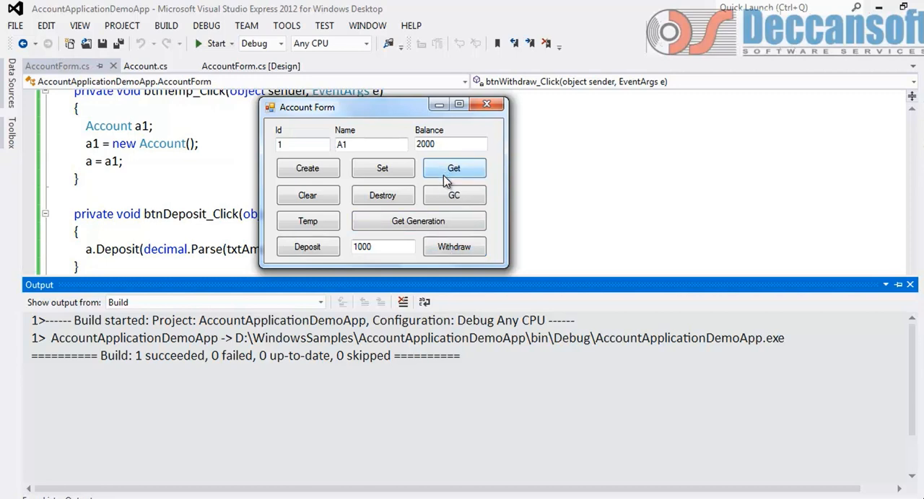
mouse_move(454, 247)
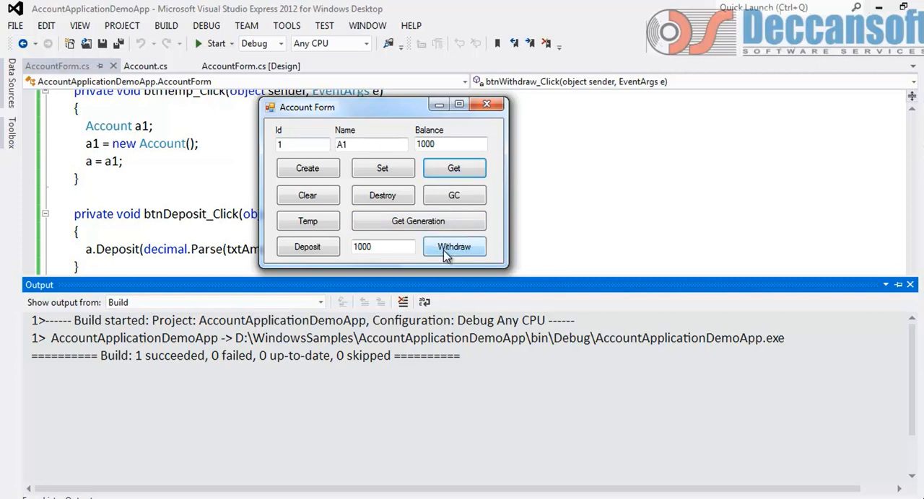
click(453, 247)
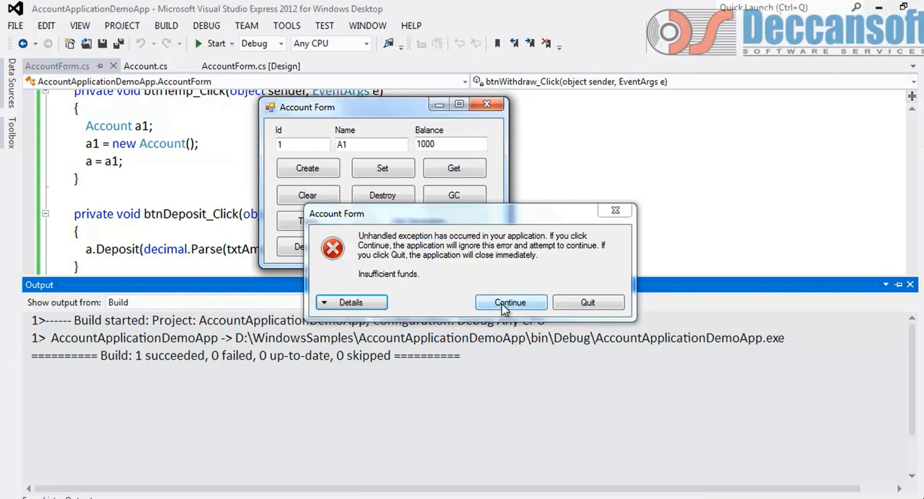
Step: Dismiss the earlier exception, withdraw 500, and begin entering the .1 amount
click(511, 303)
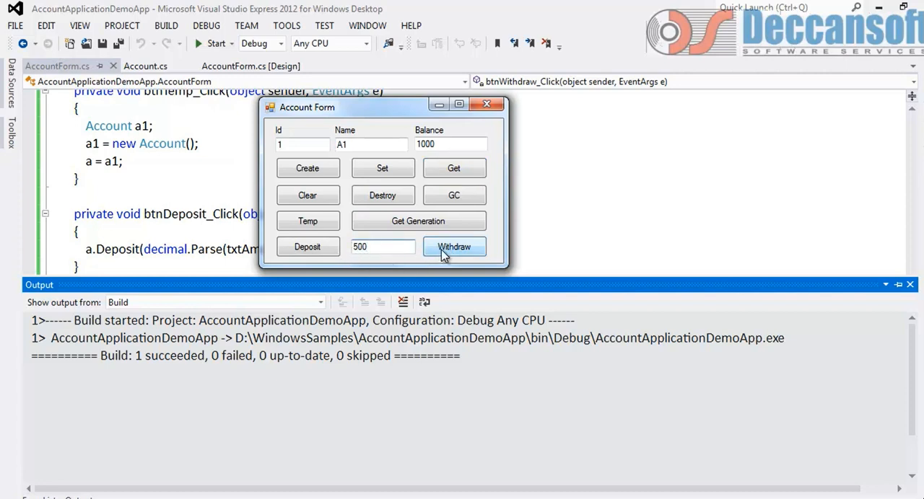
click(454, 247)
text(1)
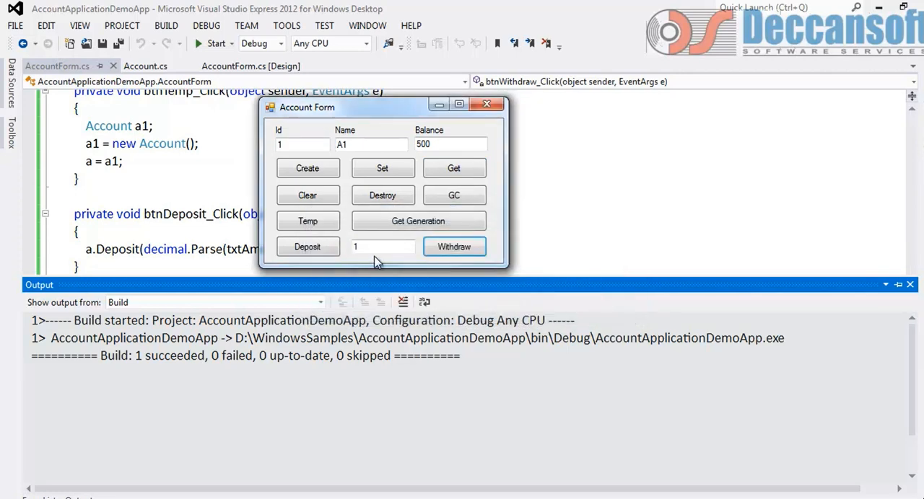
click(382, 246)
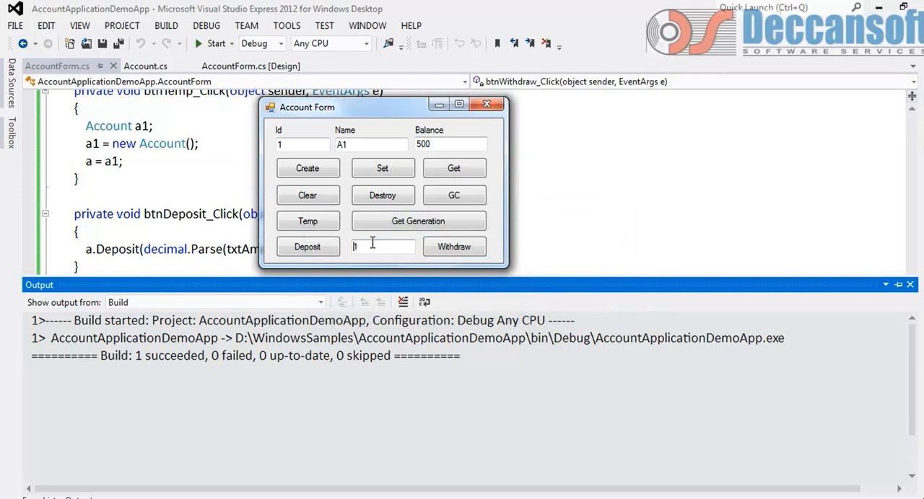
Step: Withdraw .1, continue past the Insufficient funds exception, and close the form
click(454, 246)
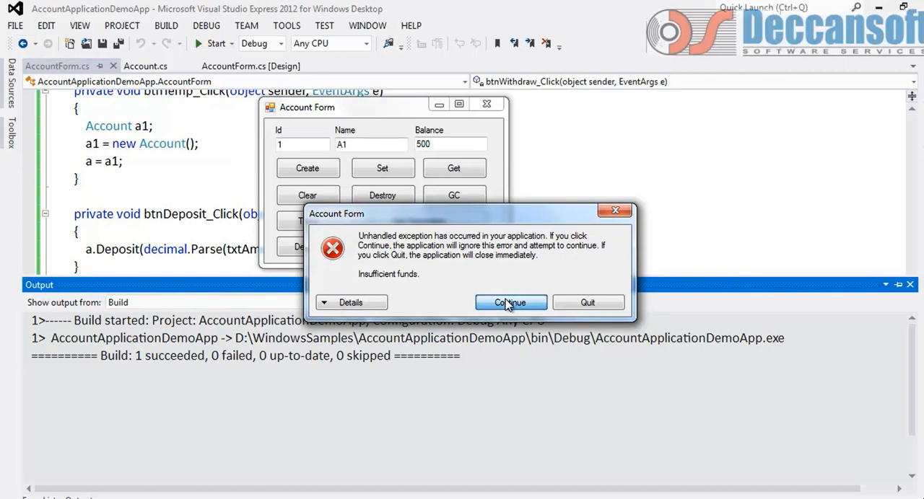
click(510, 303)
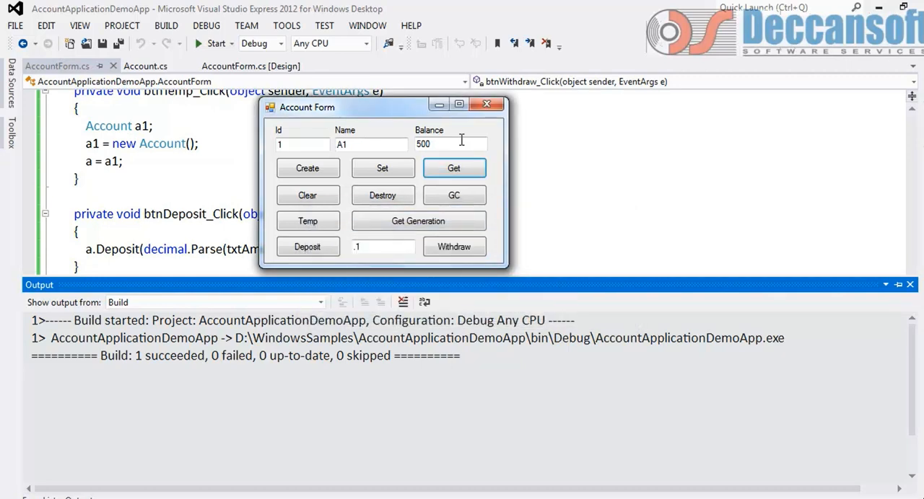
click(487, 104)
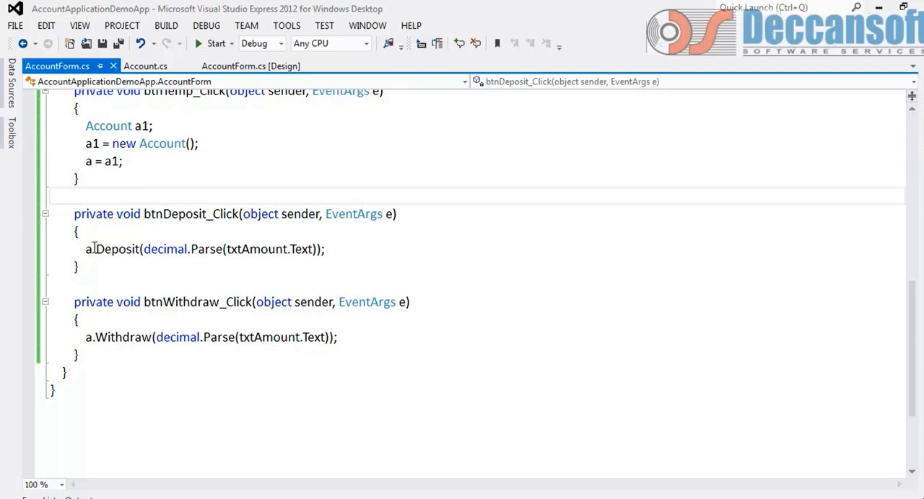
Step: Review the Deposit handler call in AccountForm.cs and the Deposit and Withdraw methods in Account.cs
triple_click(205, 249)
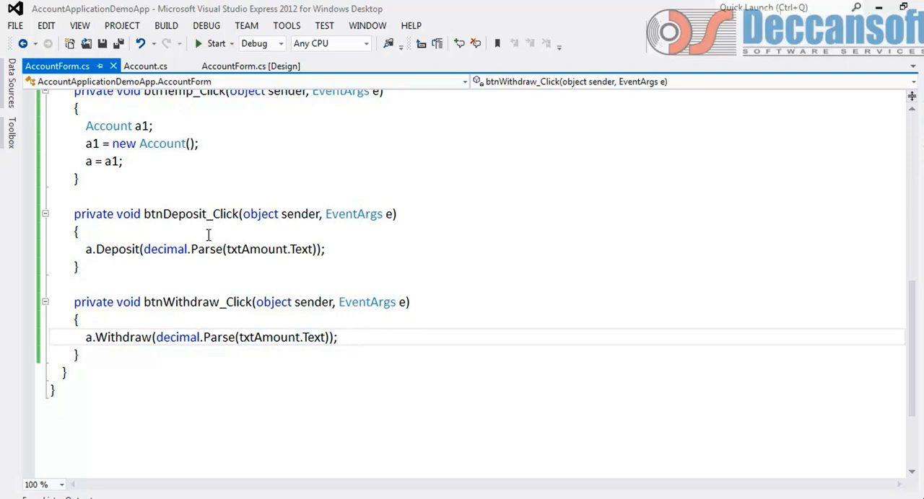
click(145, 66)
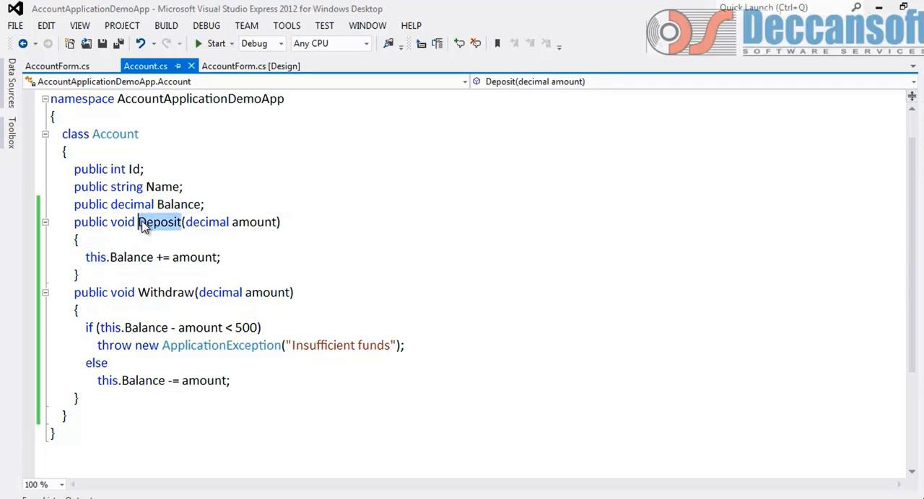
double_click(166, 292)
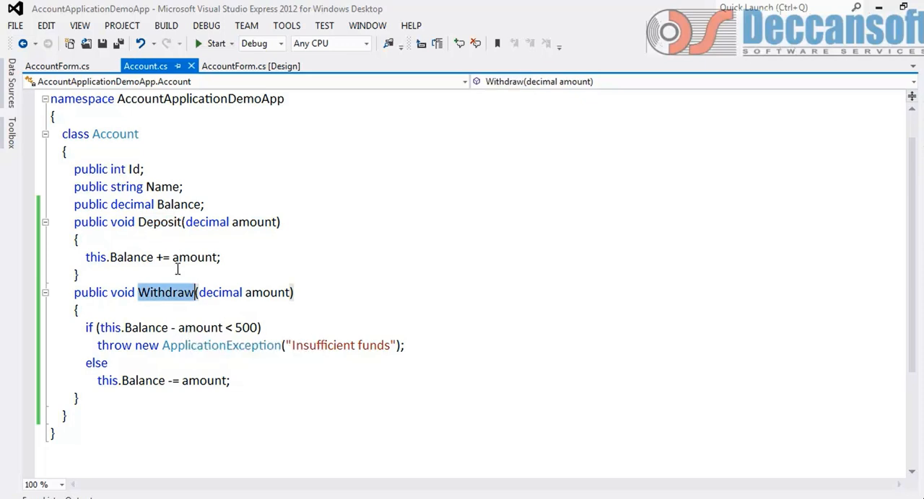
click(57, 66)
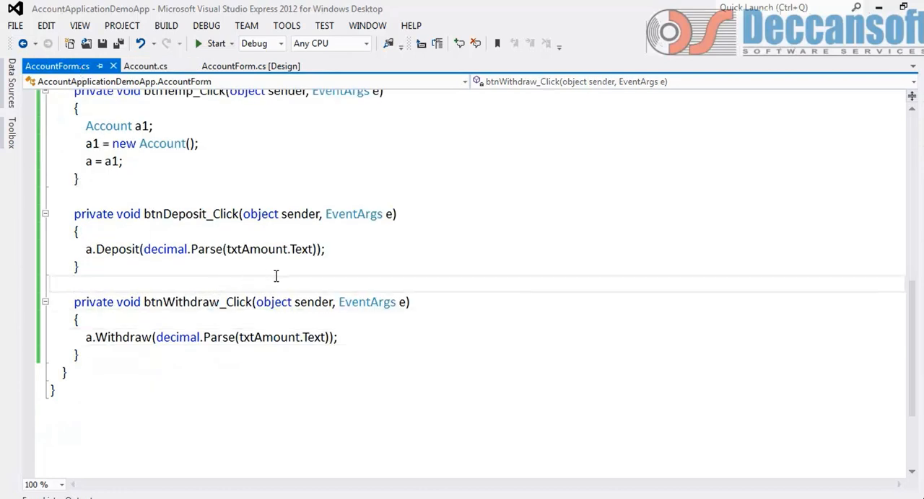
scroll(up, 3)
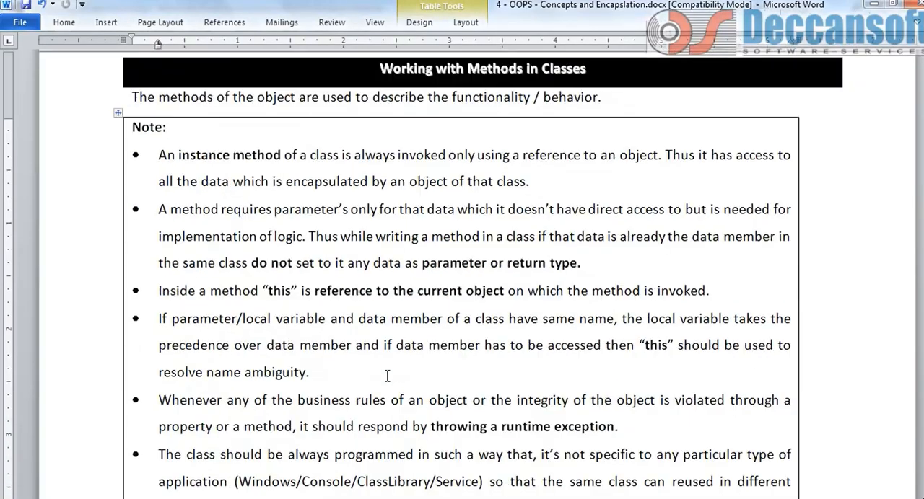
Step: Scroll the Word tutorial through the Code 4.3 and 4.4 listings and highlight txtAmount
scroll(down, 3)
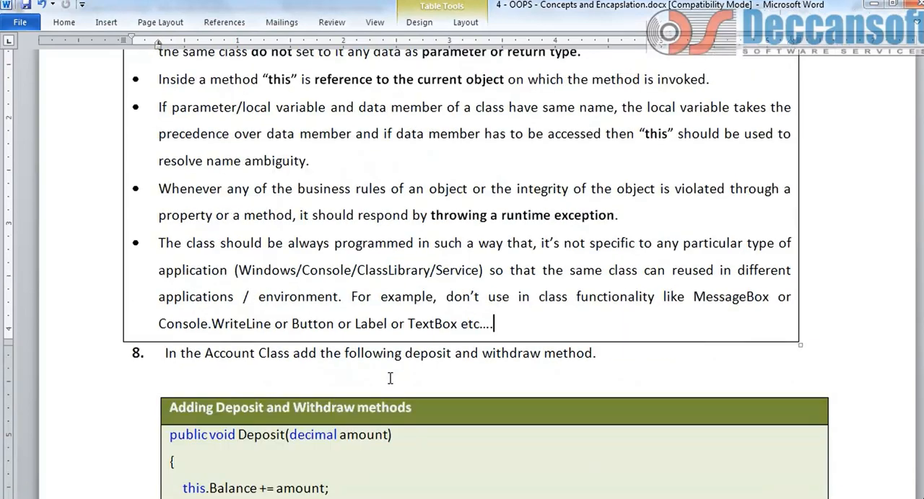
scroll(down, 3)
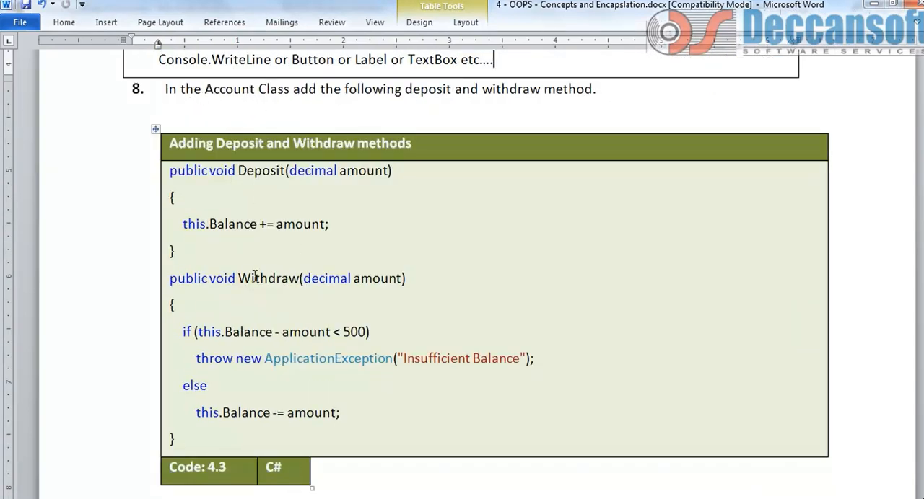
mouse_move(419, 352)
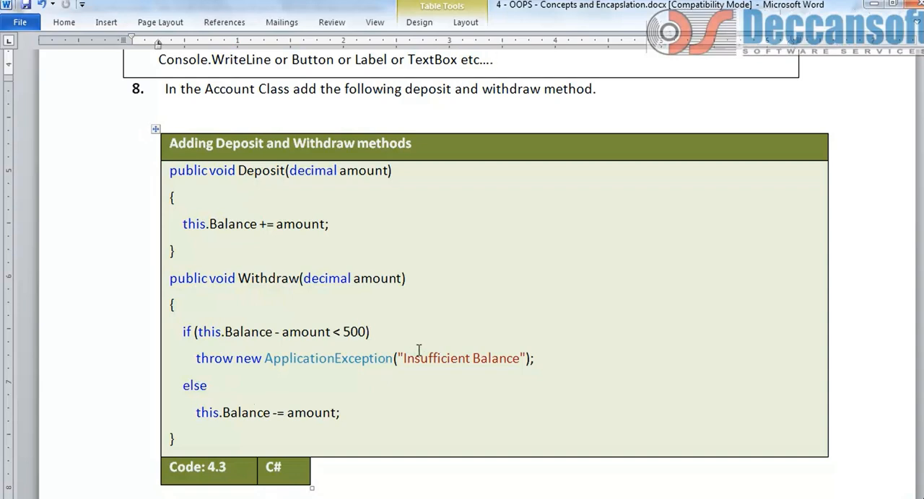
scroll(down, 3)
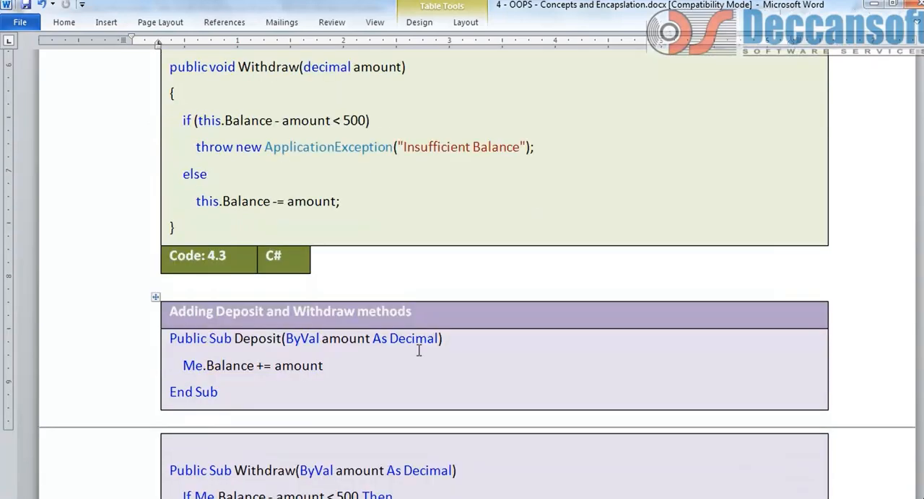
scroll(down, 3)
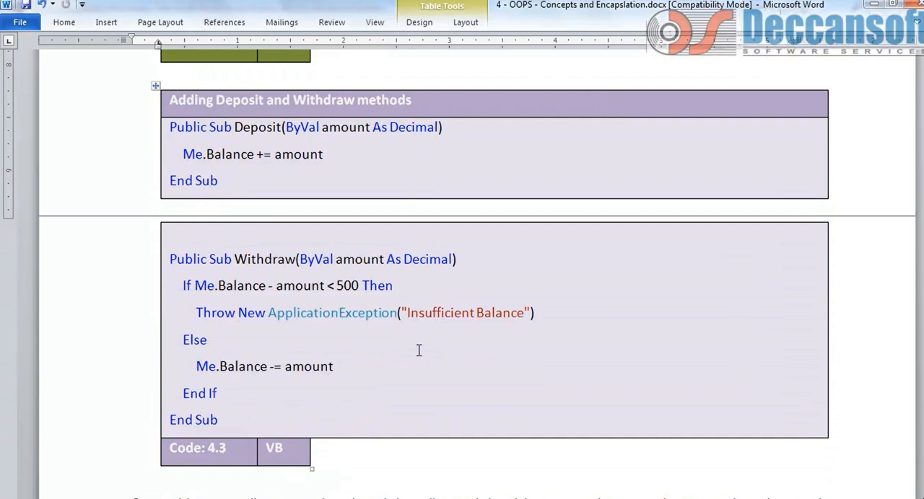
scroll(down, 3)
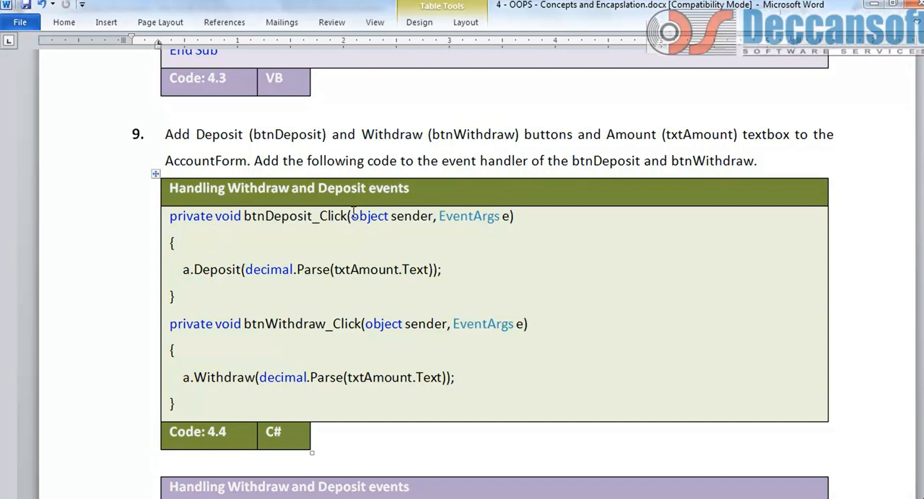
mouse_move(366, 327)
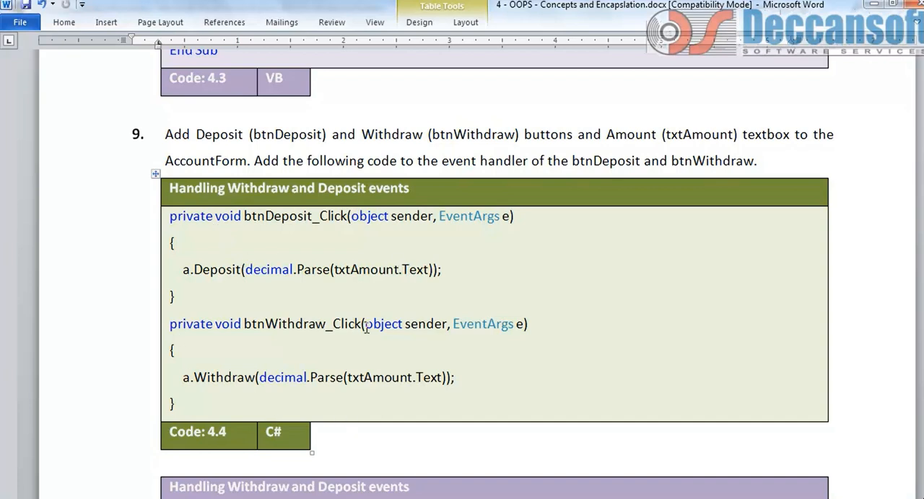
scroll(down, 3)
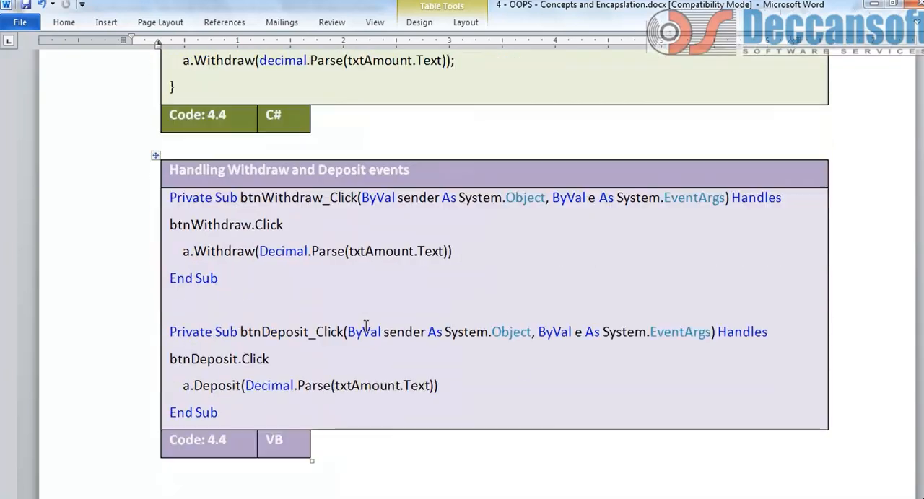
scroll(down, 3)
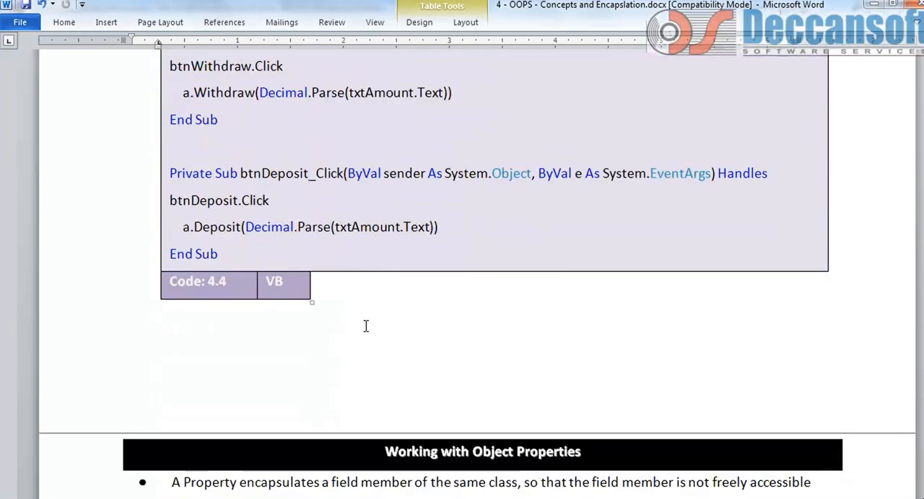
scroll(up, 3)
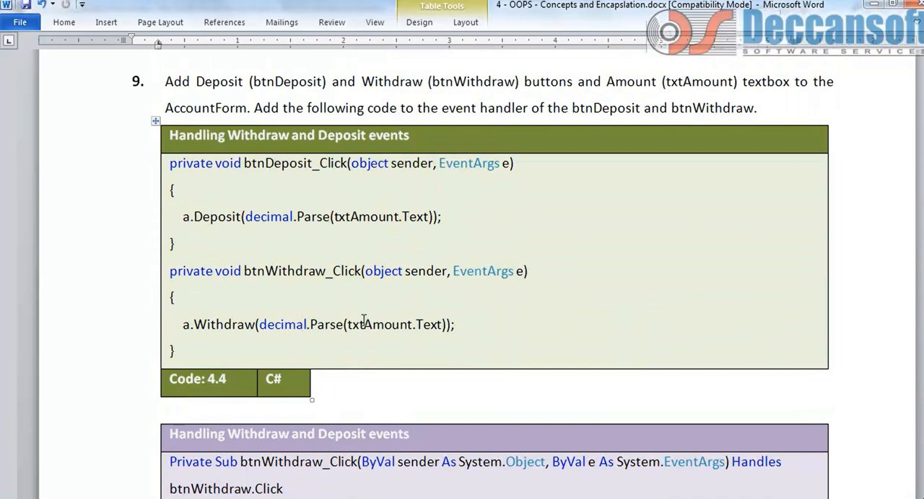
double_click(379, 324)
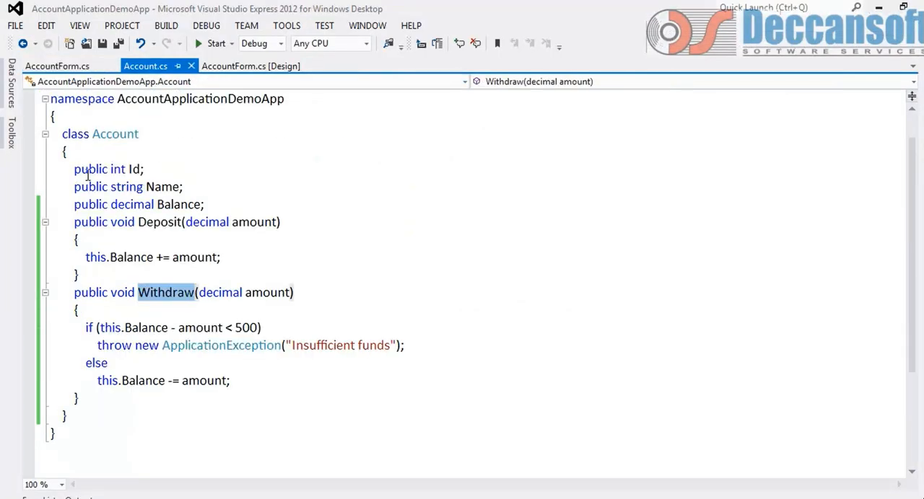
Step: Collapse the Deposit and Withdraw method bodies, then re-expand Withdraw
drag(73, 221, 109, 363)
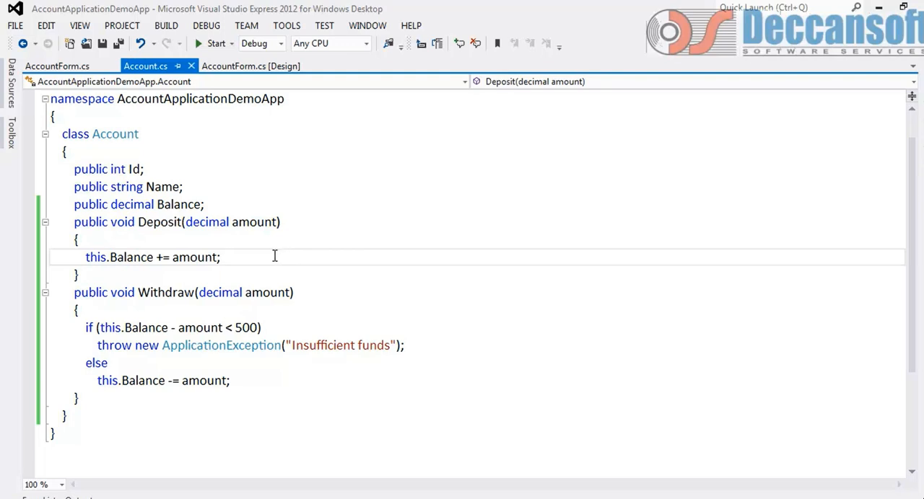
click(45, 221)
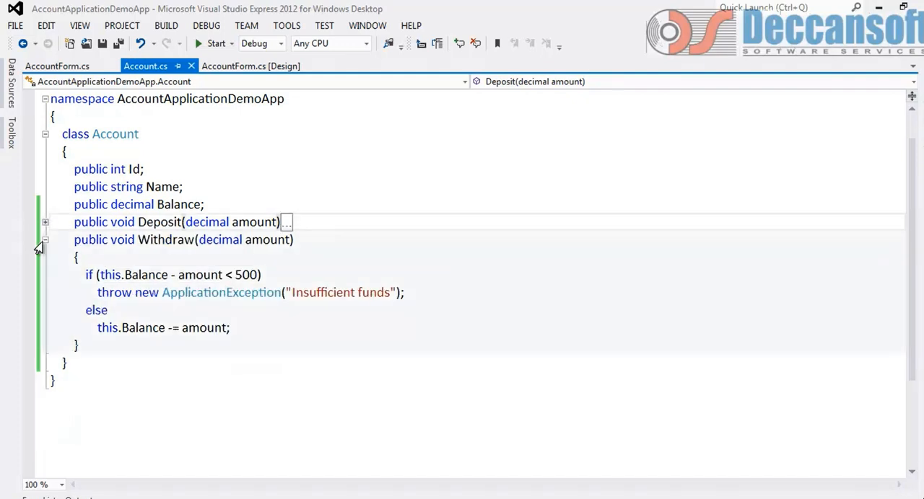
click(45, 239)
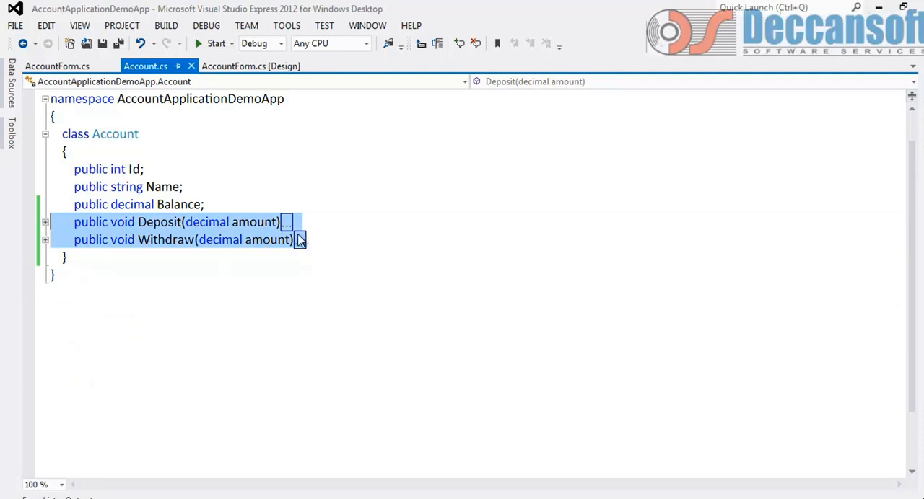
click(45, 240)
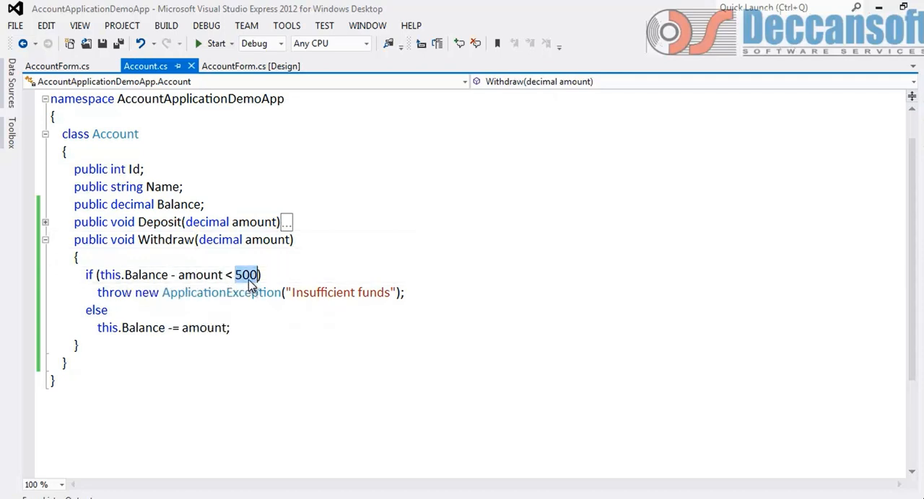
Step: Highlight the 500 minimum and the if/else minimum-balance check in Withdraw
click(57, 66)
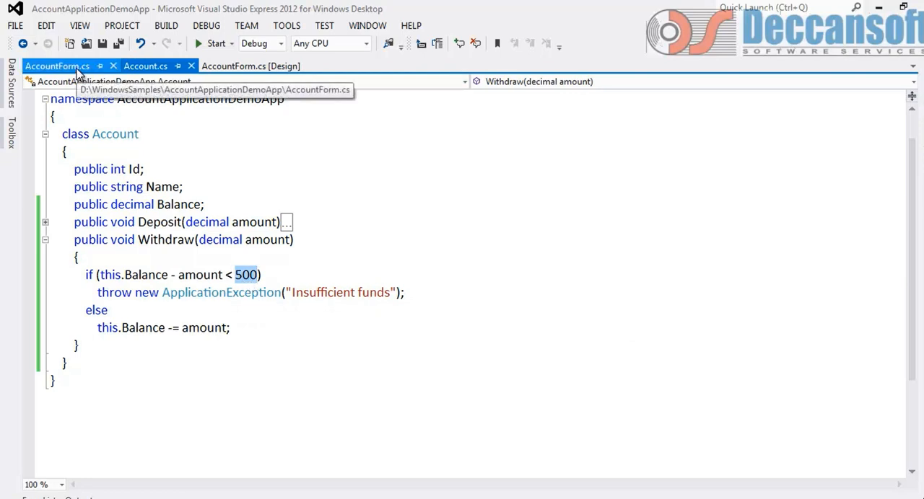
click(145, 66)
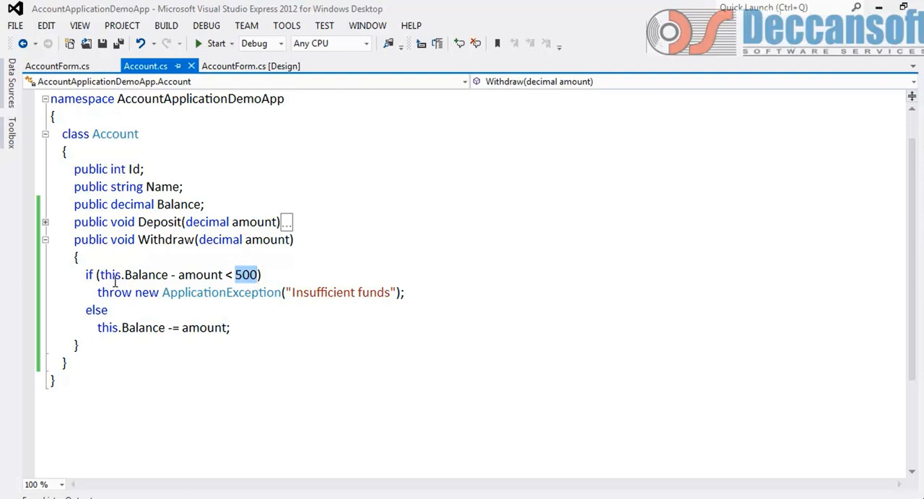
drag(98, 275, 230, 328)
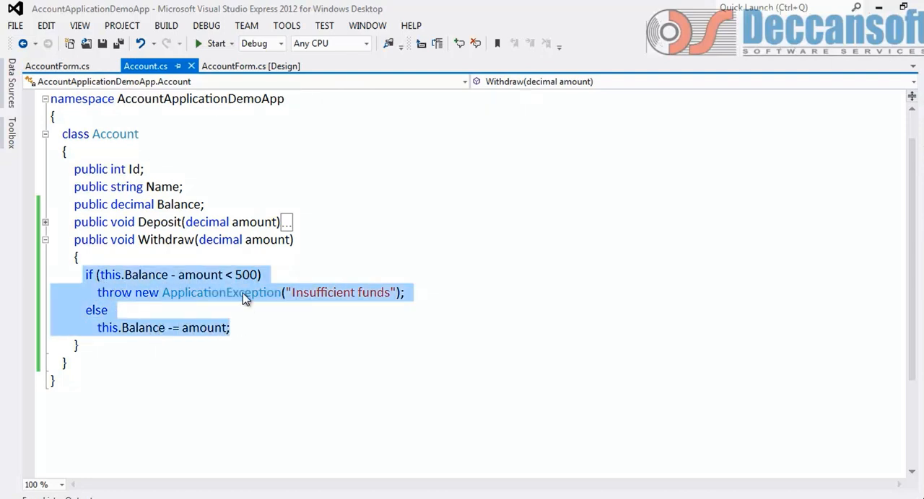
click(213, 257)
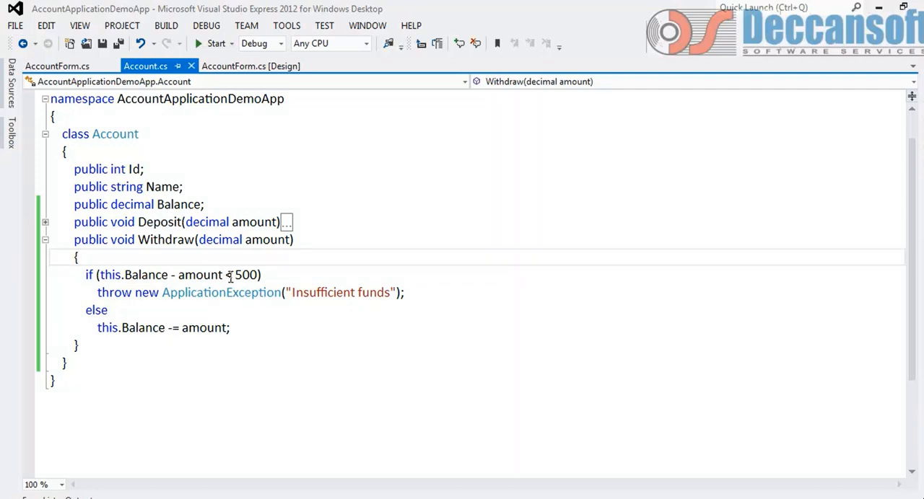
mouse_move(233, 279)
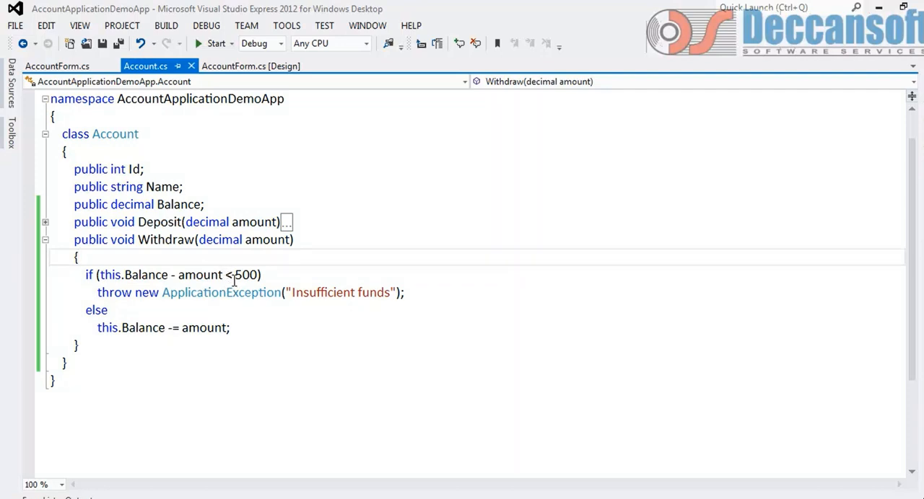